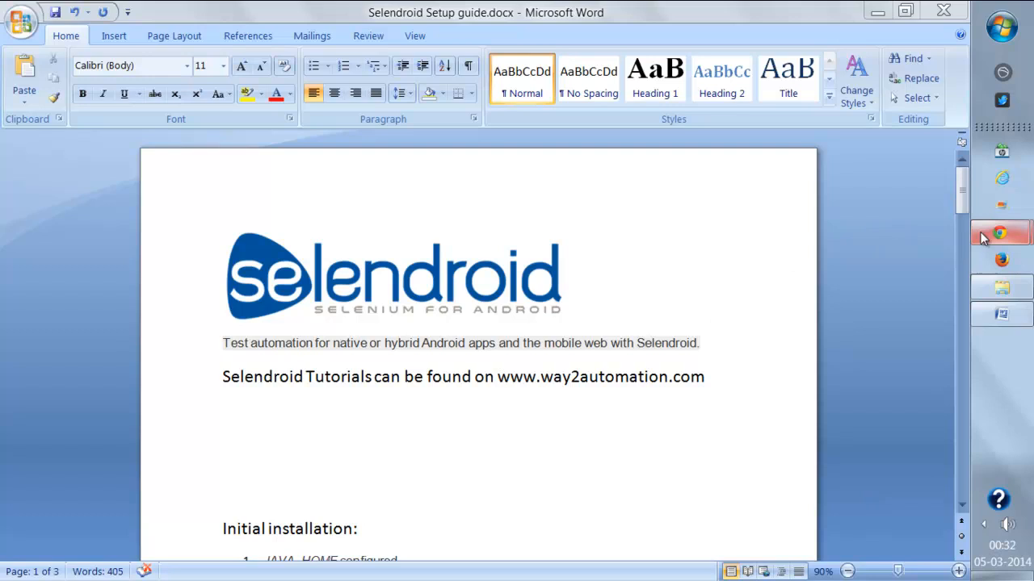
pyautogui.moveTo(1001, 234)
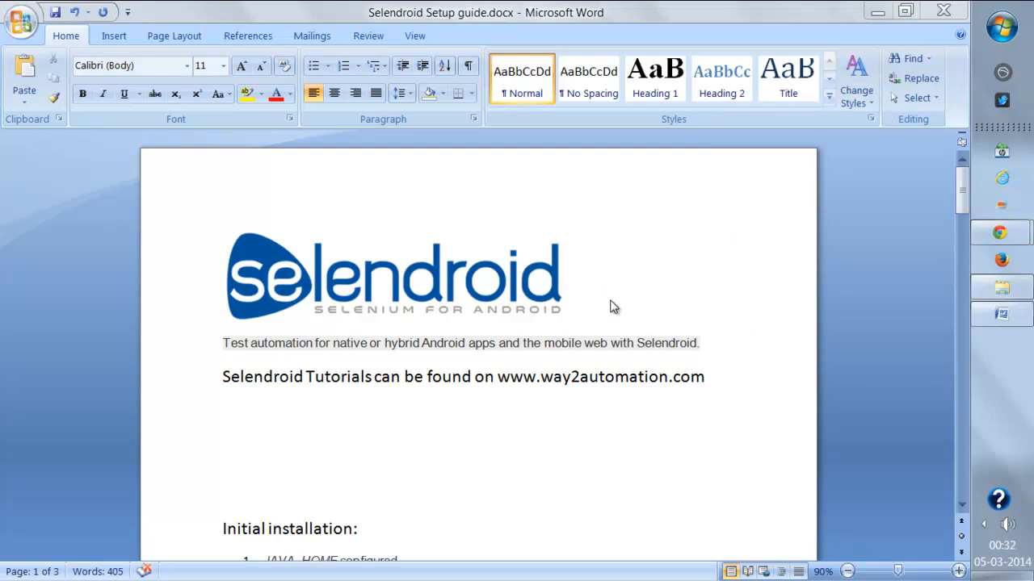
pyautogui.moveTo(901, 226)
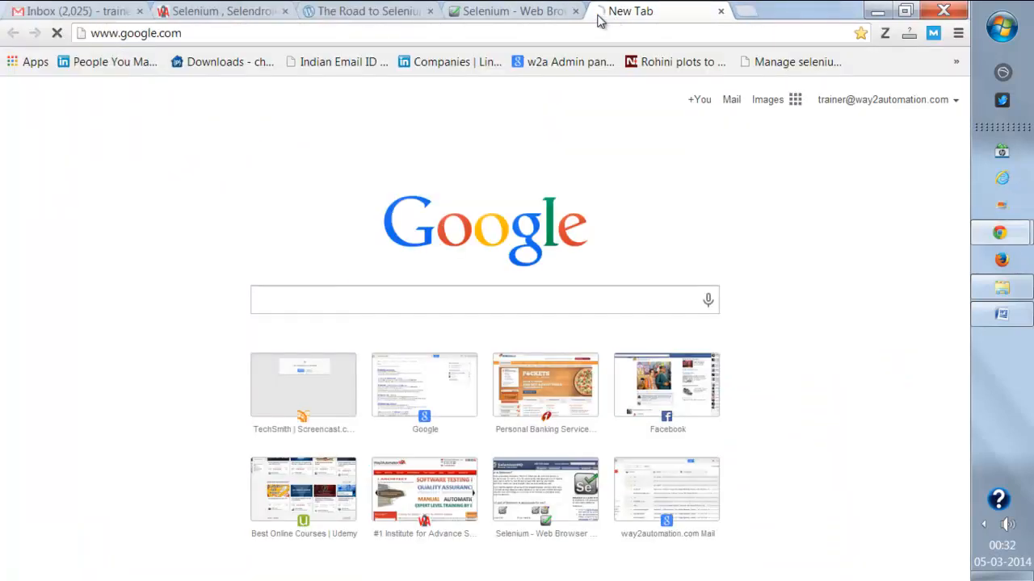
# Step: Search Google for 'selenium 3.0' and open 'The Road to Selenium 3' blog post
pyautogui.write('selenium 3.0')
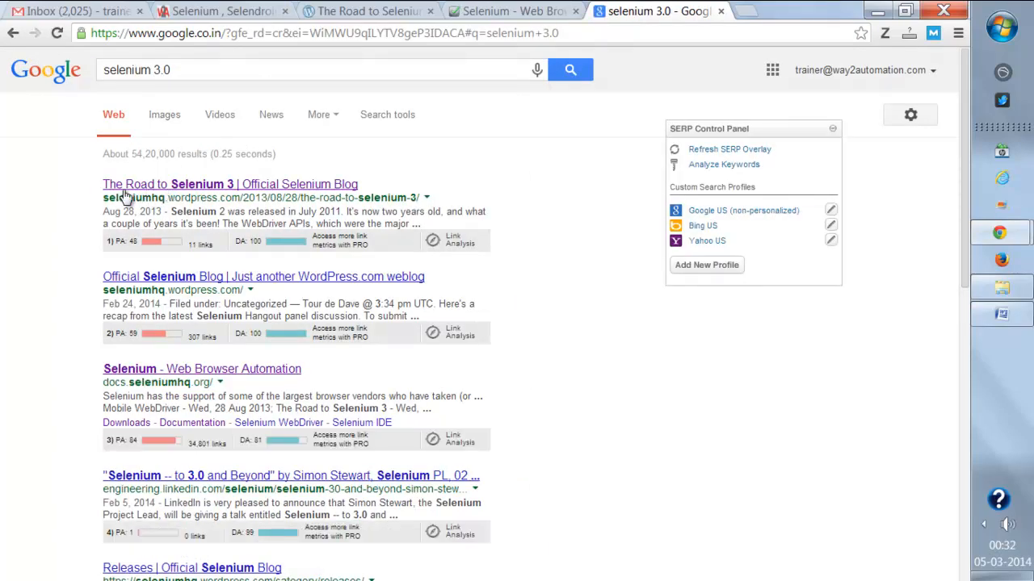
pyautogui.moveTo(233, 191)
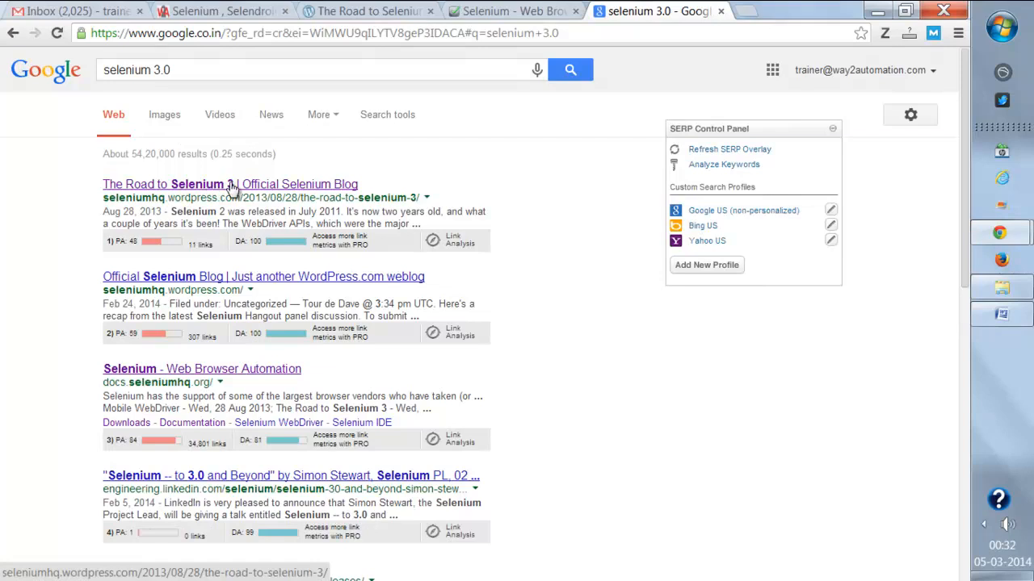
pyautogui.click(229, 184)
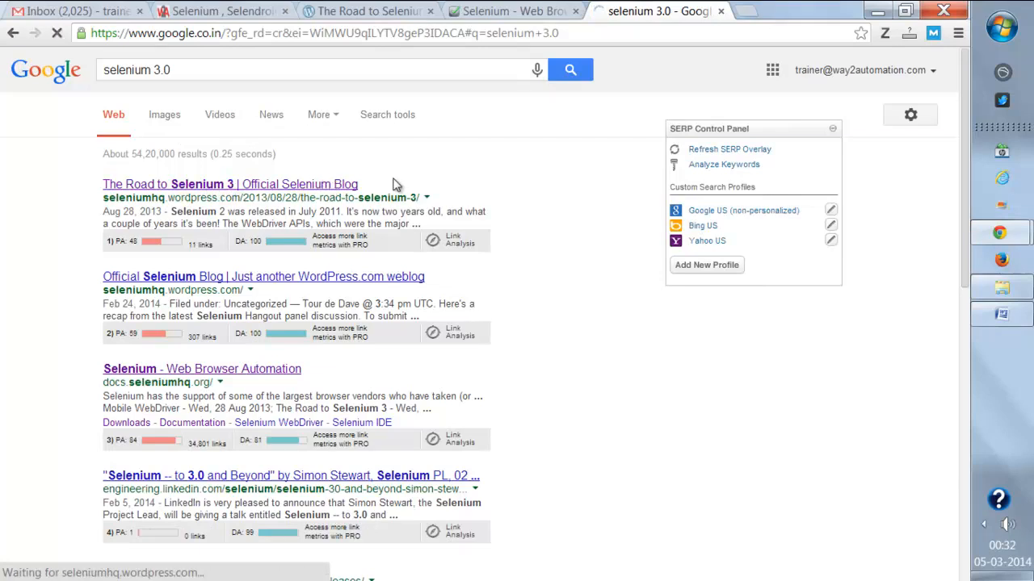
pyautogui.click(229, 184)
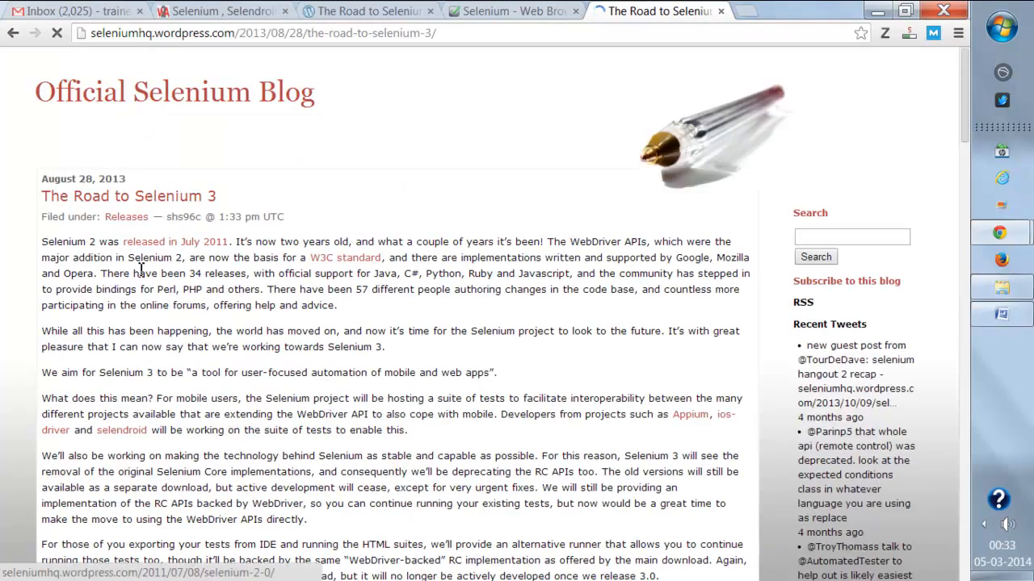
pyautogui.moveTo(42, 242); pyautogui.dragTo(266, 242)
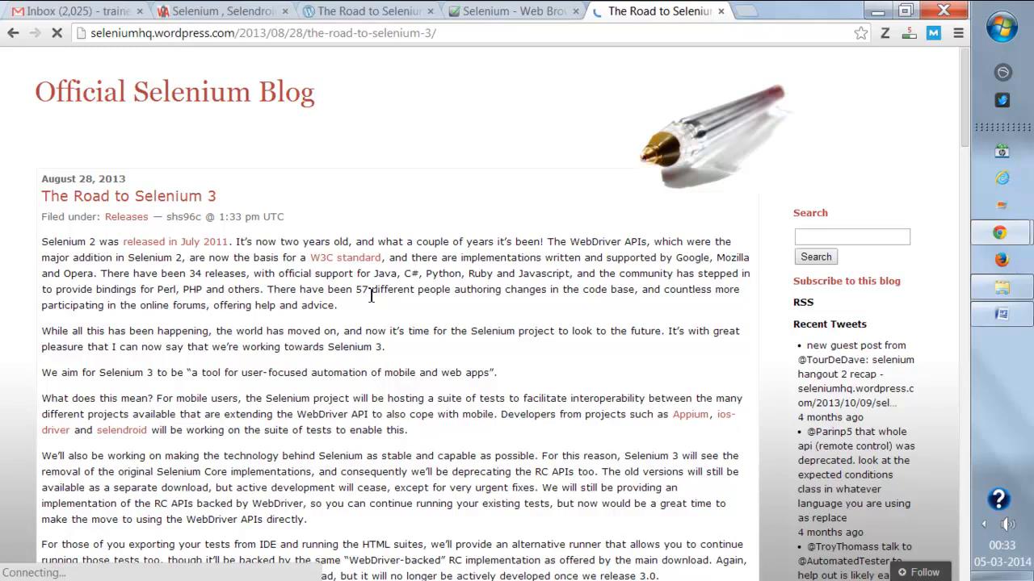
pyautogui.scroll(-3)
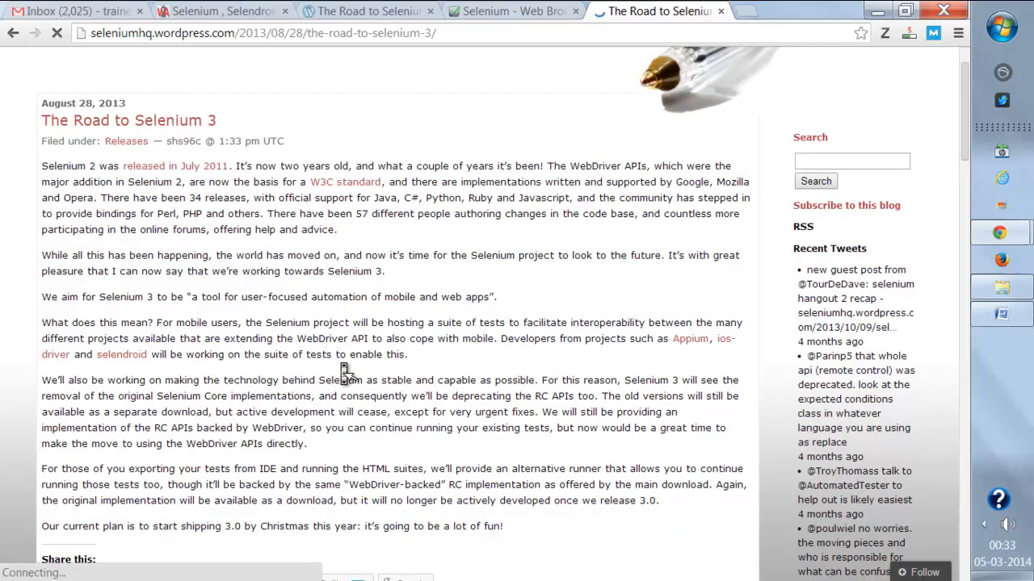
pyautogui.scroll(-3)
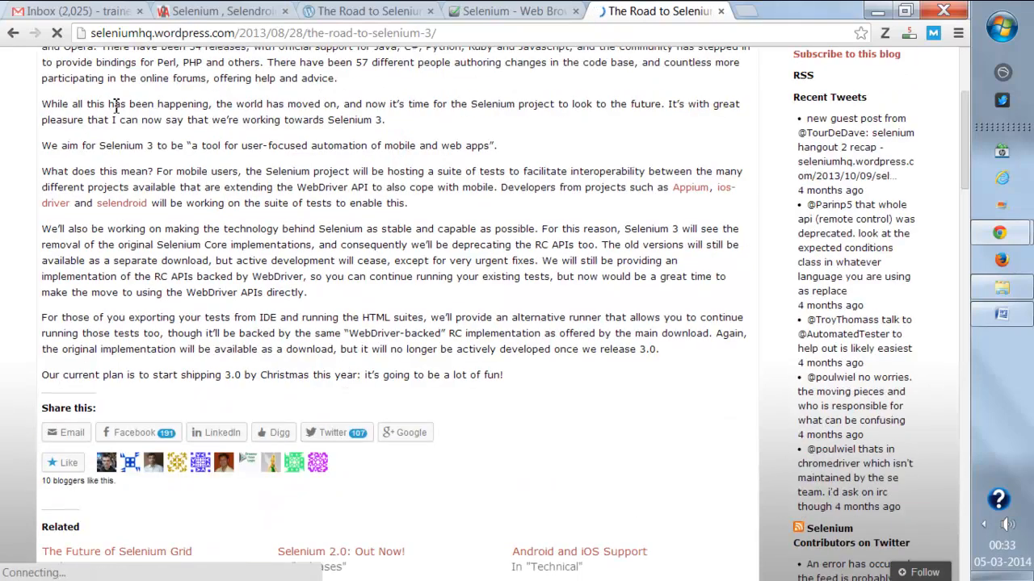
pyautogui.moveTo(42, 146); pyautogui.dragTo(169, 145)
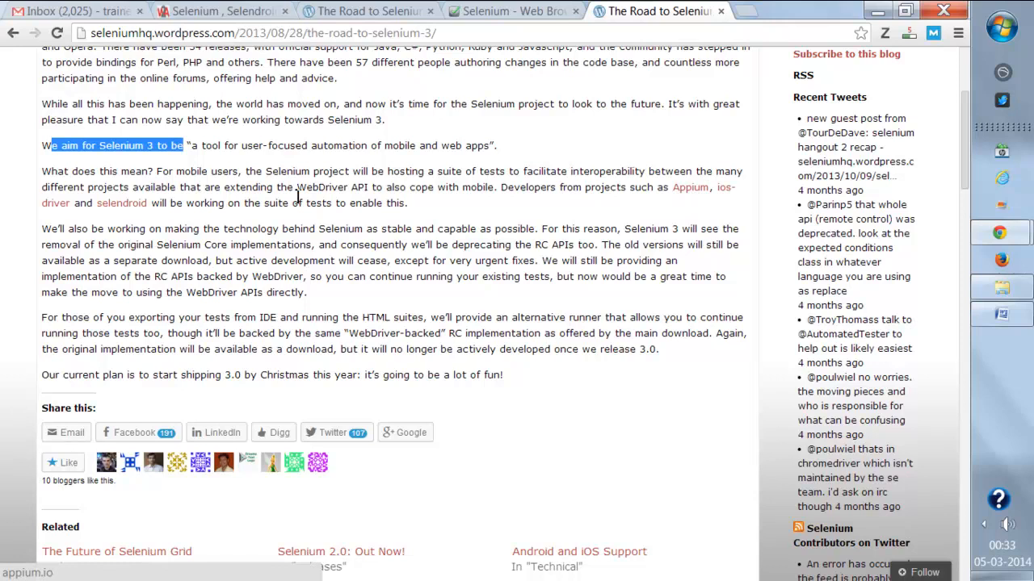
pyautogui.moveTo(122, 203)
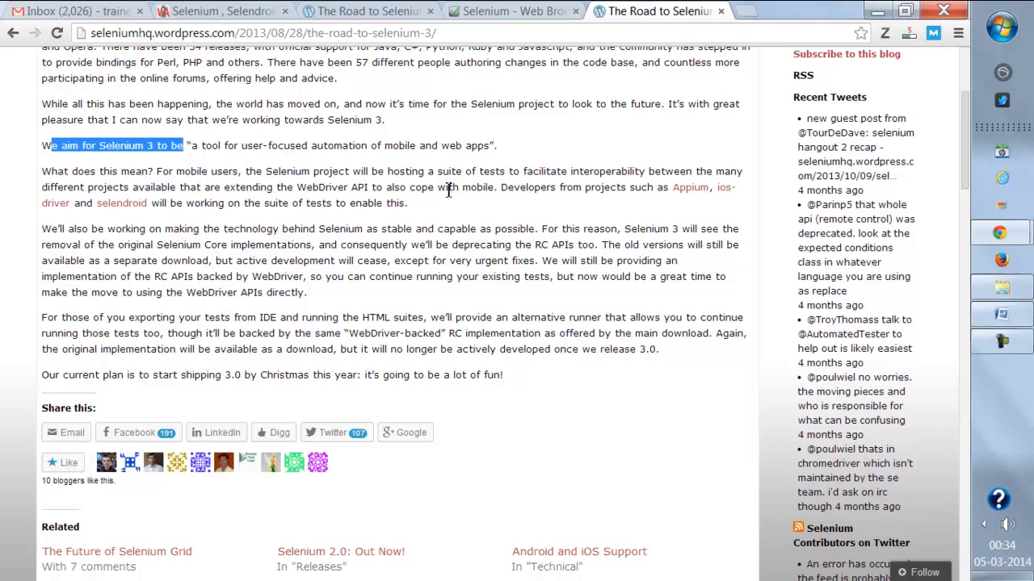
pyautogui.moveTo(3, 176)
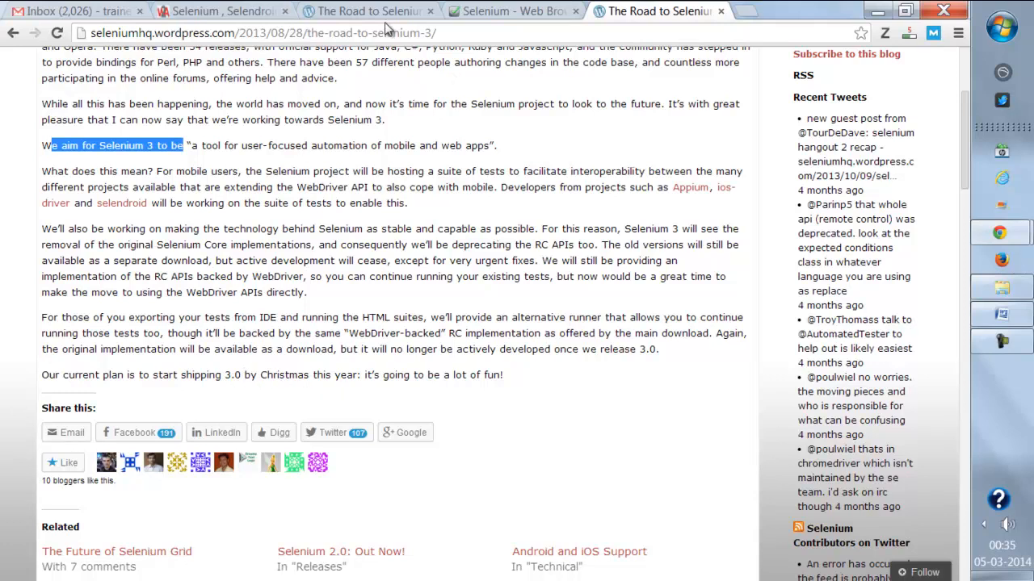
# Step: Review the SeleniumHQ Downloads page's third-party drivers (incl. Selendroid) and language bindings
pyautogui.click(513, 10)
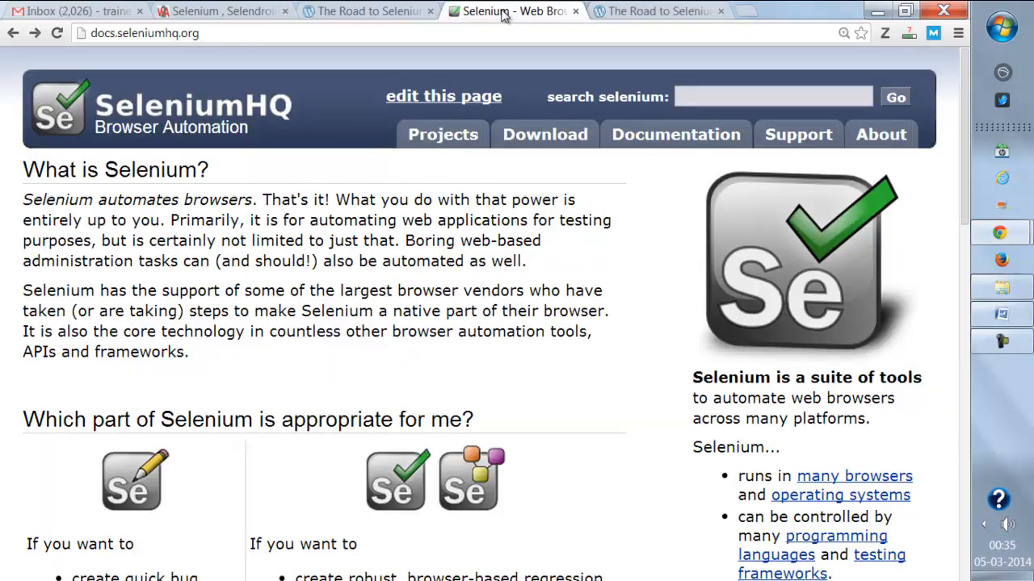
pyautogui.moveTo(544, 134)
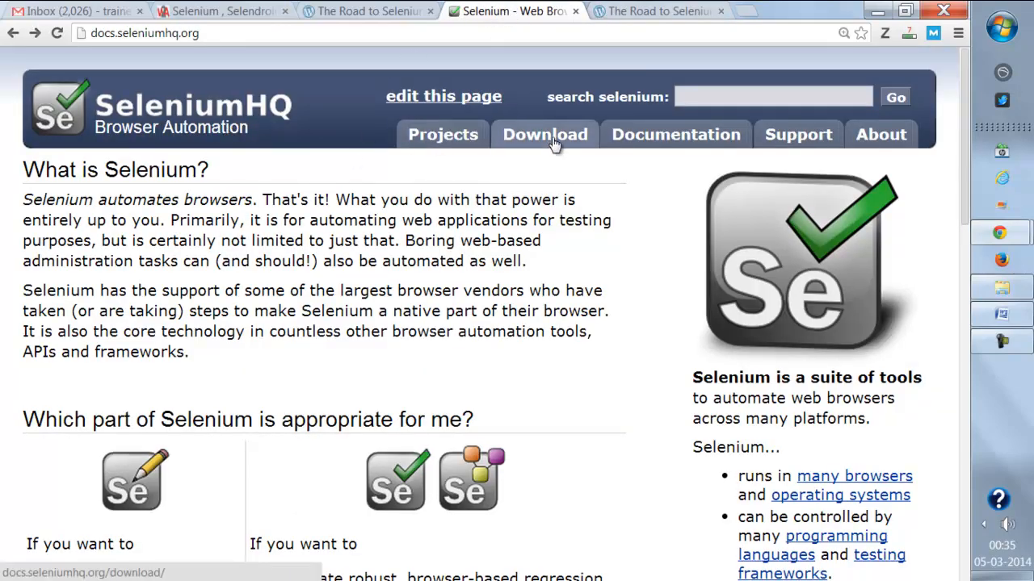
pyautogui.click(544, 134)
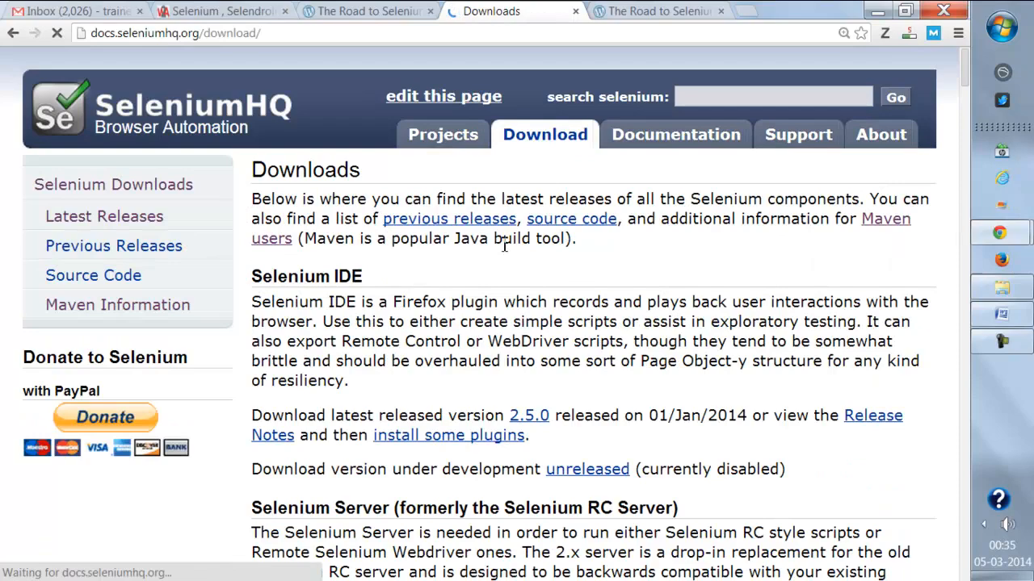
pyautogui.scroll(-3)
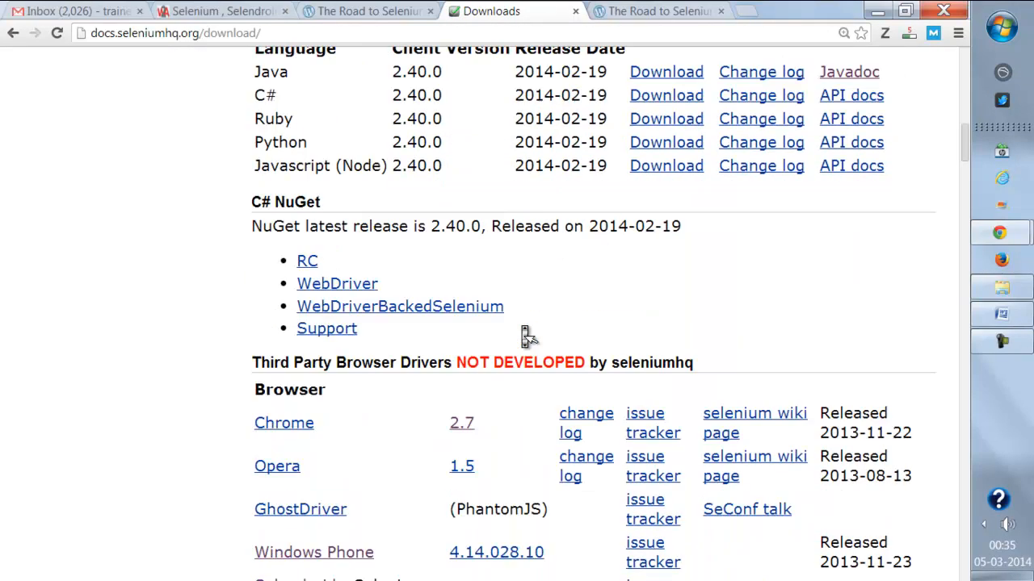
pyautogui.scroll(-3)
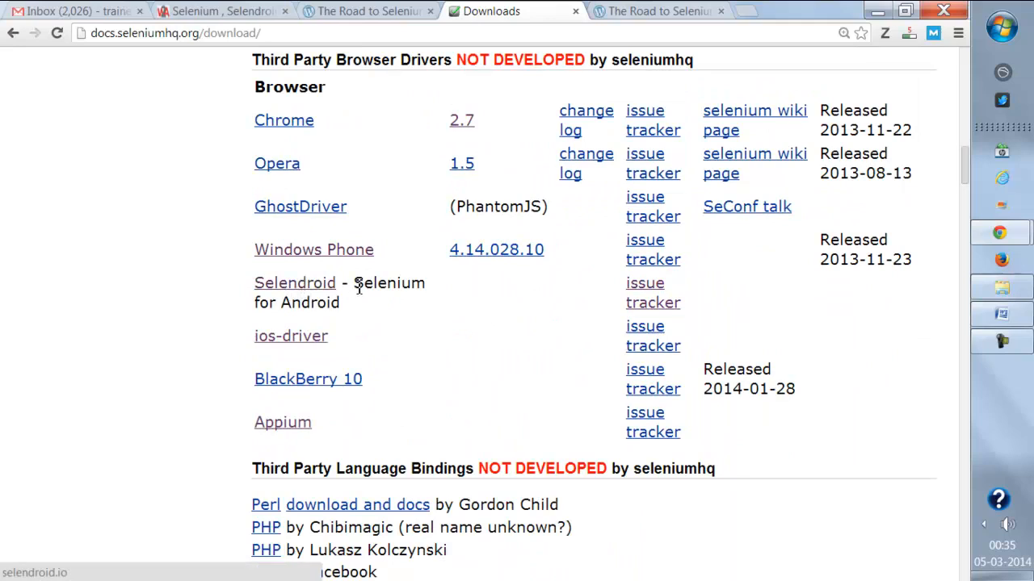
pyautogui.moveTo(843, 291)
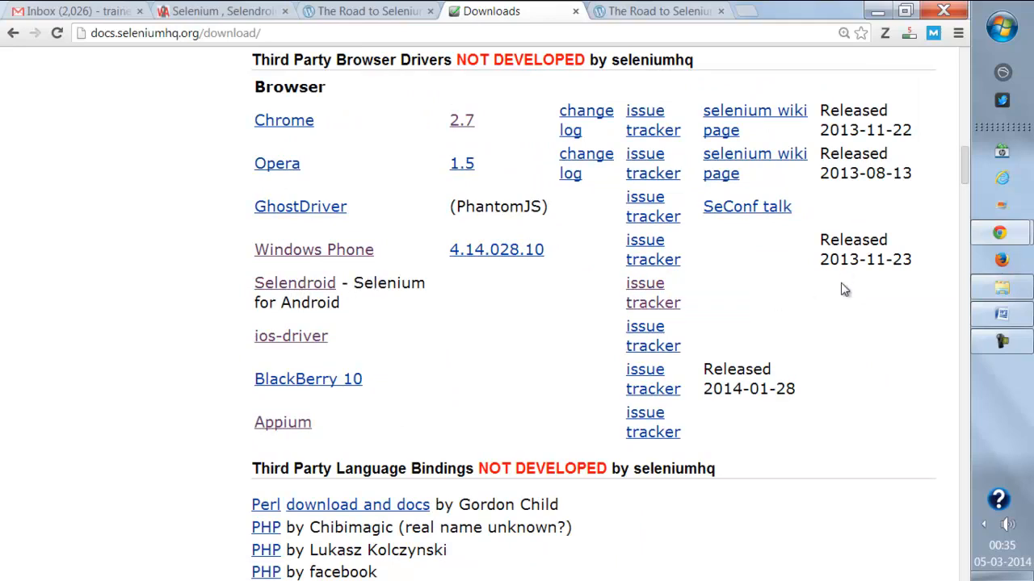
pyautogui.moveTo(294, 282)
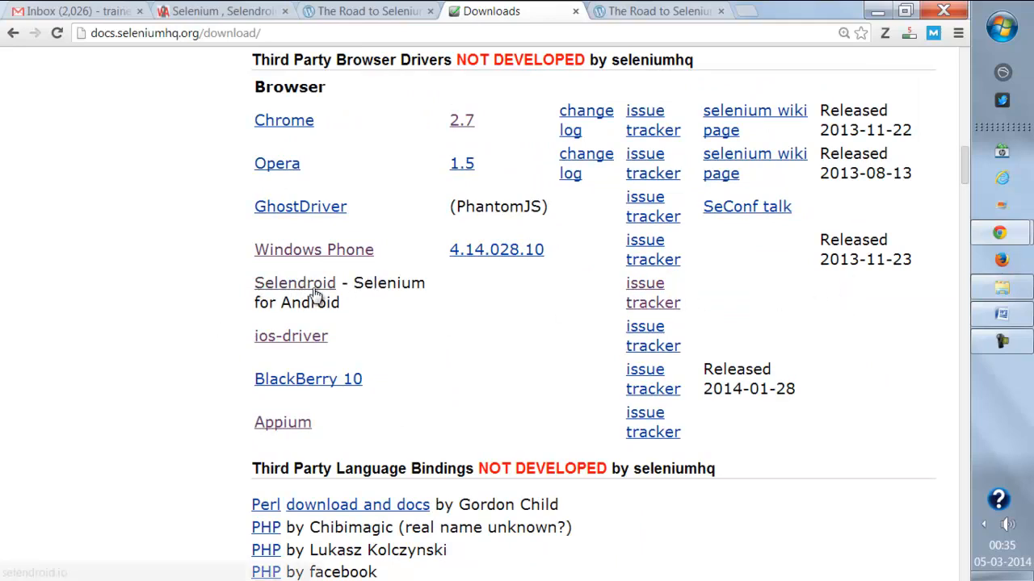
pyautogui.moveTo(282, 423)
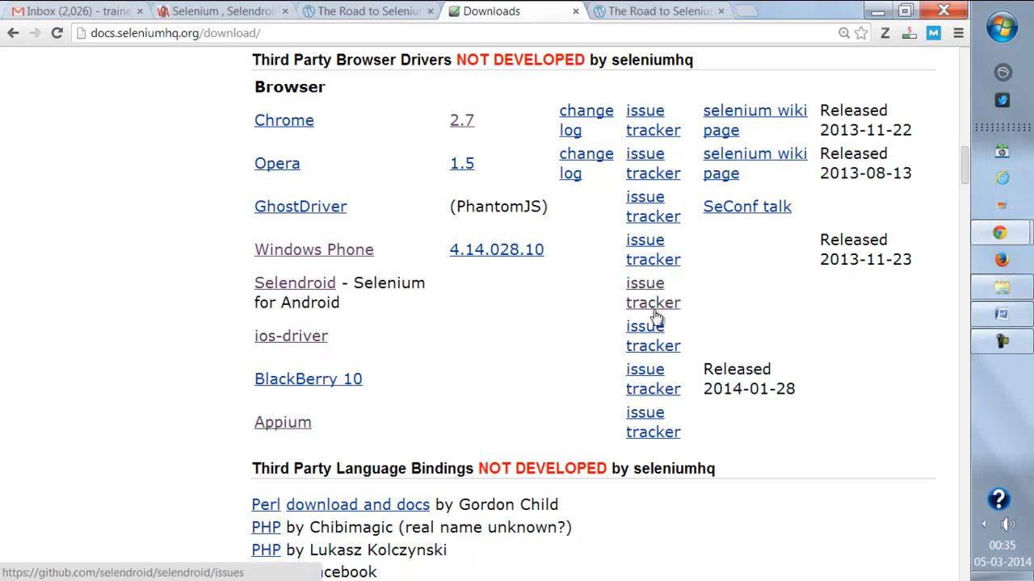
pyautogui.moveTo(652, 422)
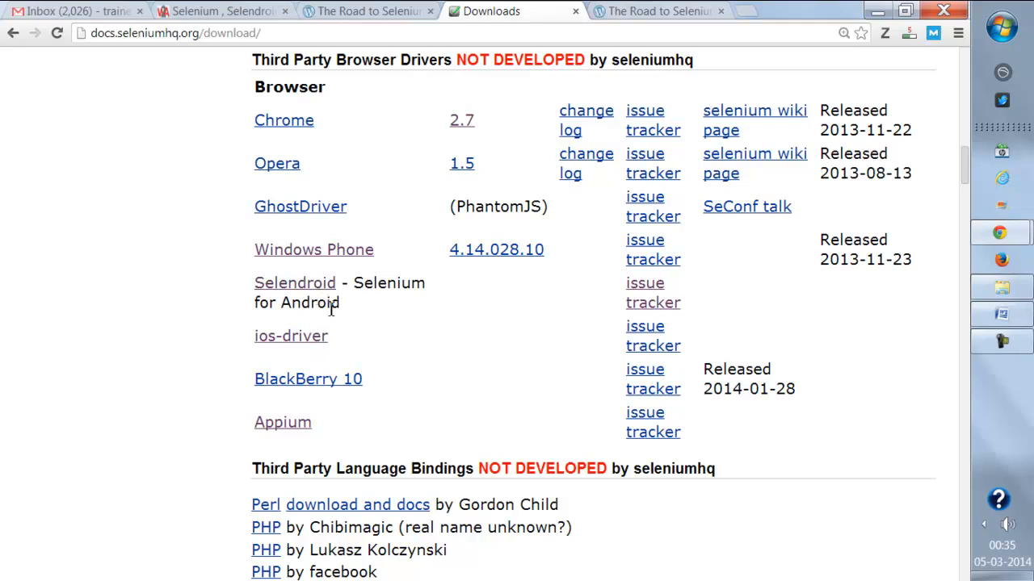
pyautogui.moveTo(617, 310)
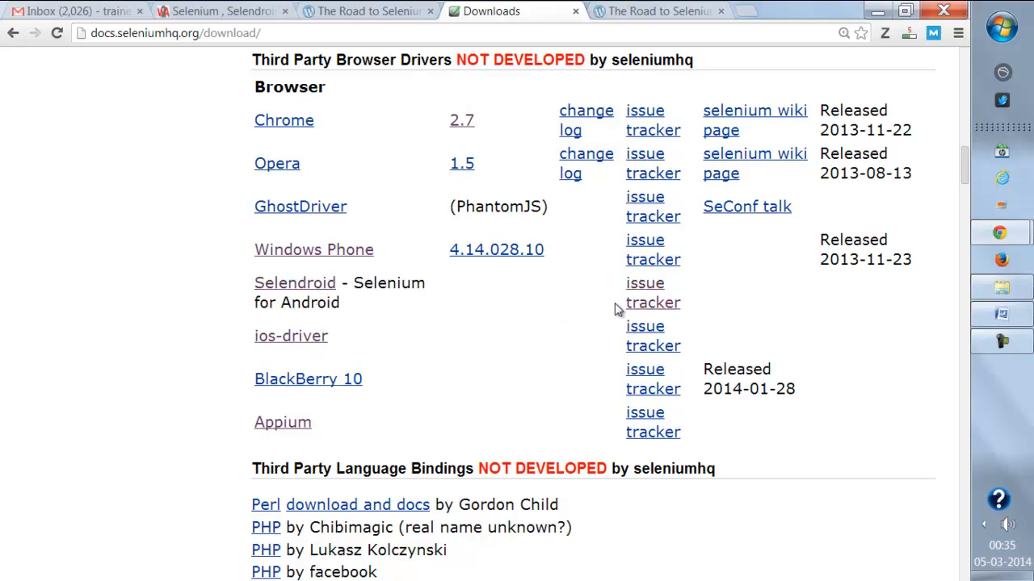
pyautogui.moveTo(294, 283)
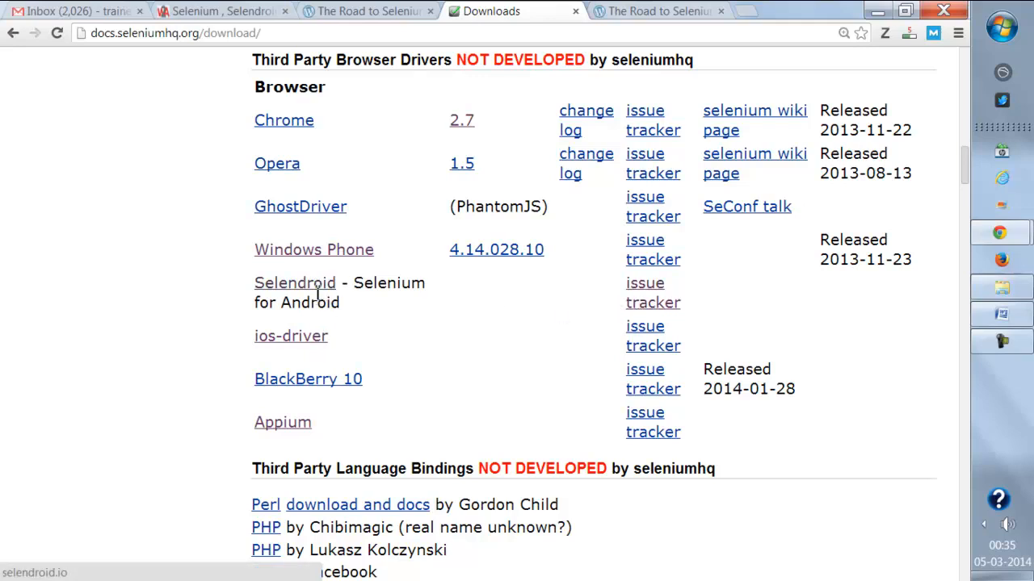
pyautogui.moveTo(646, 310)
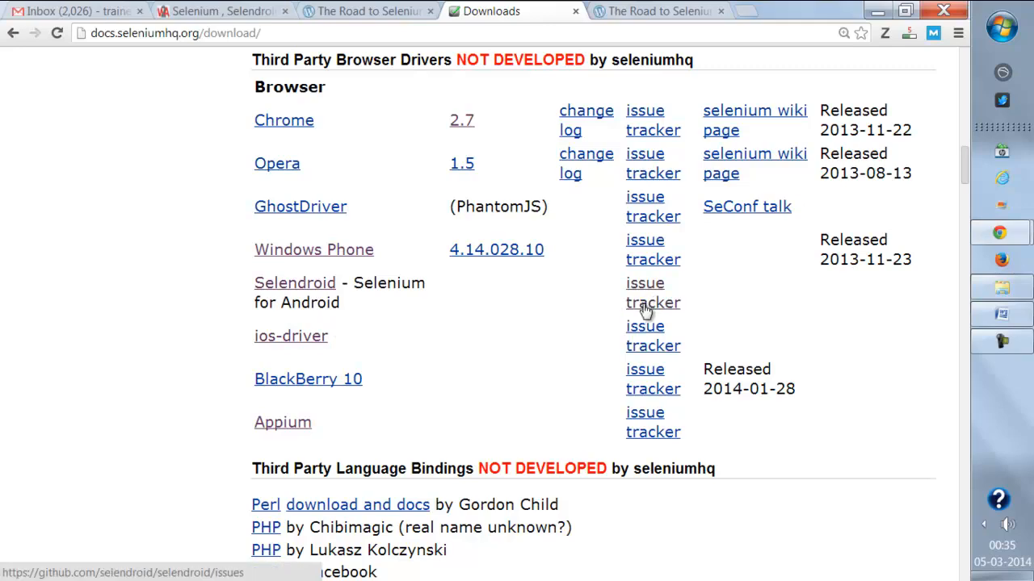
pyautogui.moveTo(536, 339)
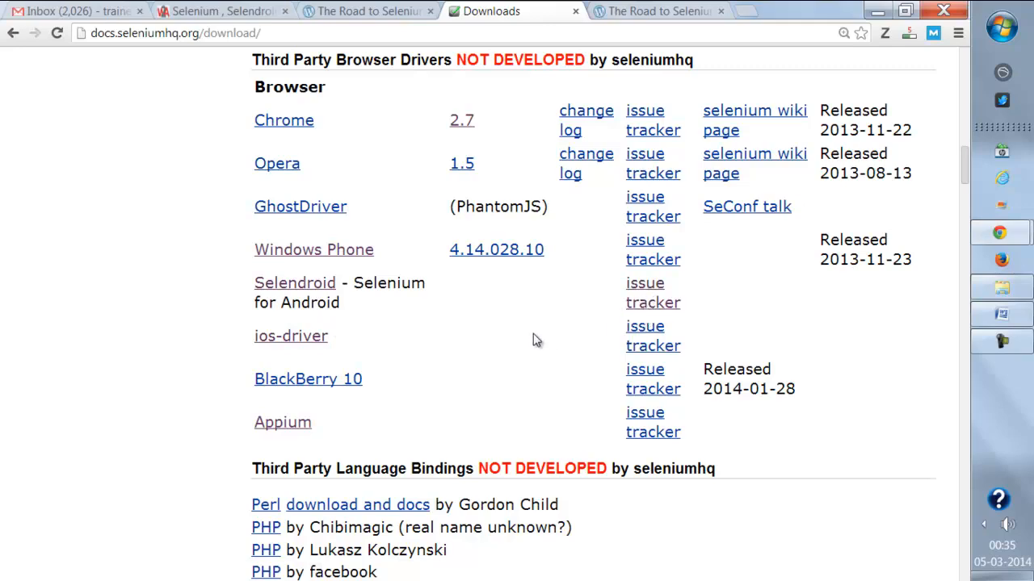
pyautogui.scroll(3)
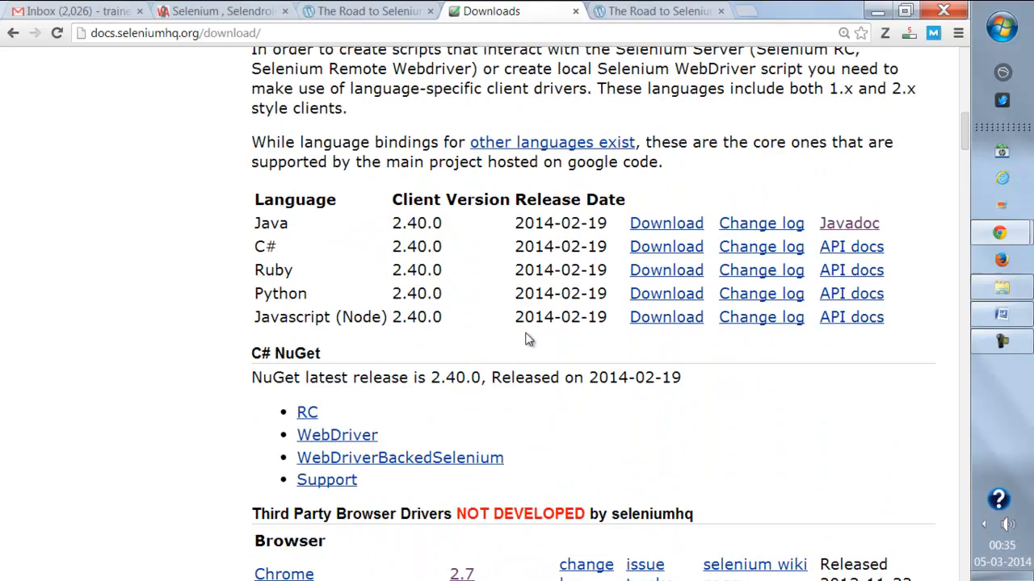
# Step: Browse the Java API Javadoc and view the WebDriver interface documentation
pyautogui.click(849, 223)
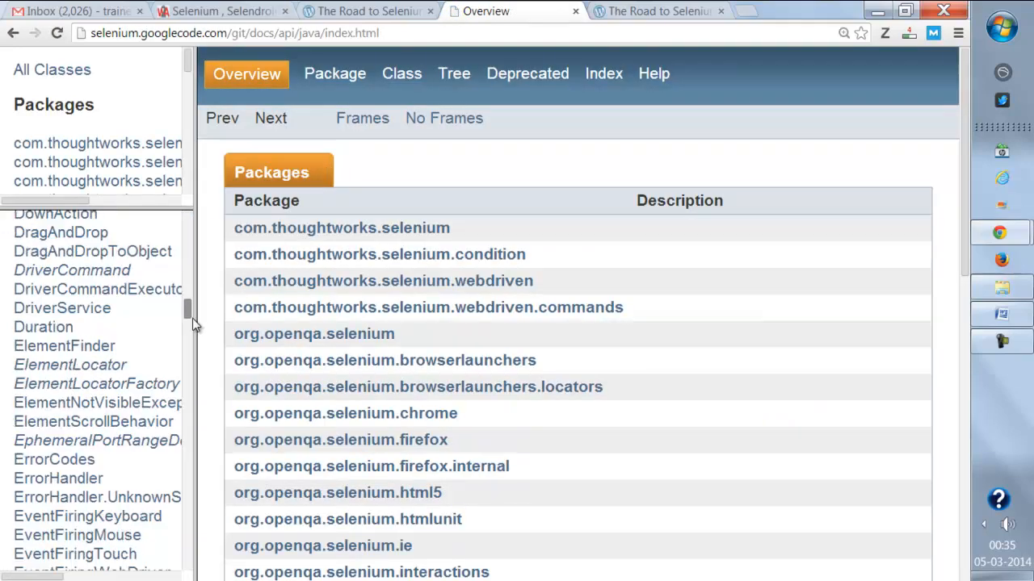
pyautogui.scroll(-3)
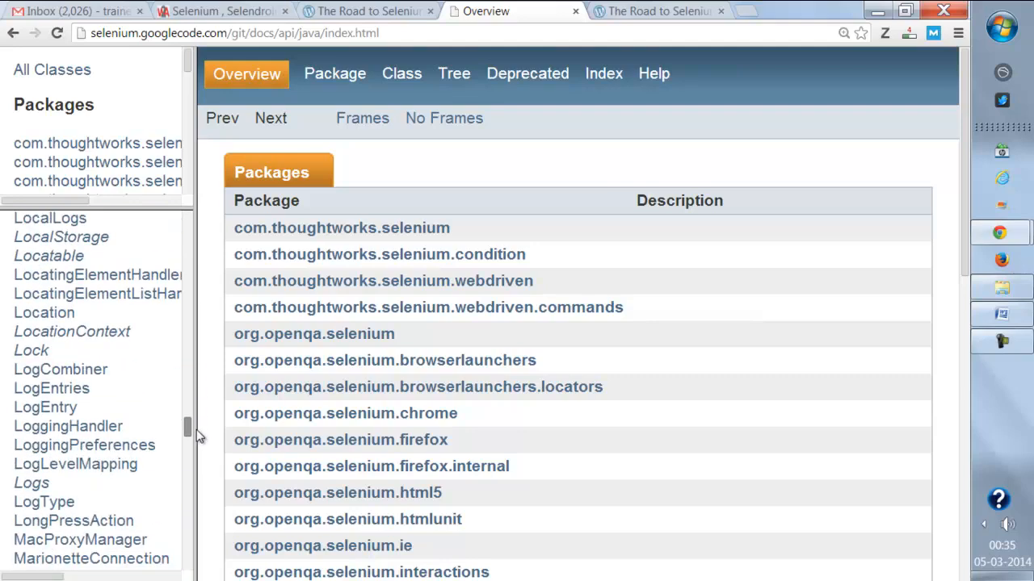
pyautogui.scroll(-3)
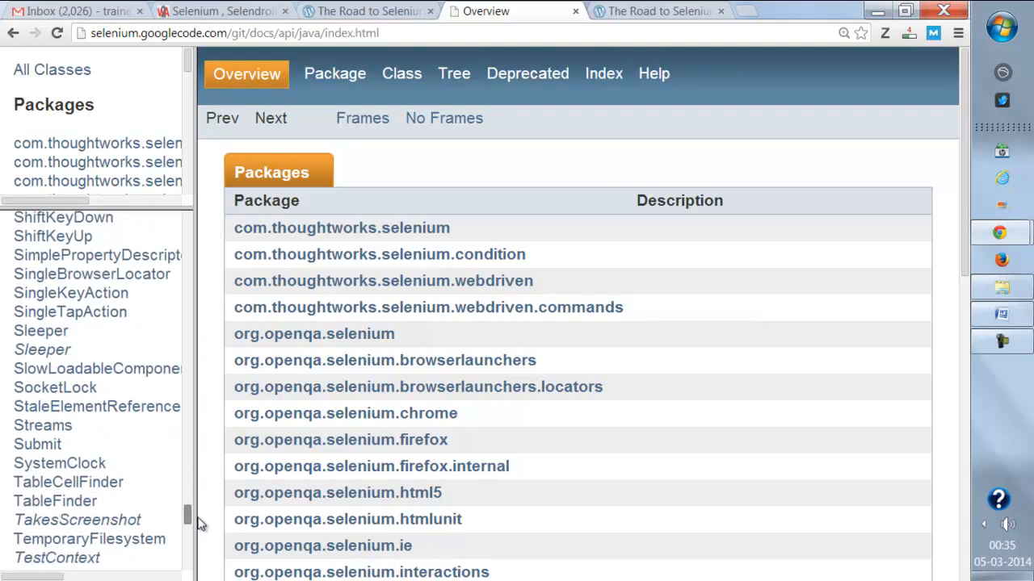
pyautogui.scroll(-3)
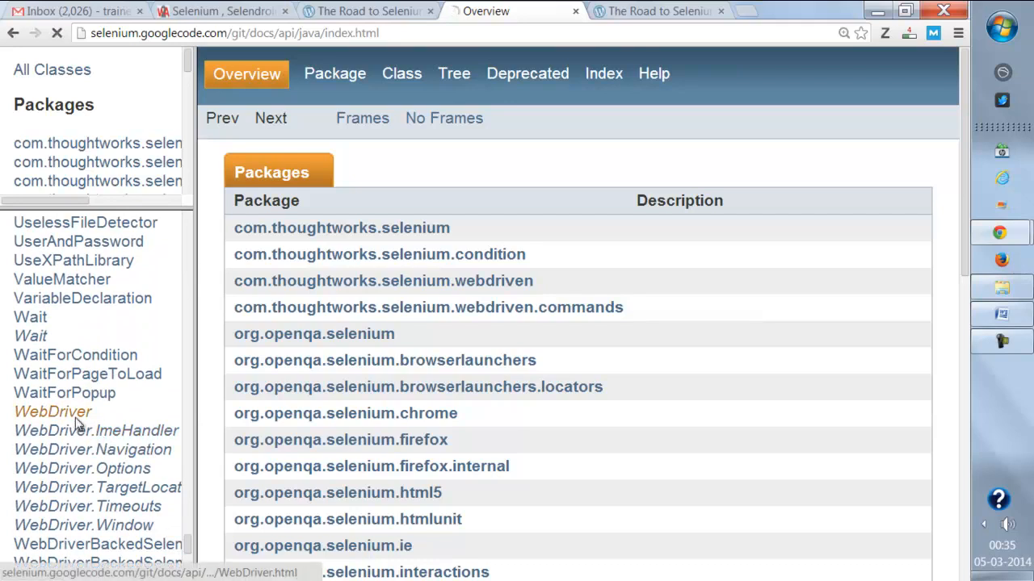
pyautogui.click(51, 412)
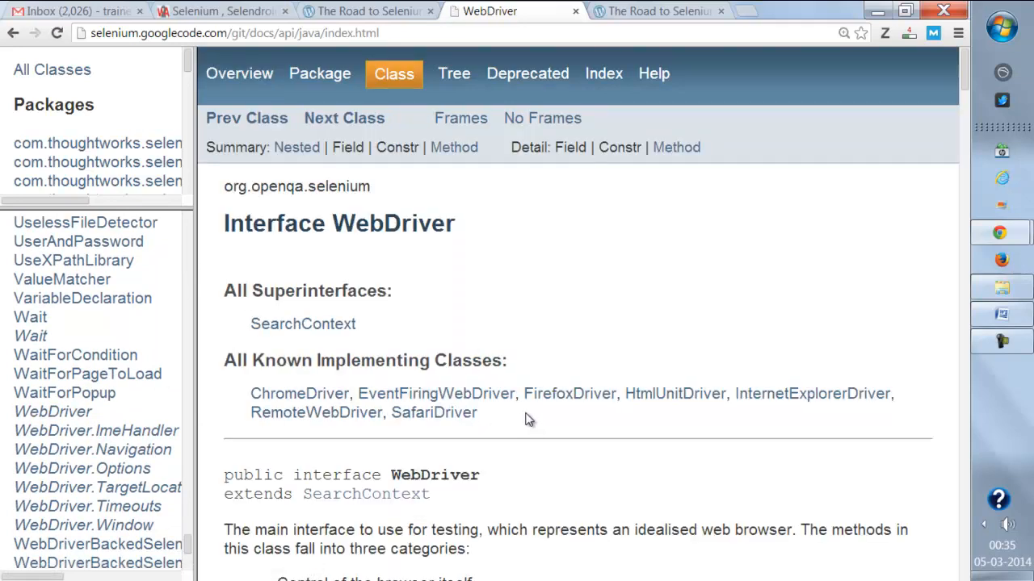
pyautogui.moveTo(665, 432)
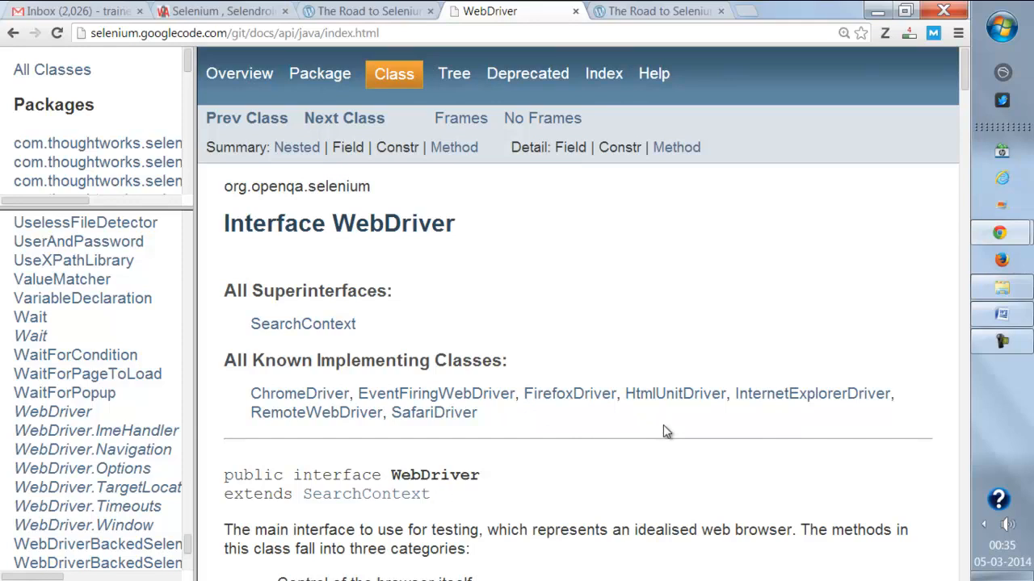
pyautogui.moveTo(675, 433)
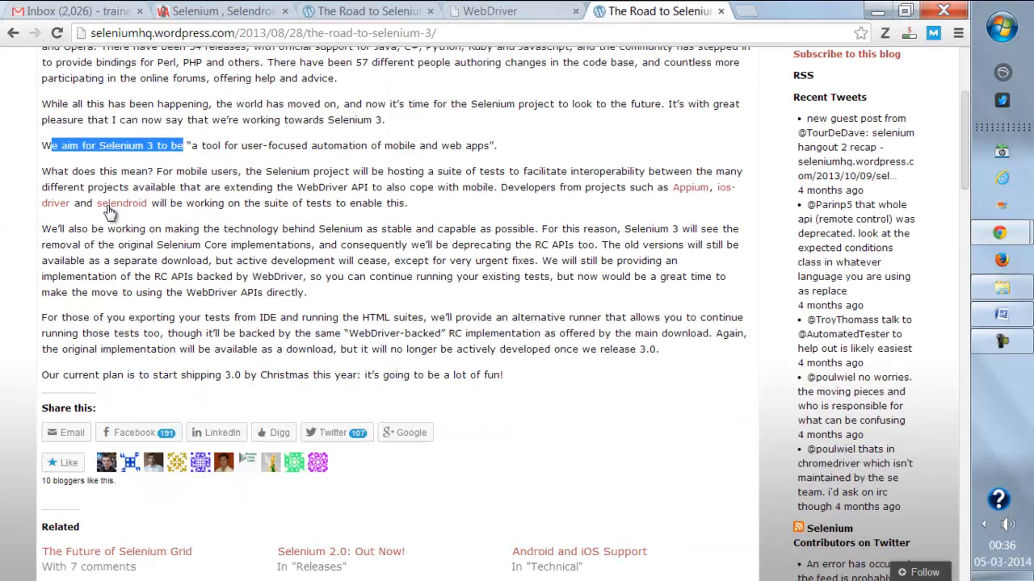
# Step: Open the Appium link from the blog post in a new tab
pyautogui.rightClick(691, 187)
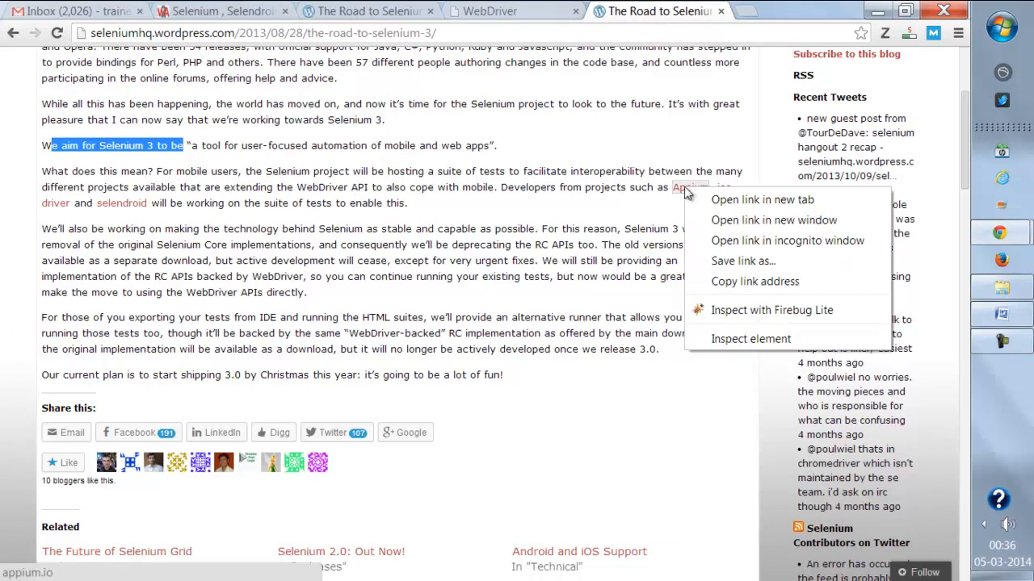
pyautogui.click(762, 200)
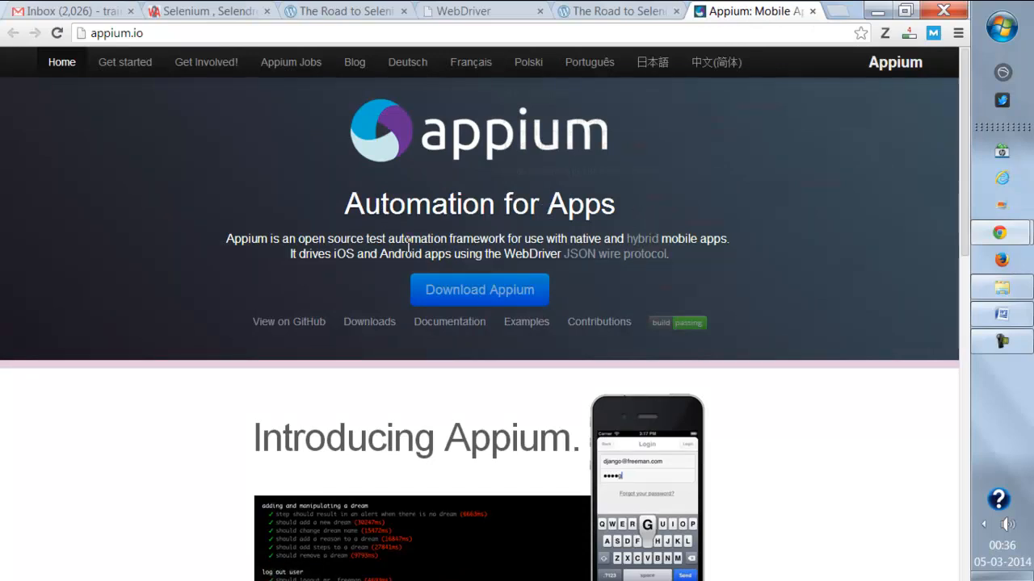
# Step: Read through appium.io down to the iOS/Android Requirements section
pyautogui.doubleClick(377, 239)
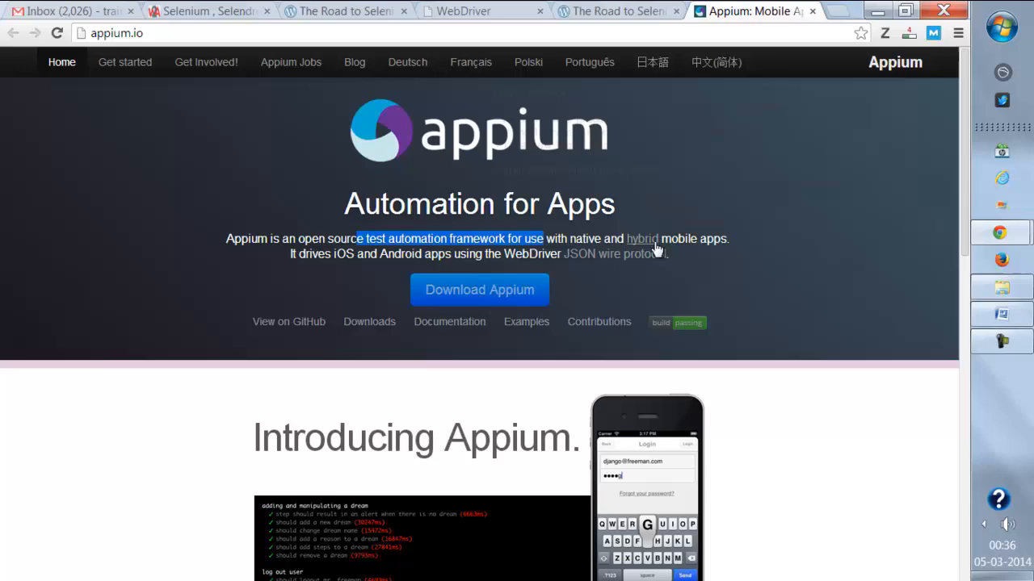
pyautogui.moveTo(307, 339)
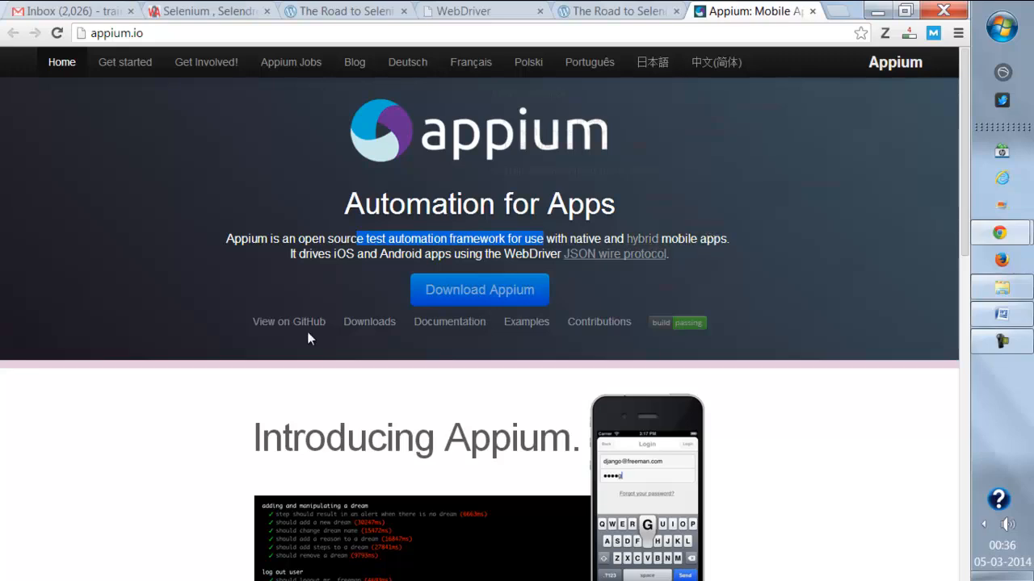
pyautogui.scroll(-3)
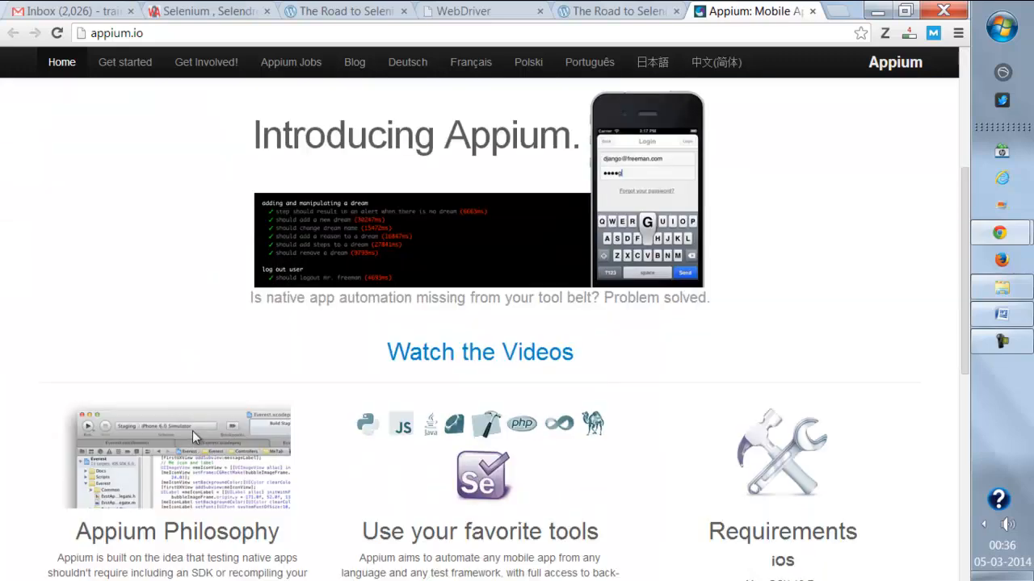
pyautogui.scroll(-3)
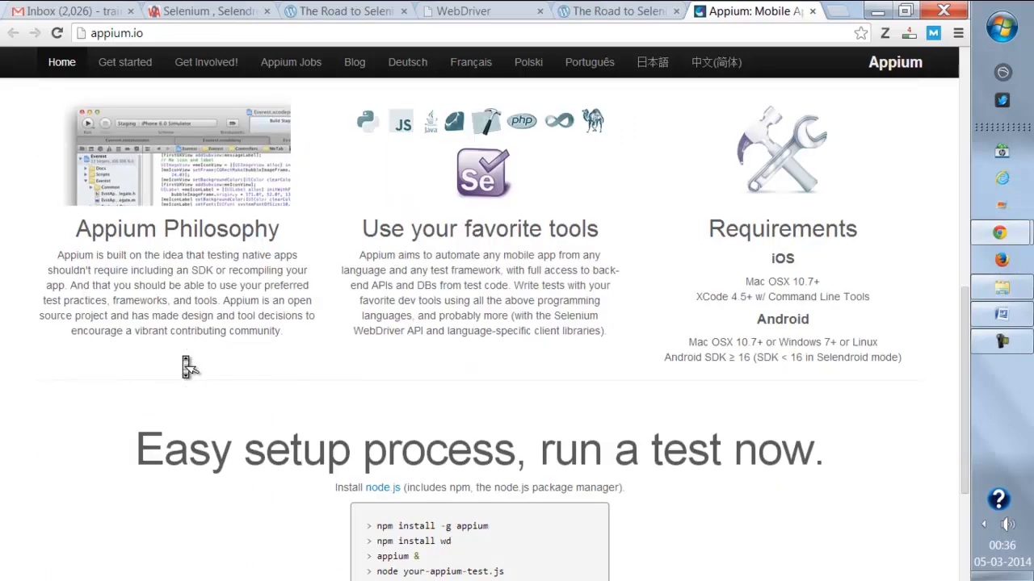
pyautogui.scroll(-3)
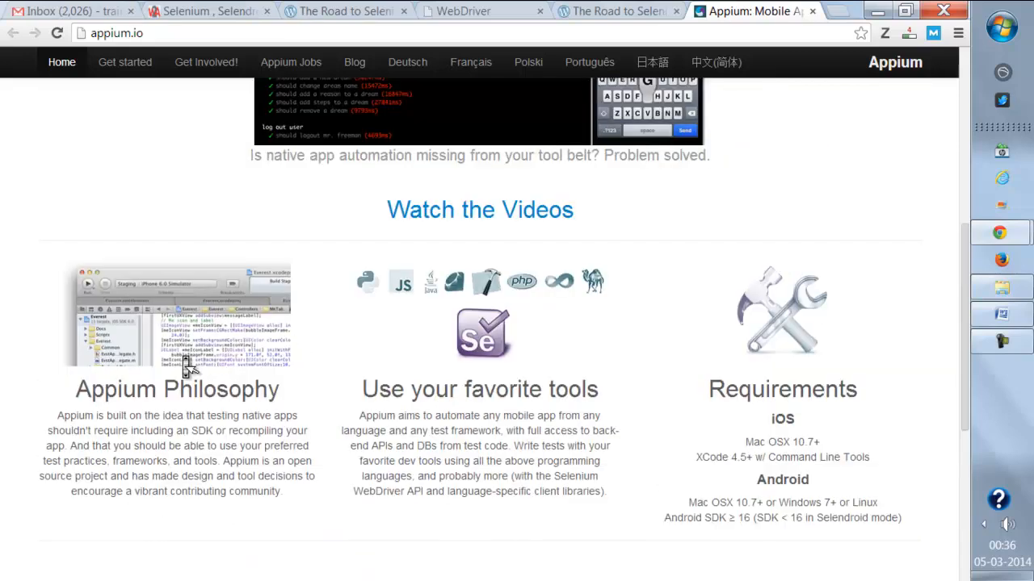
pyautogui.moveTo(630, 491)
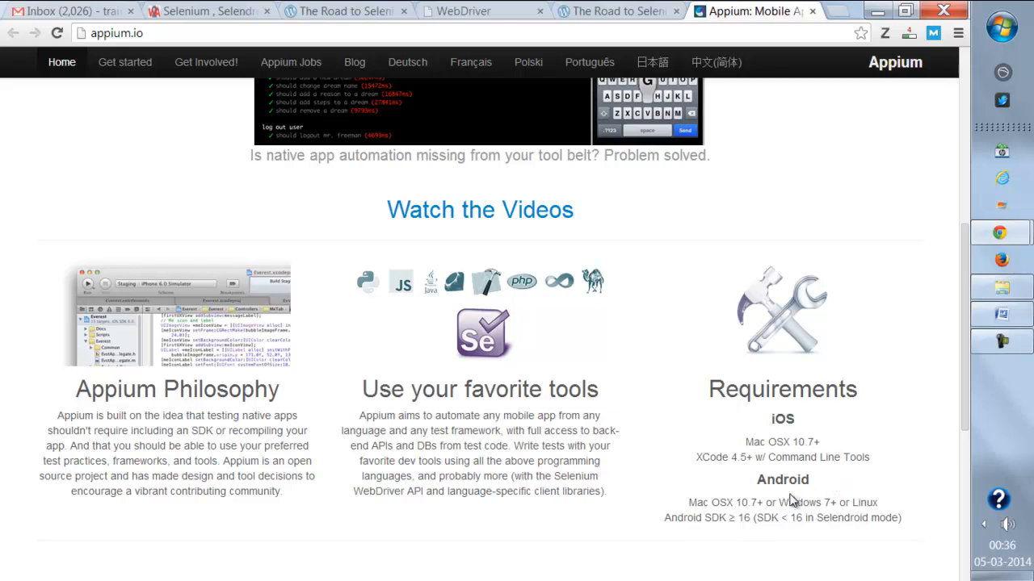
pyautogui.moveTo(837, 452)
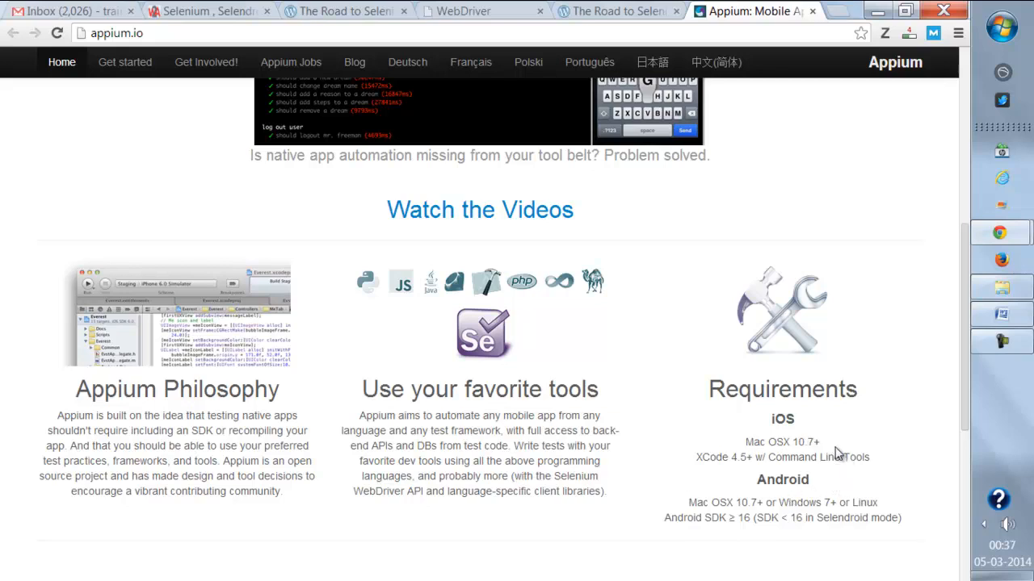
pyautogui.doubleClick(801, 502)
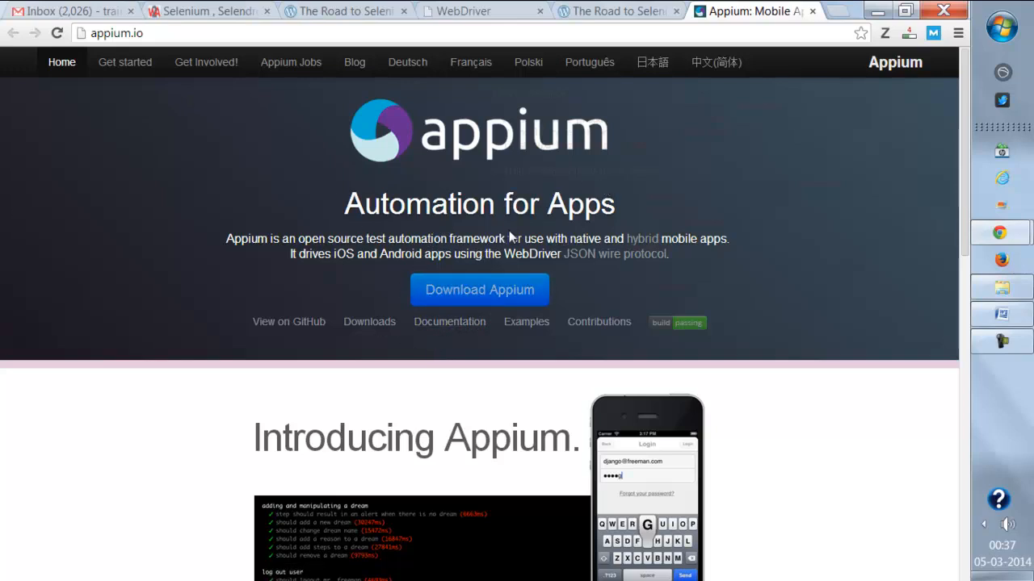
# Step: Return to the Road to Selenium 3 post and bring up options for the selendroid link
pyautogui.click(617, 11)
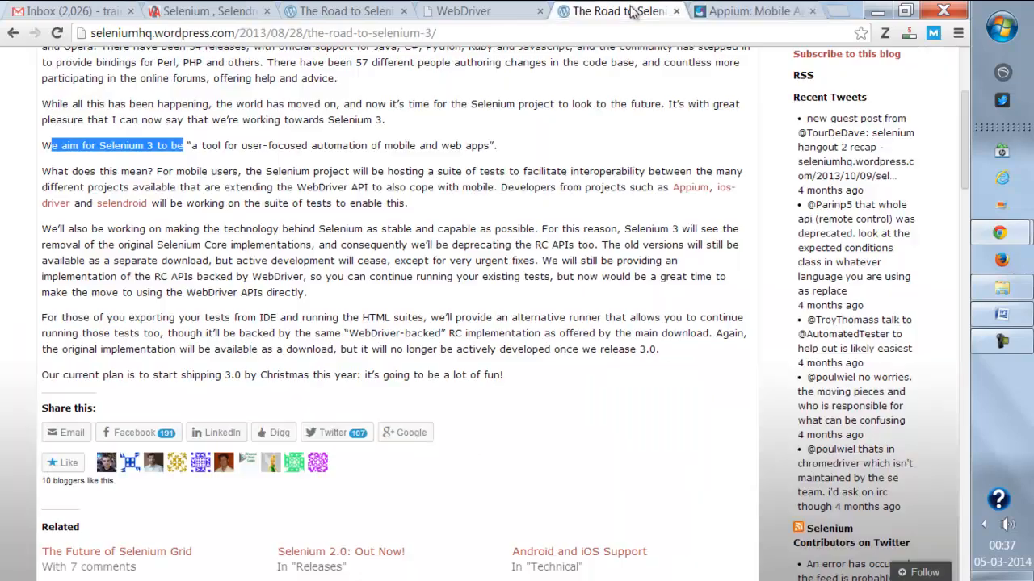
pyautogui.moveTo(701, 245)
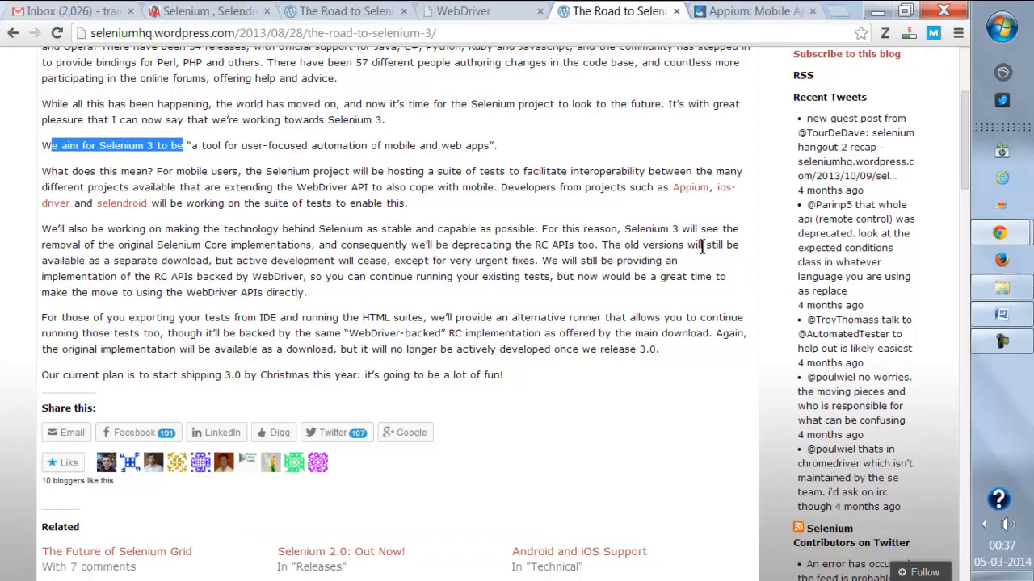
pyautogui.rightClick(121, 204)
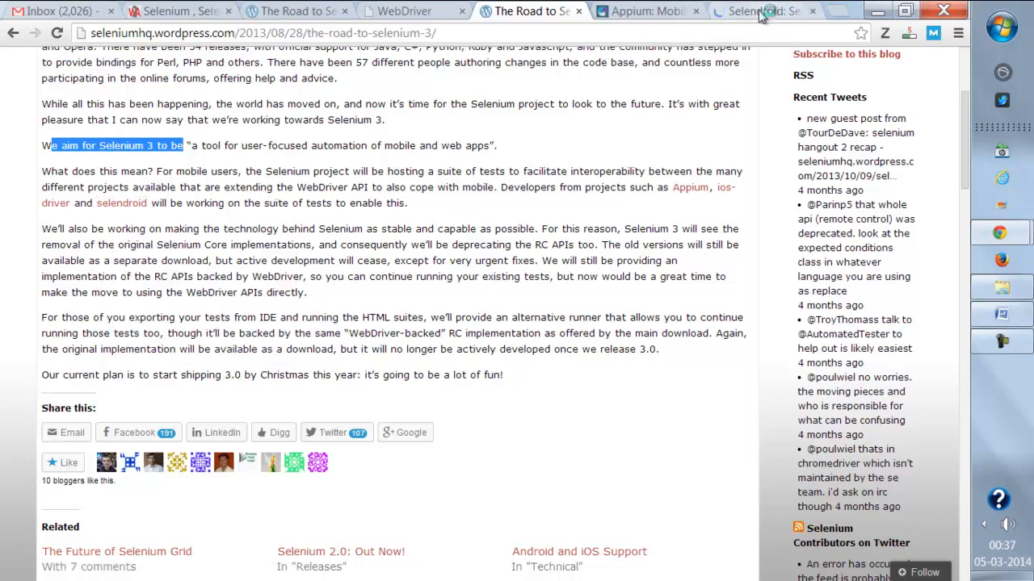
# Step: Open the selendroid.io home page in a new Chrome tab
pyautogui.click(759, 10)
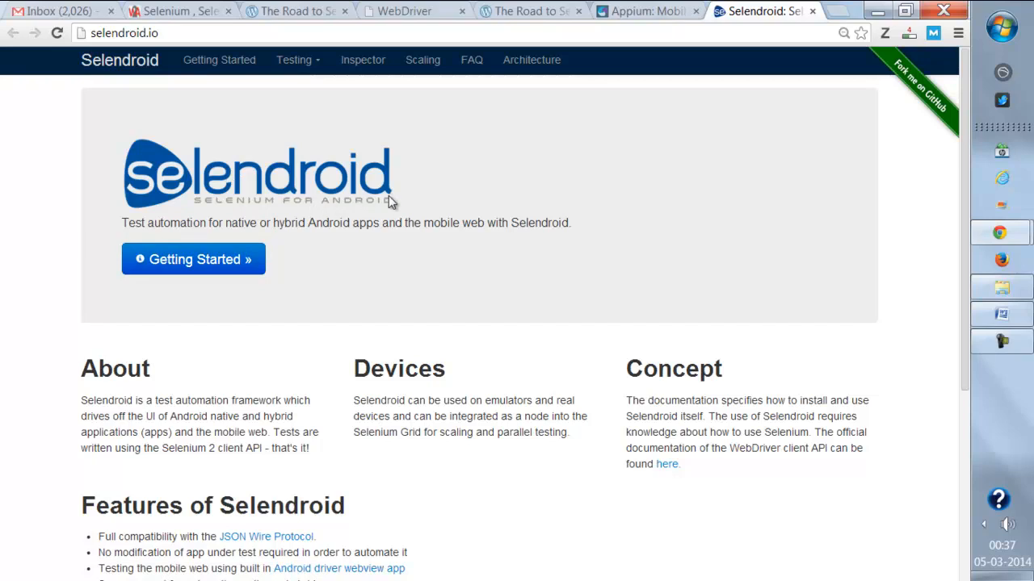
pyautogui.moveTo(426, 204)
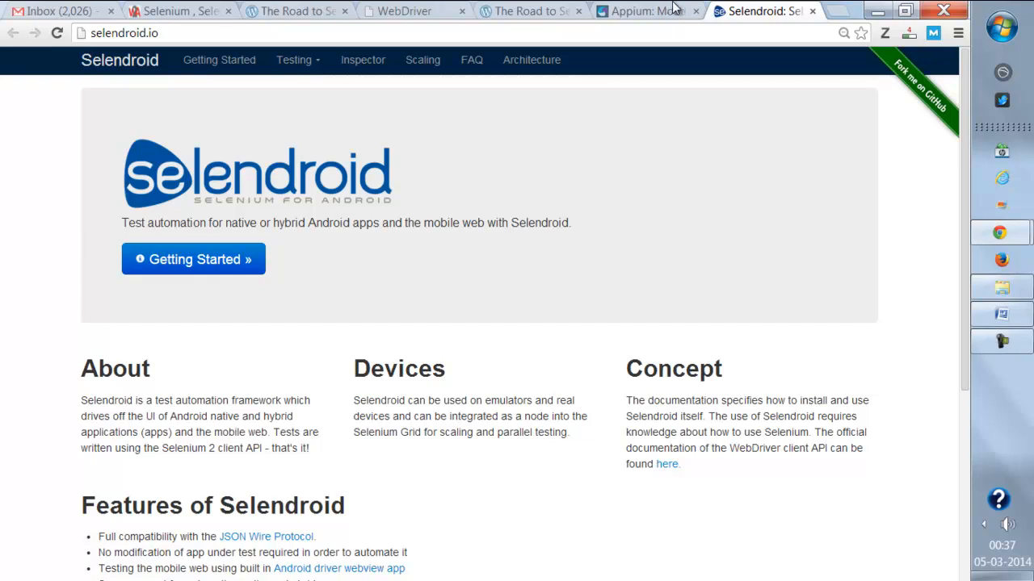
pyautogui.moveTo(305, 272)
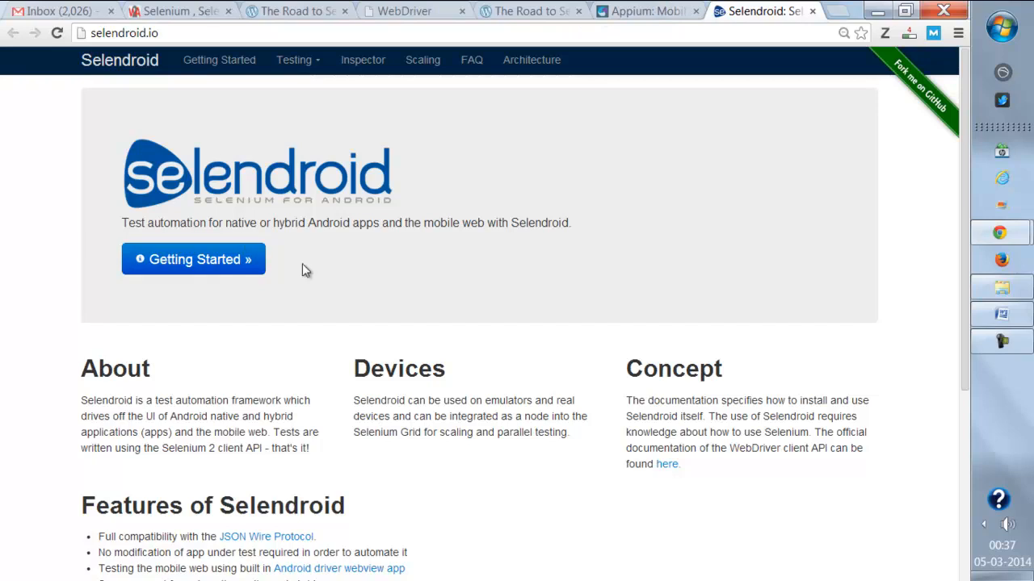
pyautogui.moveTo(403, 278)
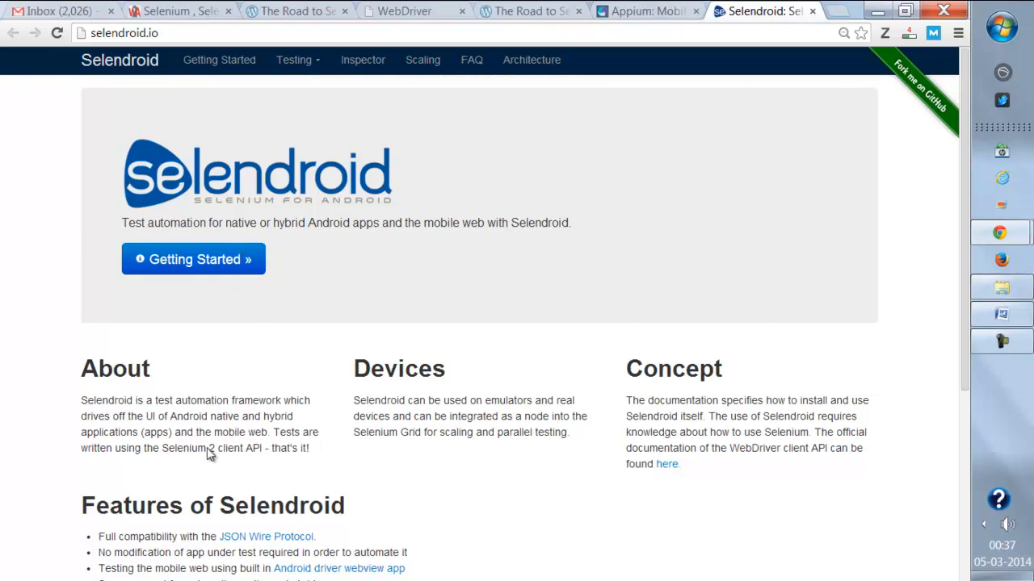
pyautogui.moveTo(336, 354)
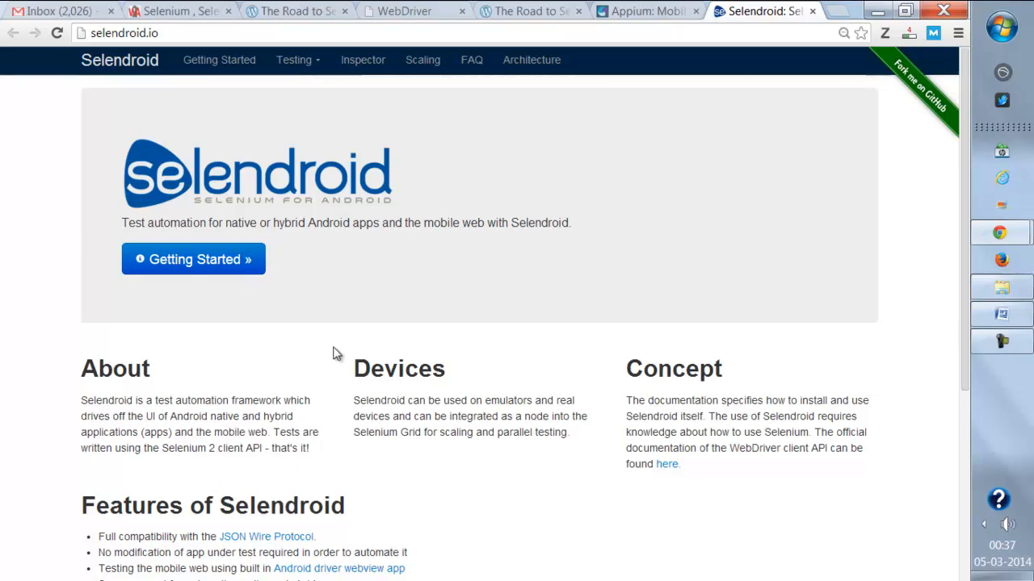
pyautogui.moveTo(497, 189)
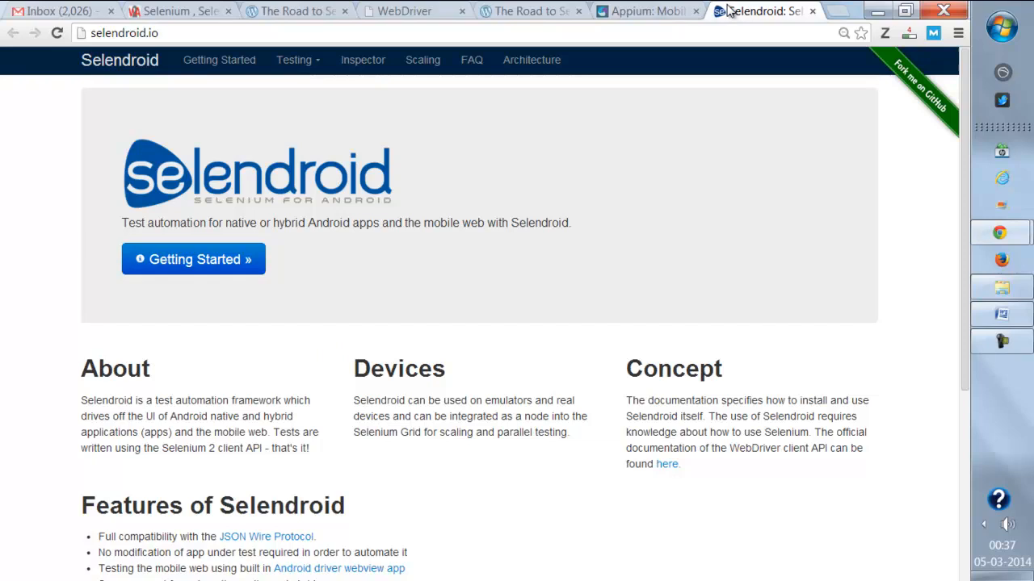
pyautogui.moveTo(759, 373)
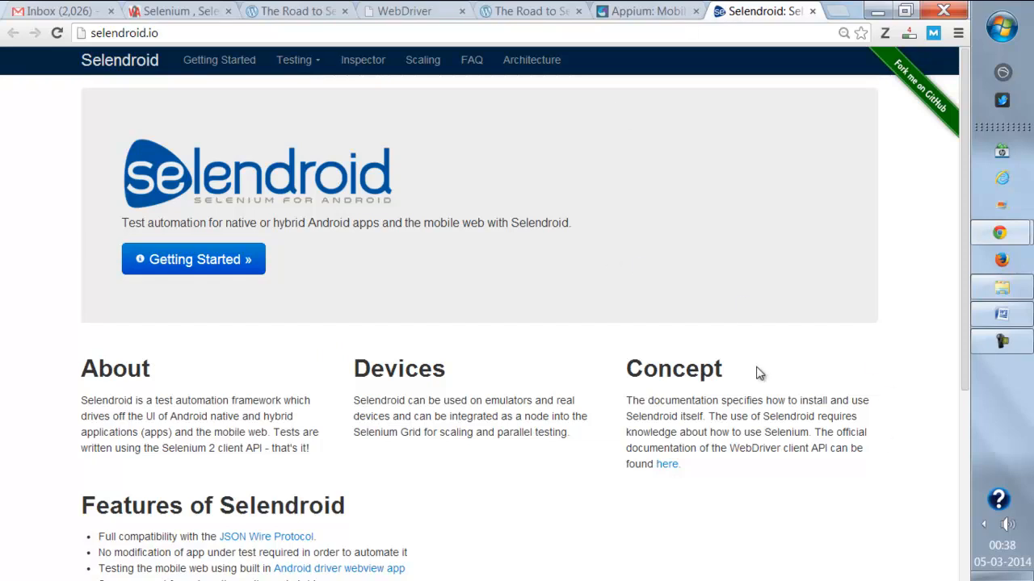
pyautogui.moveTo(178, 10)
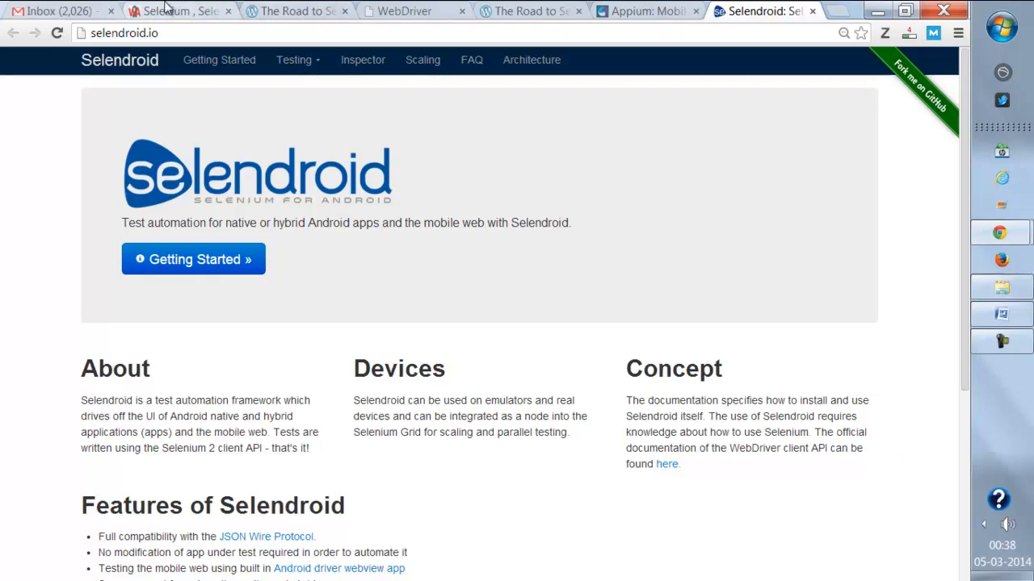
# Step: Look through the way2automation Selenium 3.0 Selendroid course module listings
pyautogui.click(178, 10)
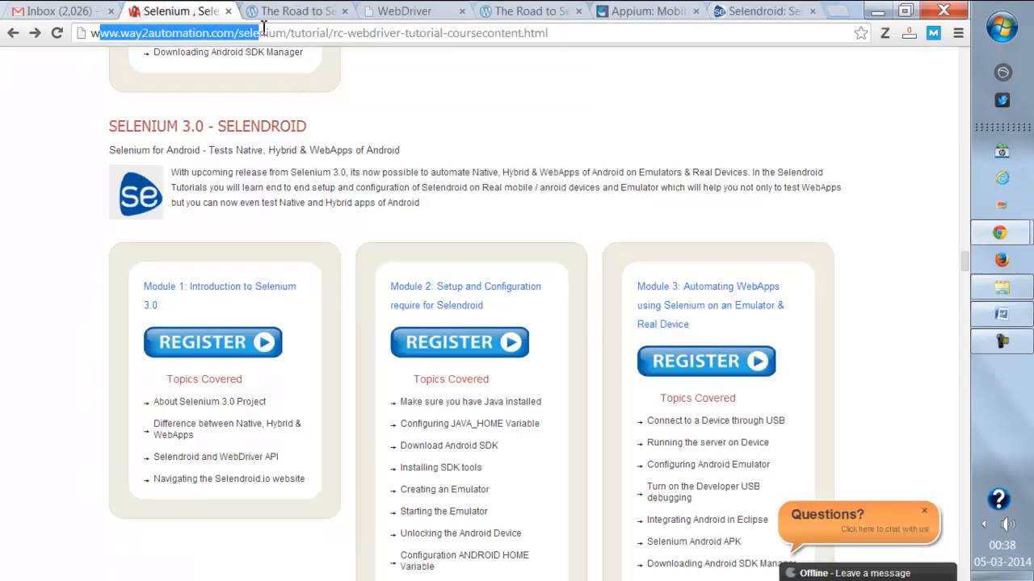
pyautogui.scroll(-3)
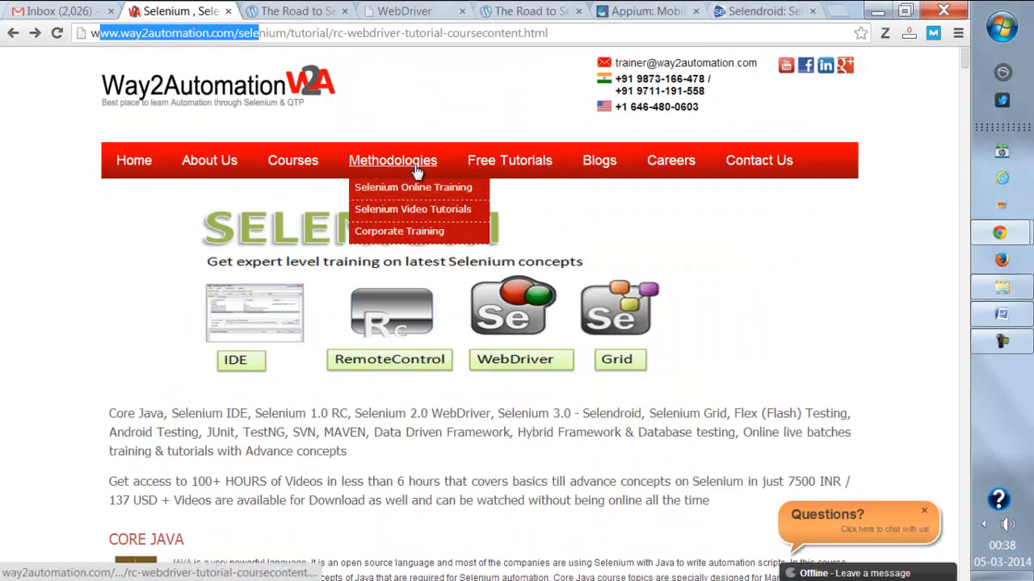
pyautogui.moveTo(414, 210)
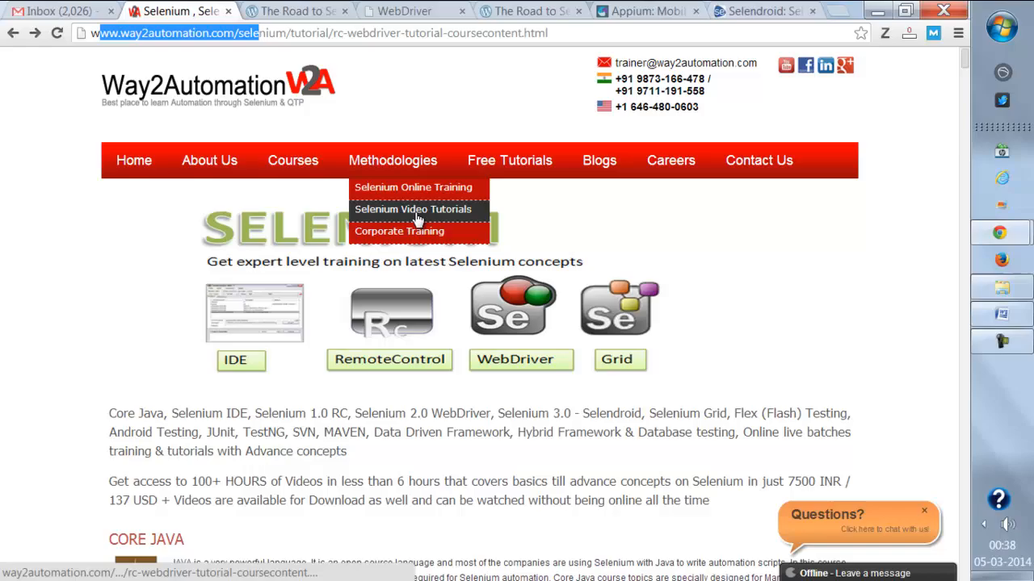
pyautogui.scroll(-3)
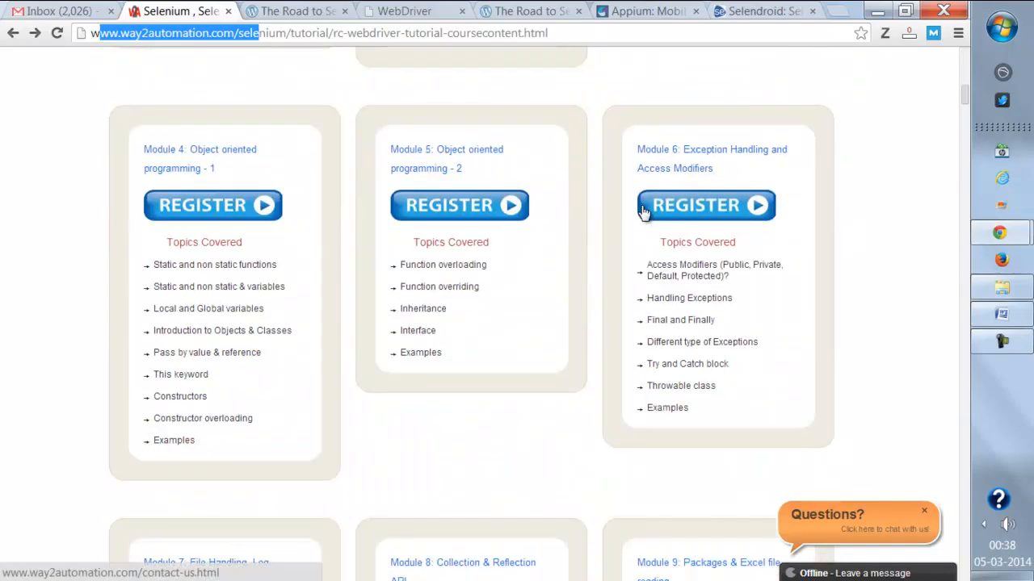
pyautogui.scroll(-3)
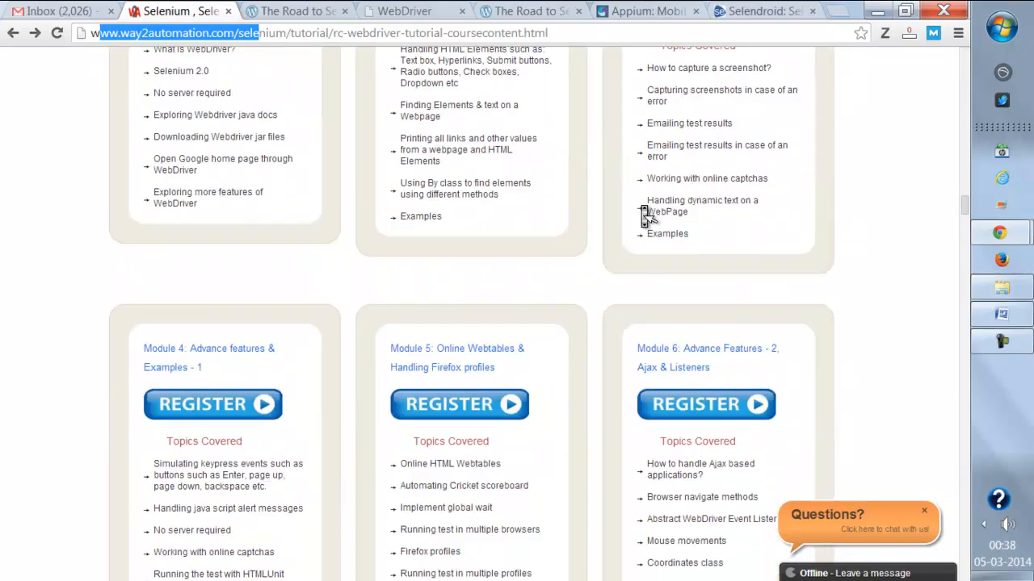
pyautogui.scroll(-3)
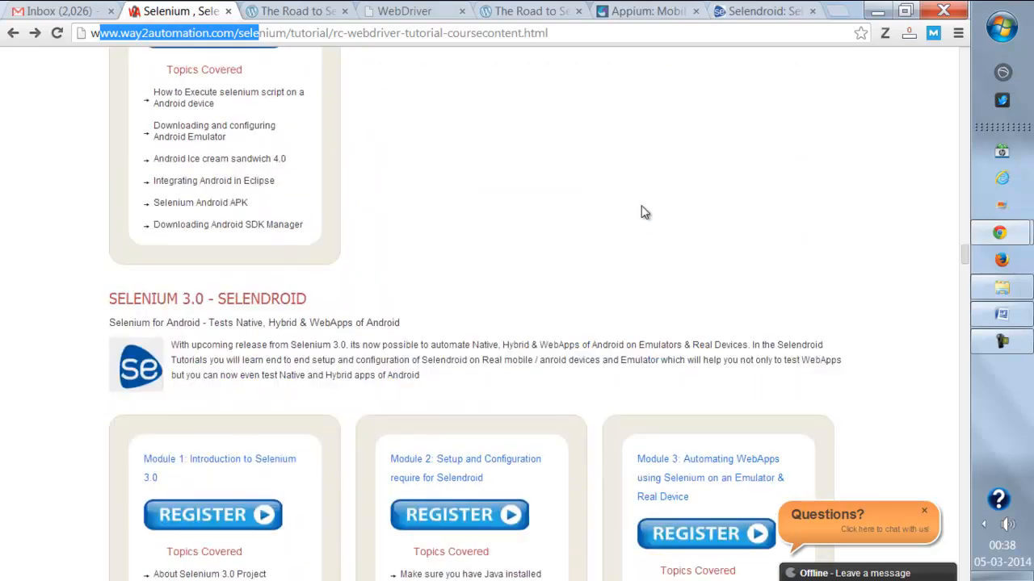
pyautogui.scroll(-3)
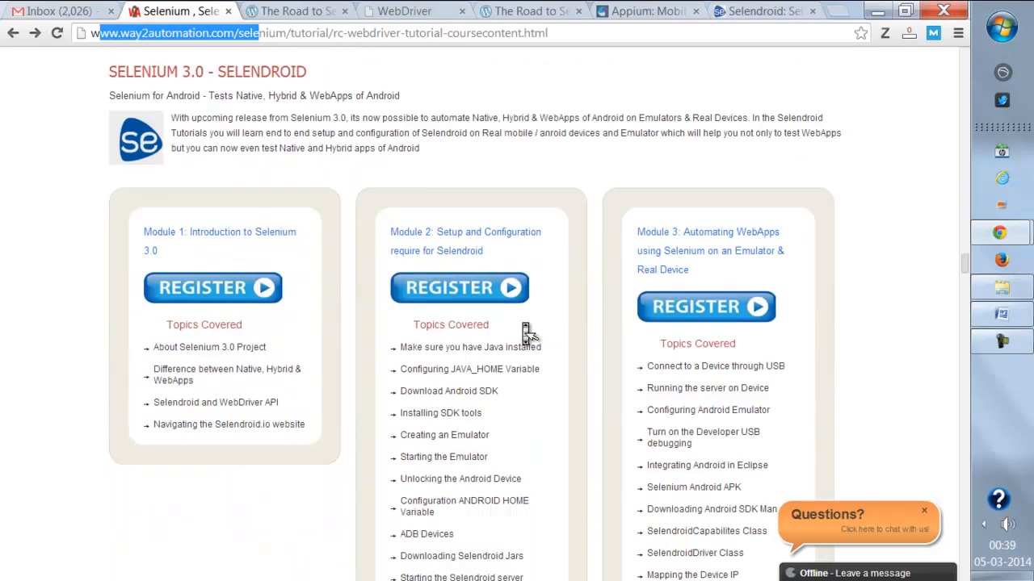
pyautogui.scroll(-3)
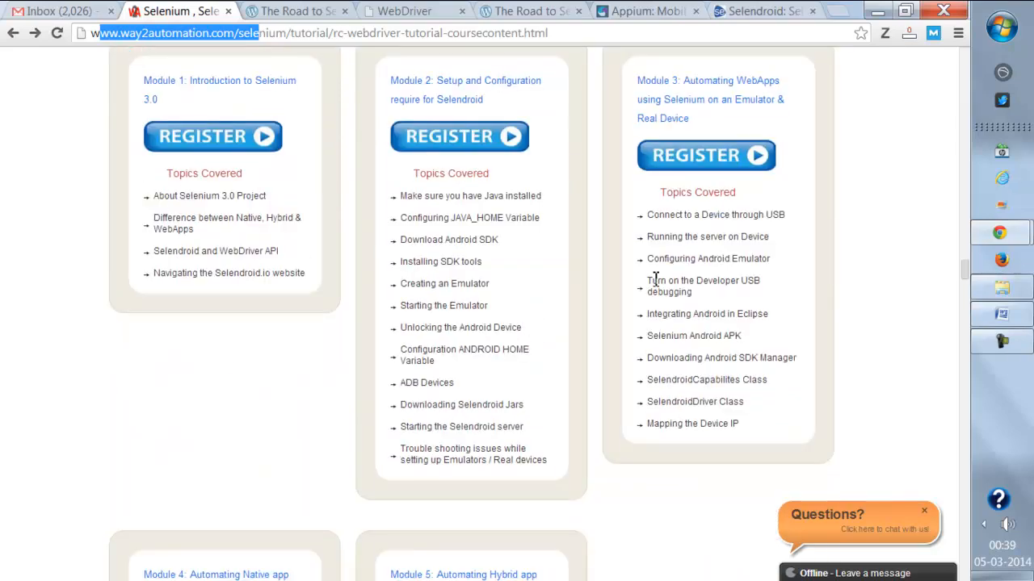
pyautogui.scroll(-3)
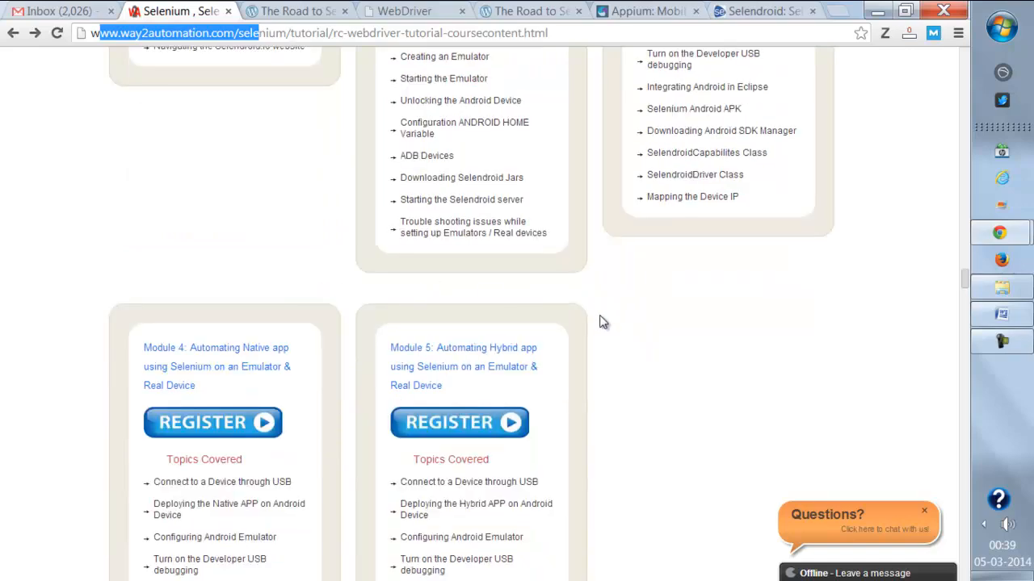
pyautogui.scroll(-3)
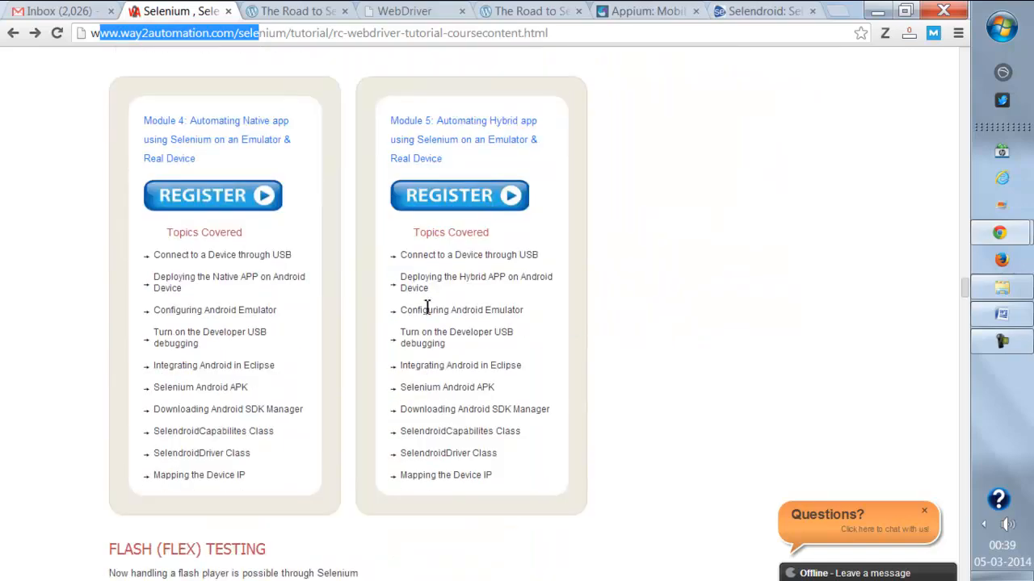
pyautogui.scroll(3)
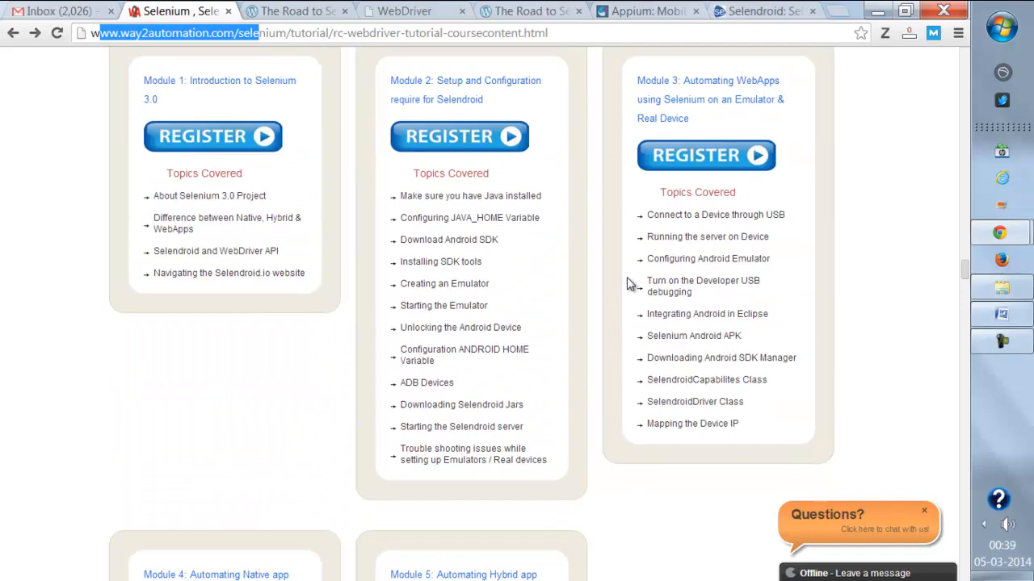
pyautogui.moveTo(535, 252)
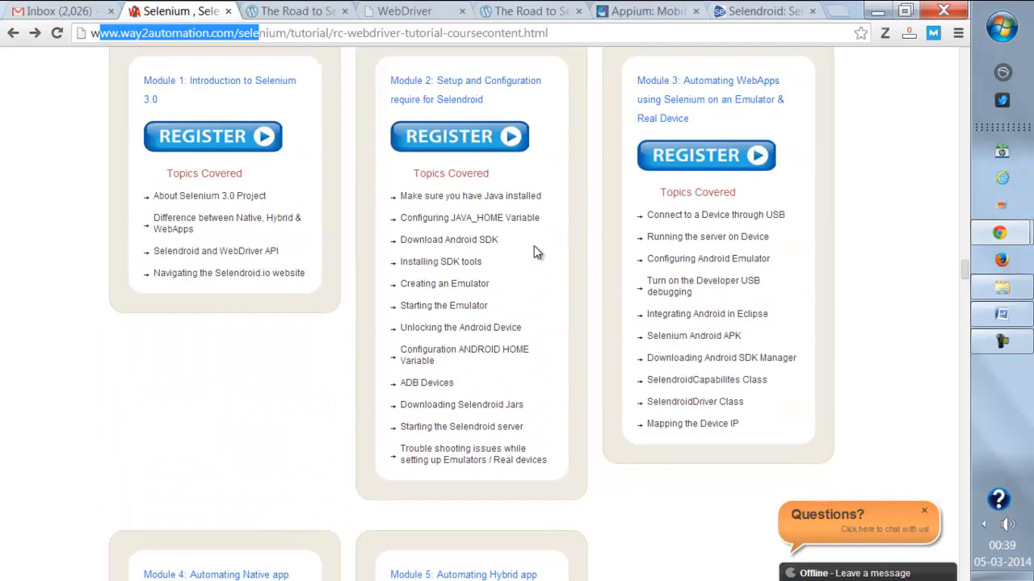
pyautogui.moveTo(484, 242)
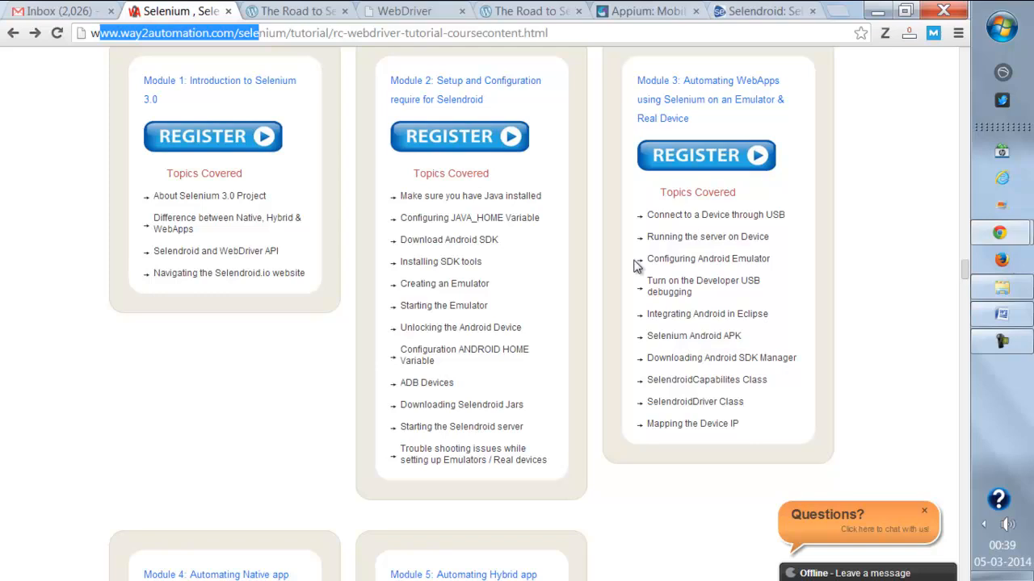
pyautogui.moveTo(655, 103)
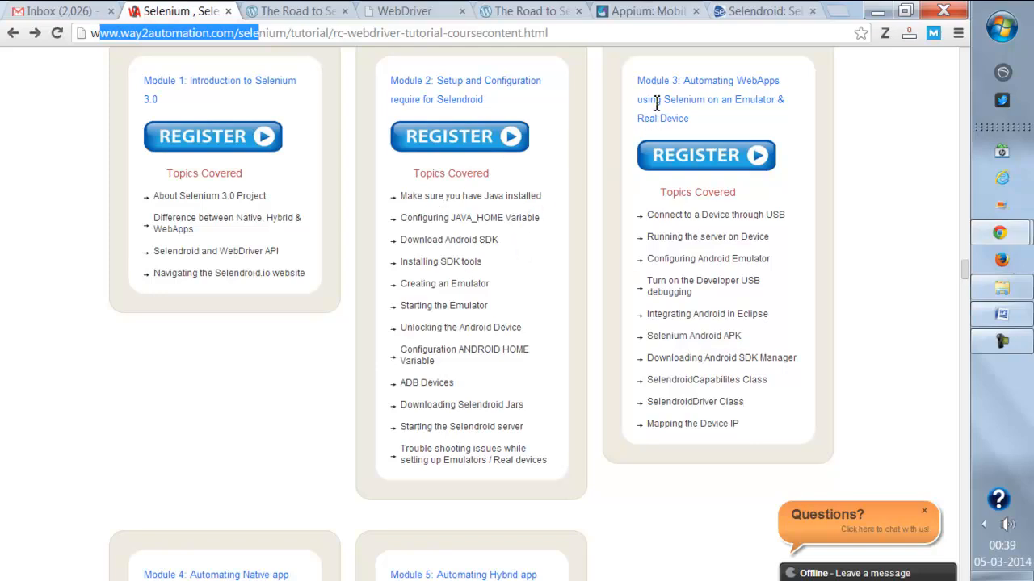
pyautogui.moveTo(676, 92)
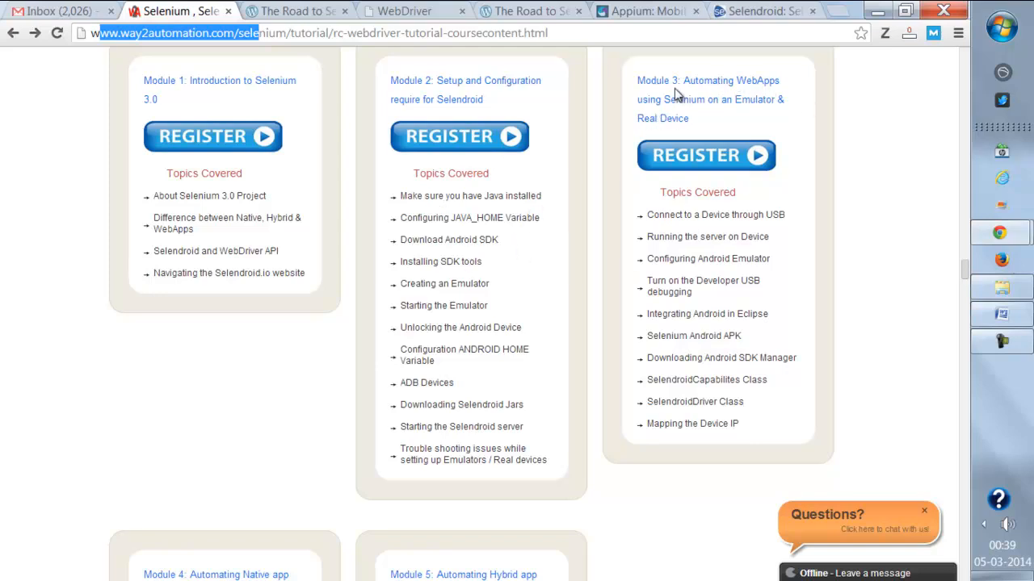
pyautogui.moveTo(560, 252)
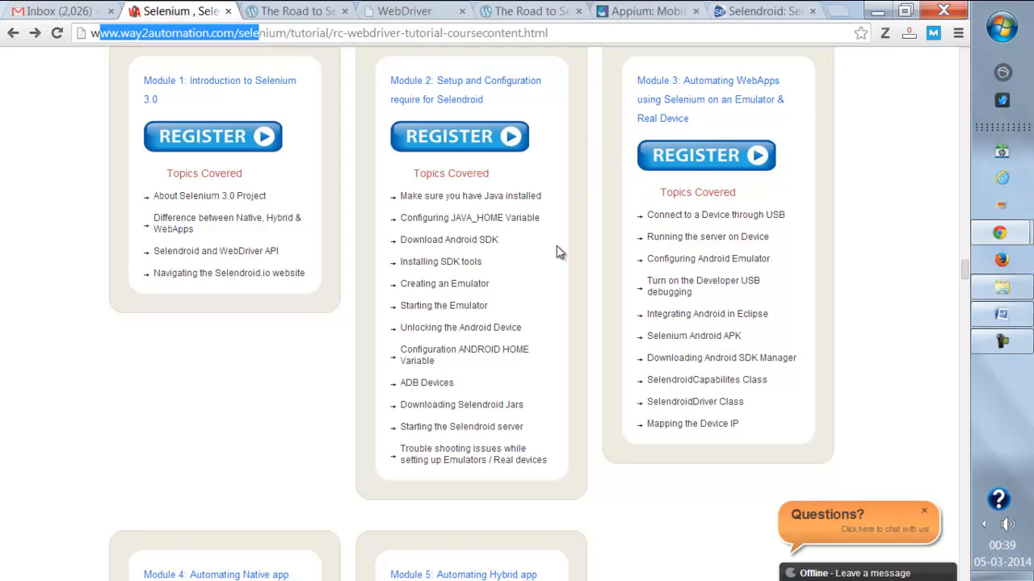
# Step: Scroll back through the listings and return to the Selendroid project homepage
pyautogui.scroll(-3)
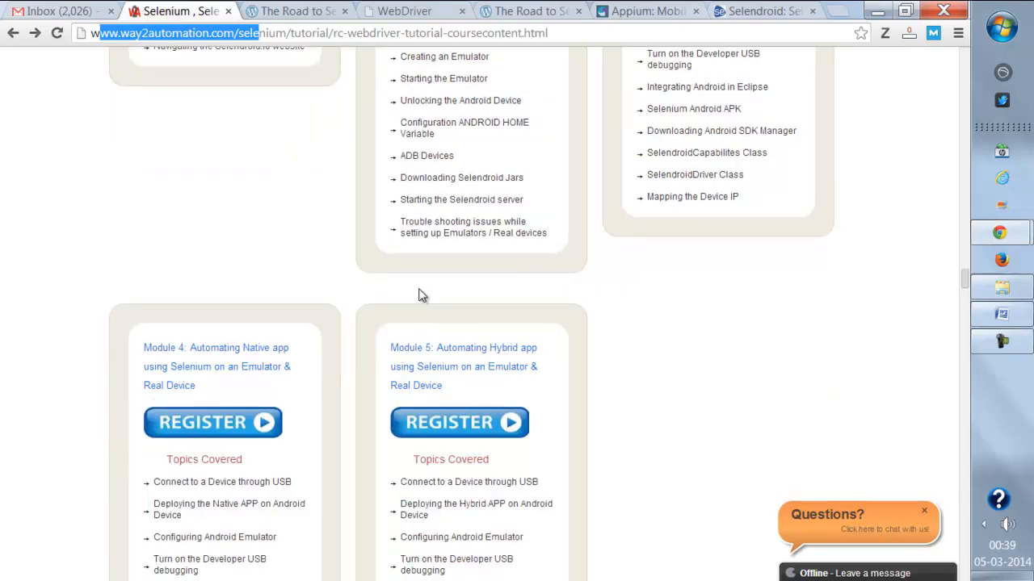
pyautogui.scroll(-3)
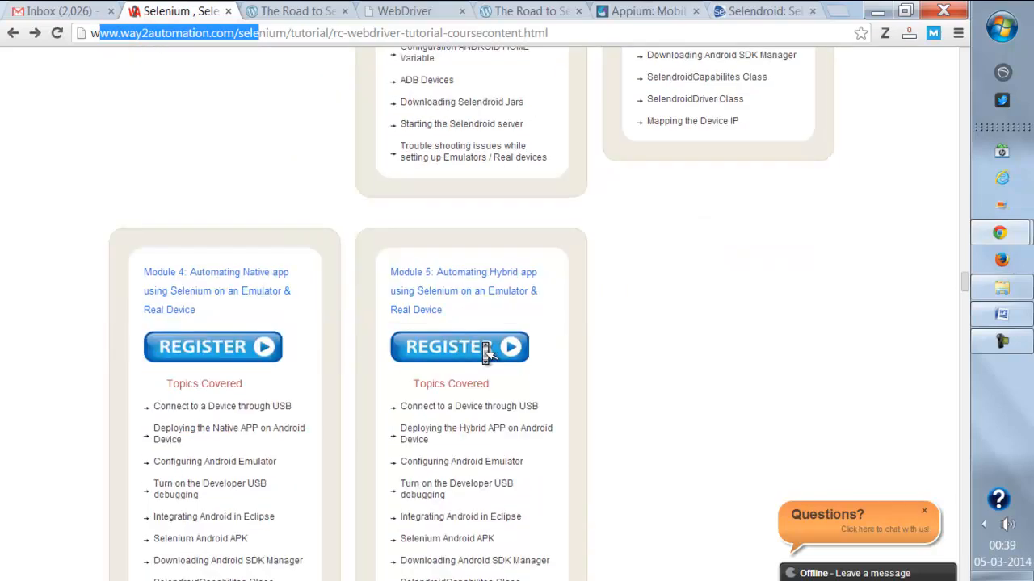
pyautogui.scroll(-3)
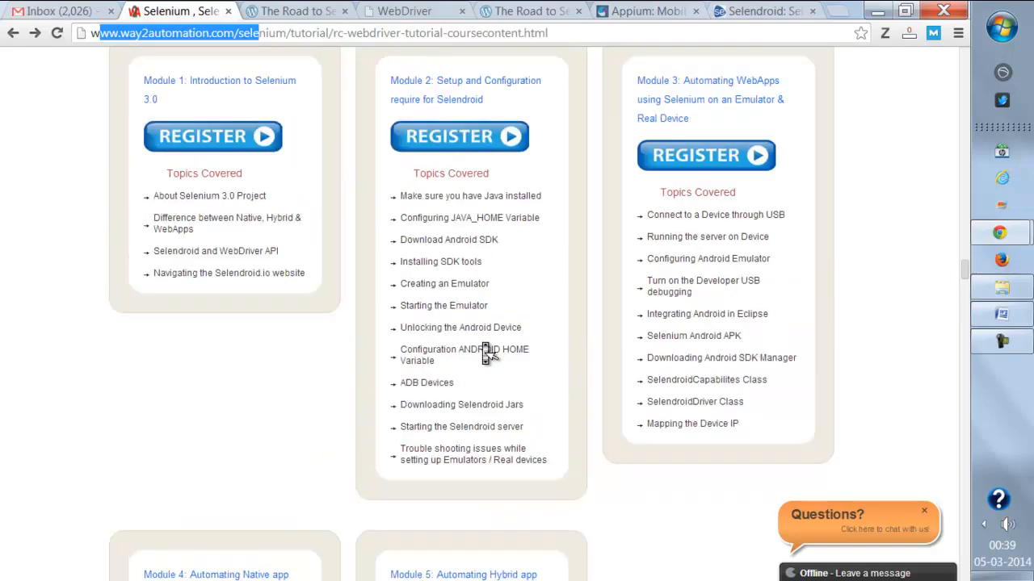
pyautogui.moveTo(485, 348)
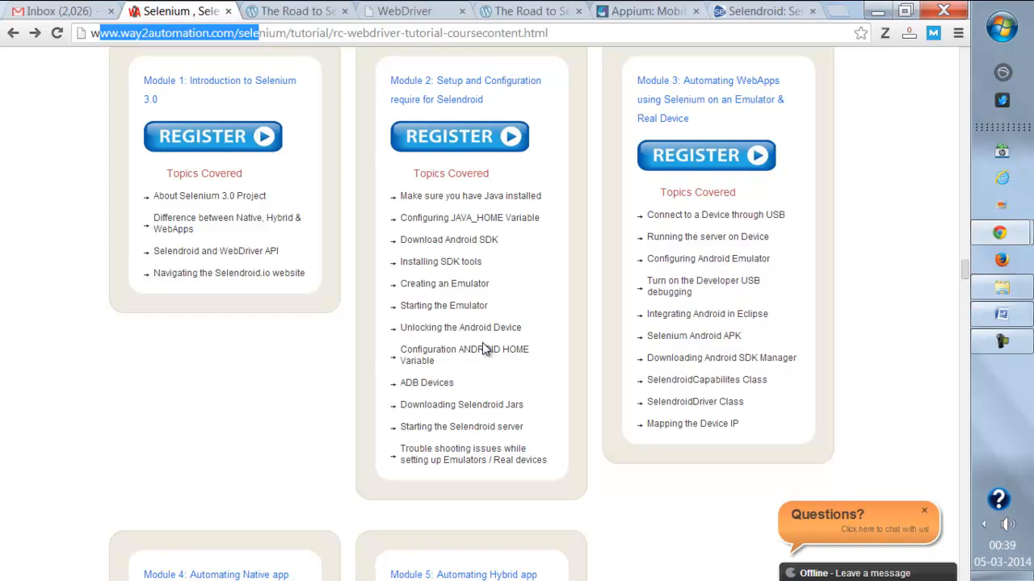
pyautogui.scroll(3)
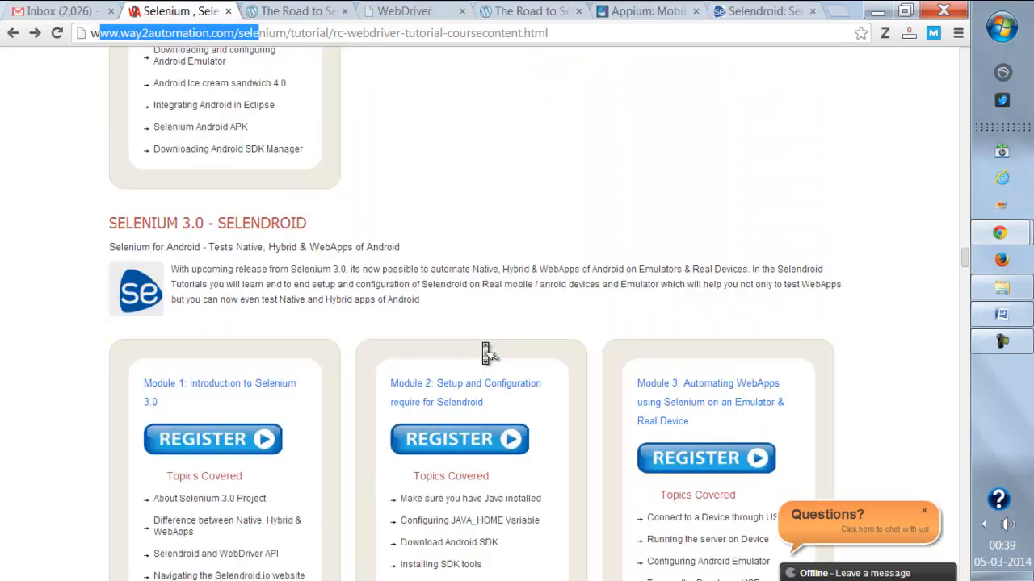
pyautogui.doubleClick(262, 223)
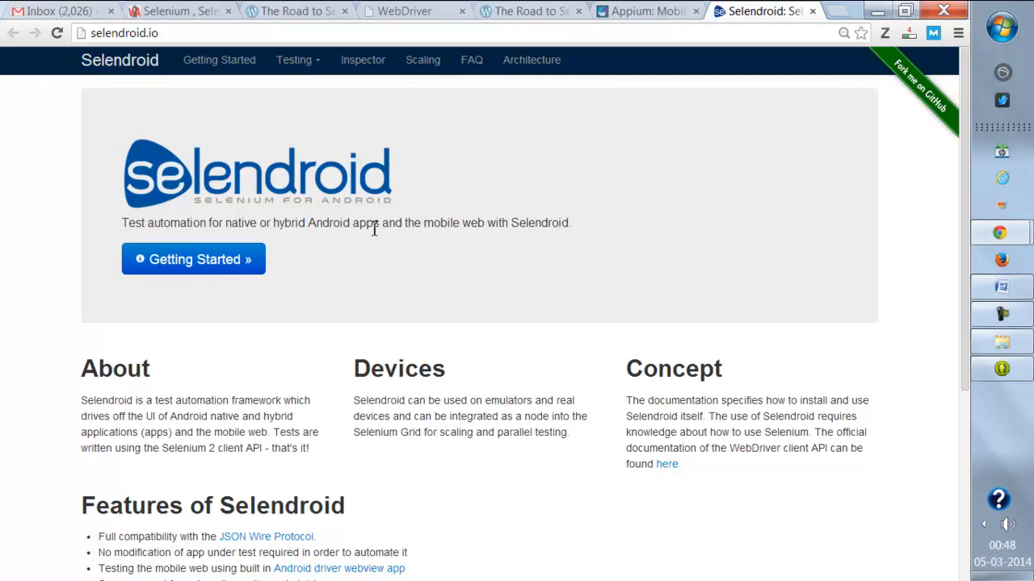
pyautogui.moveTo(891, 304)
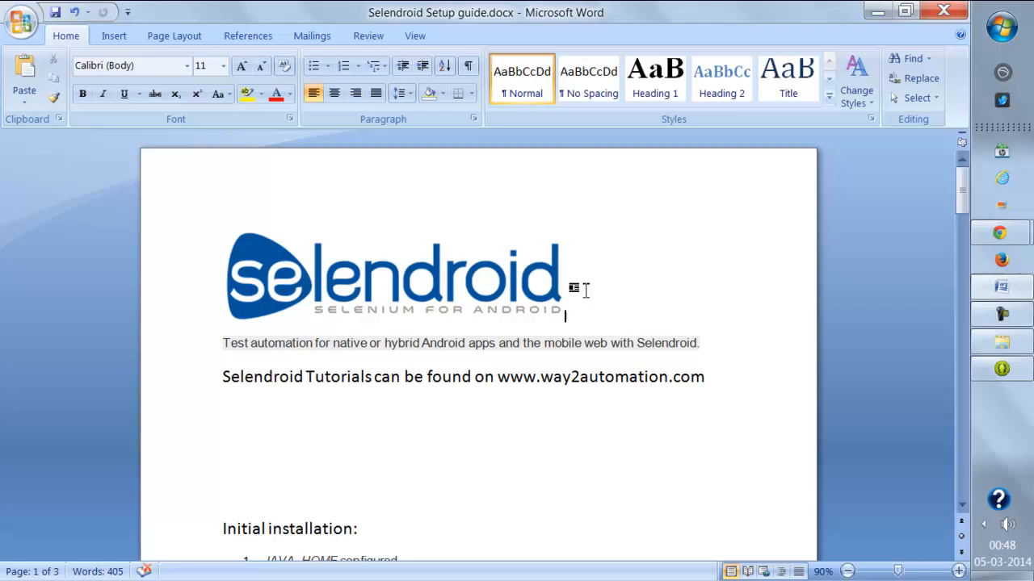
pyautogui.moveTo(475, 493)
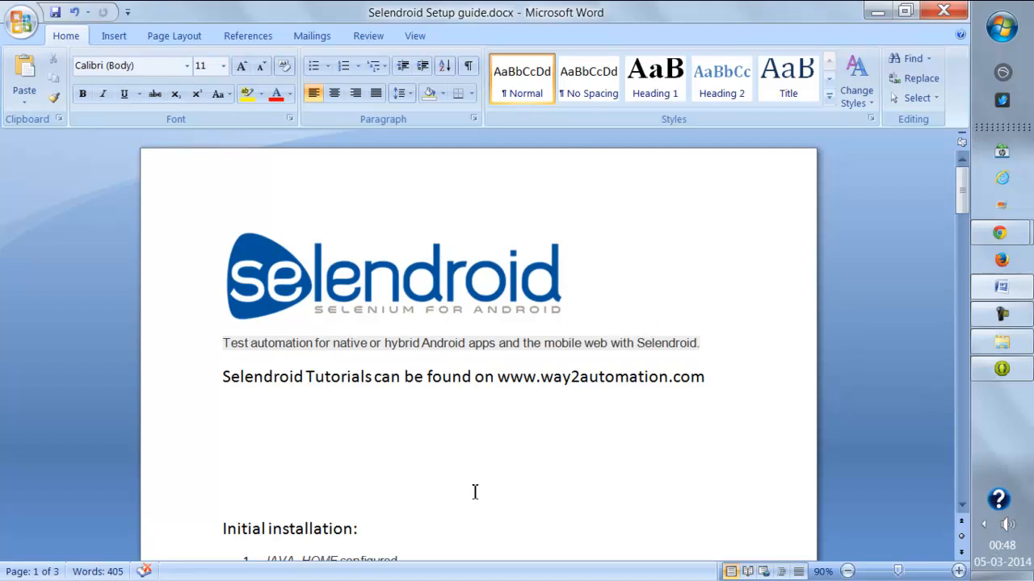
# Step: Review the Selendroid Setup guide's first page in Word, then switch to the Eclipse workspace
pyautogui.scroll(-3)
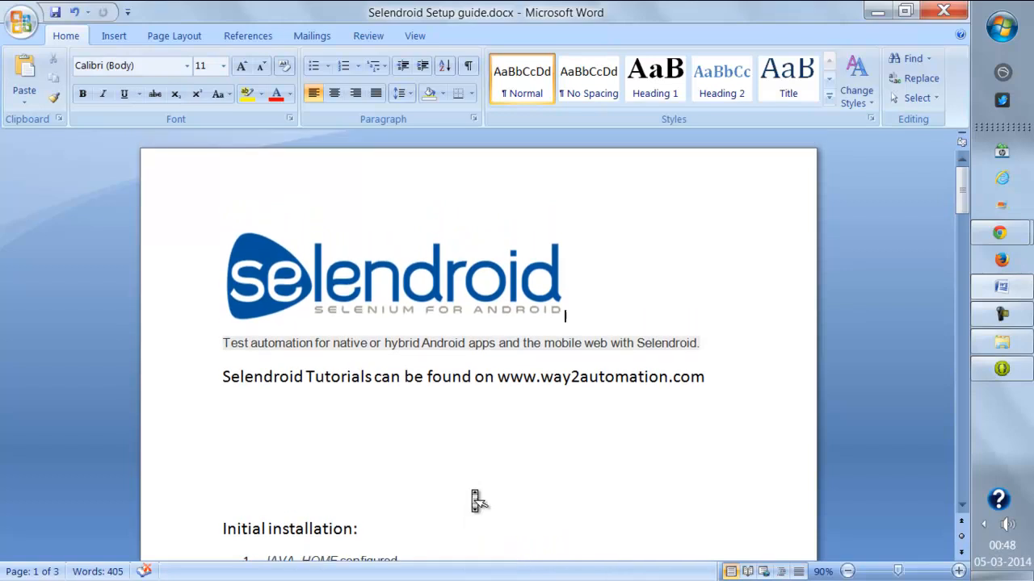
pyautogui.moveTo(475, 498)
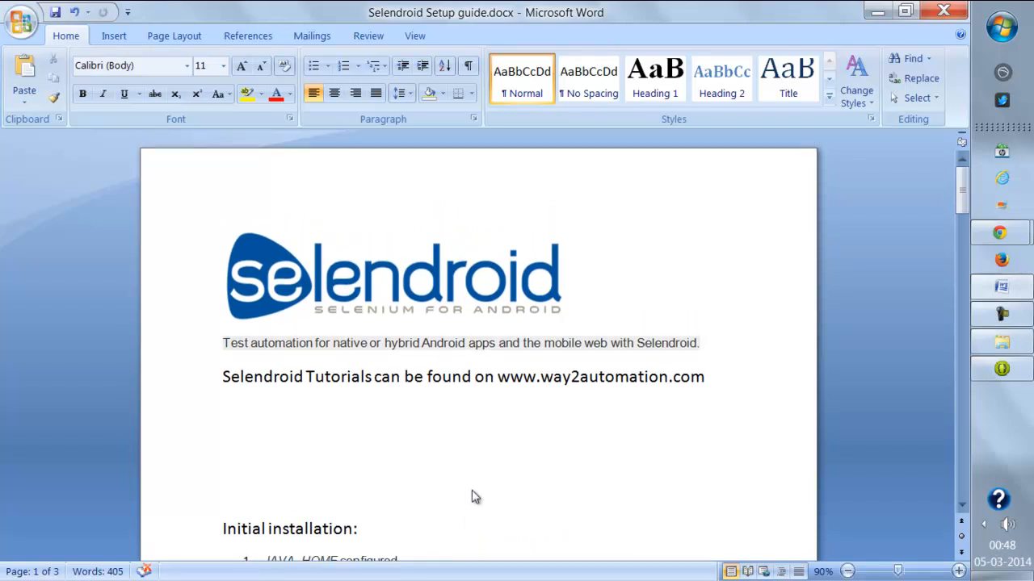
pyautogui.click(566, 315)
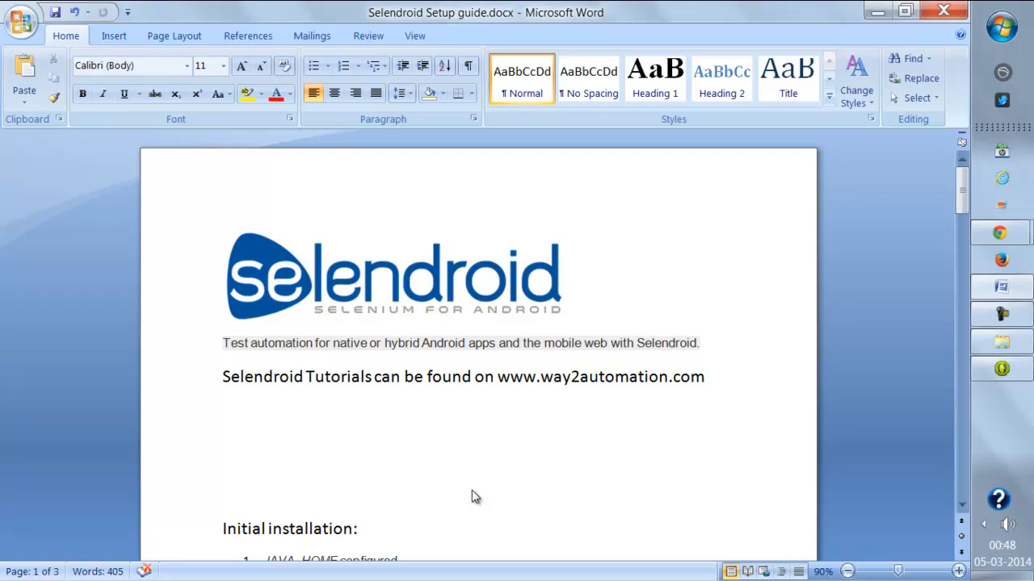
pyautogui.click(565, 315)
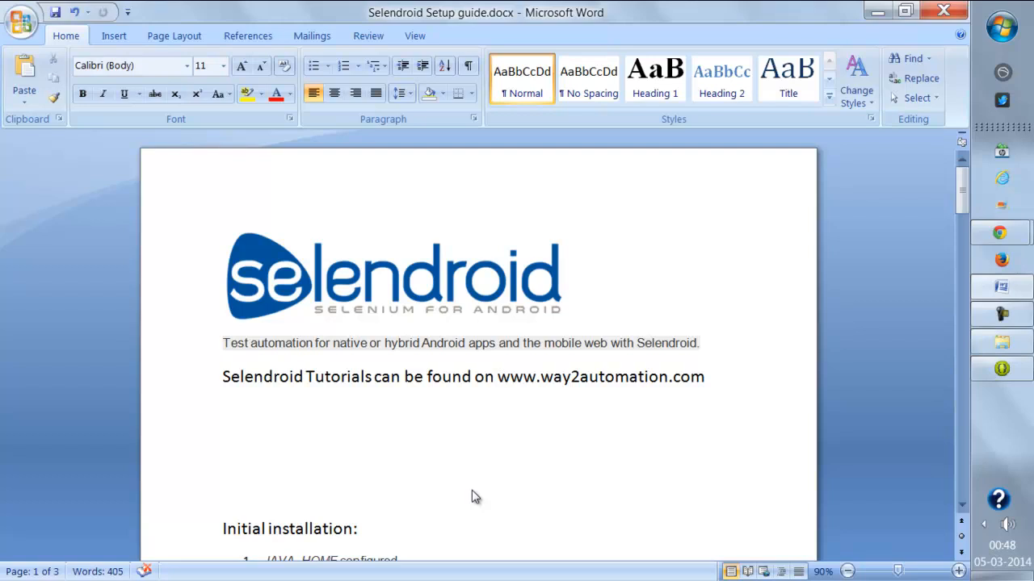
pyautogui.click(565, 315)
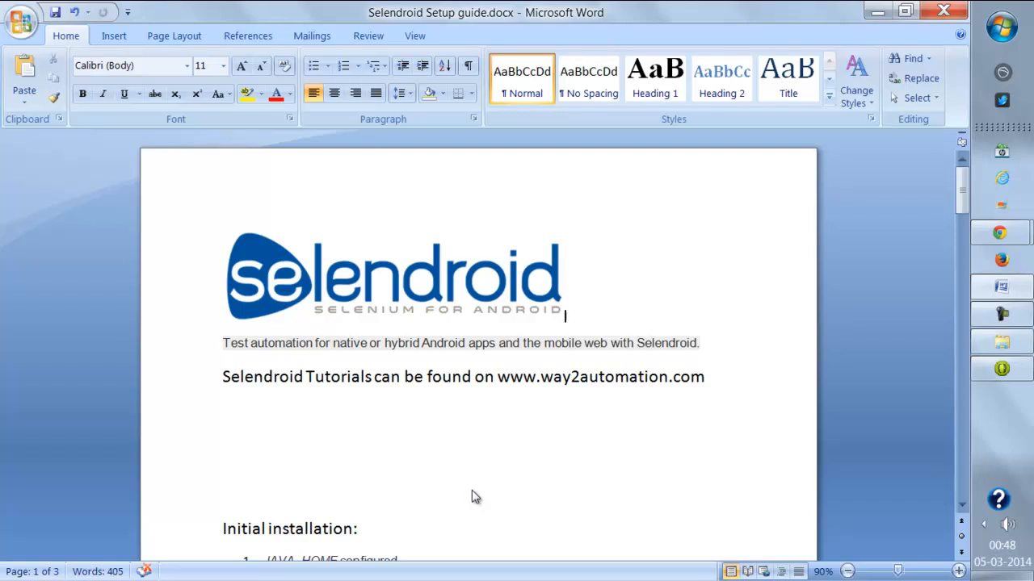
pyautogui.click(1001, 368)
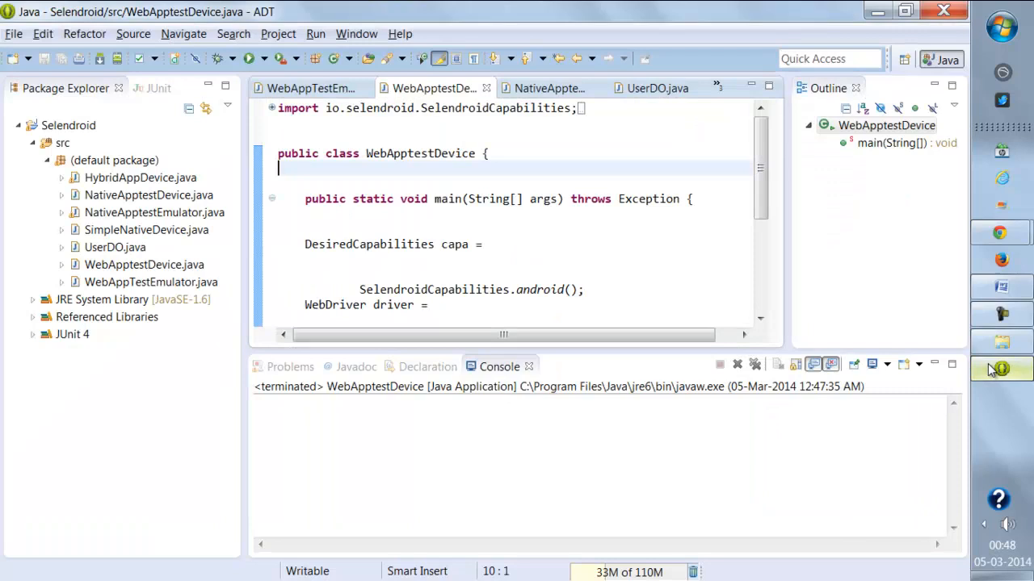
pyautogui.moveTo(938, 349)
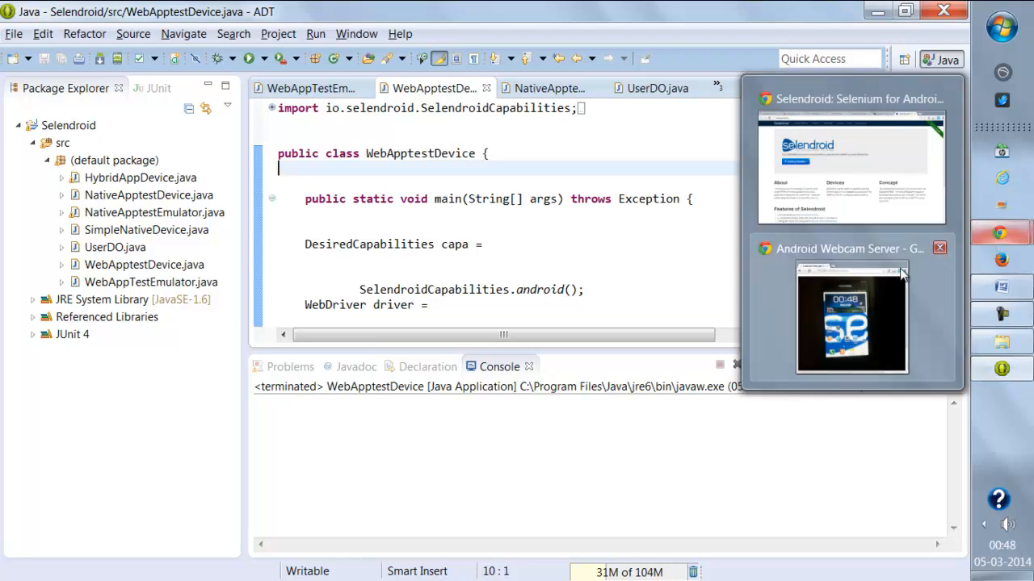
# Step: Run WebApptestDevice so the phone searches 'Hello Selendroid', then open SimpleNativeDevice.java
pyautogui.click(849, 317)
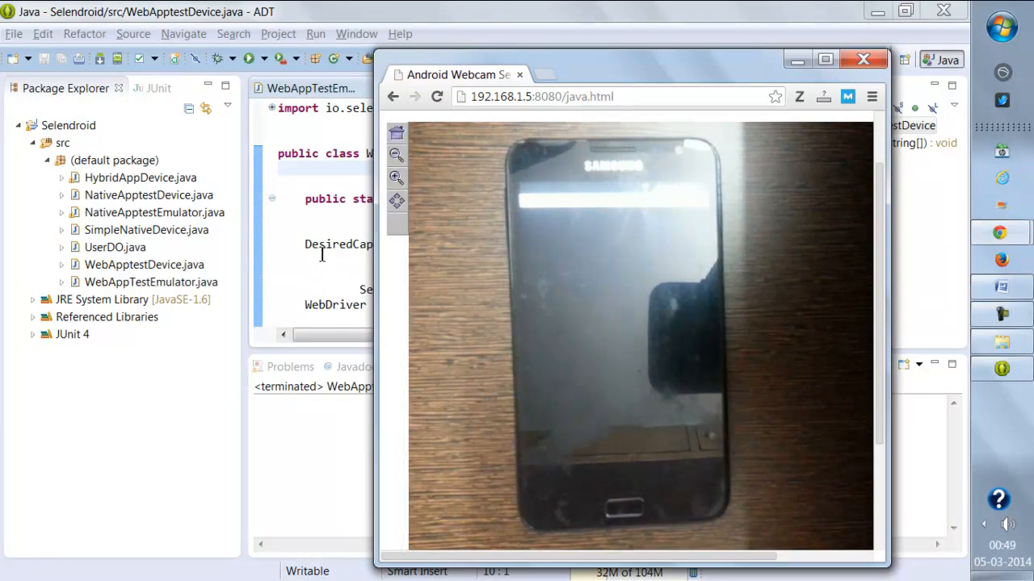
pyautogui.click(863, 58)
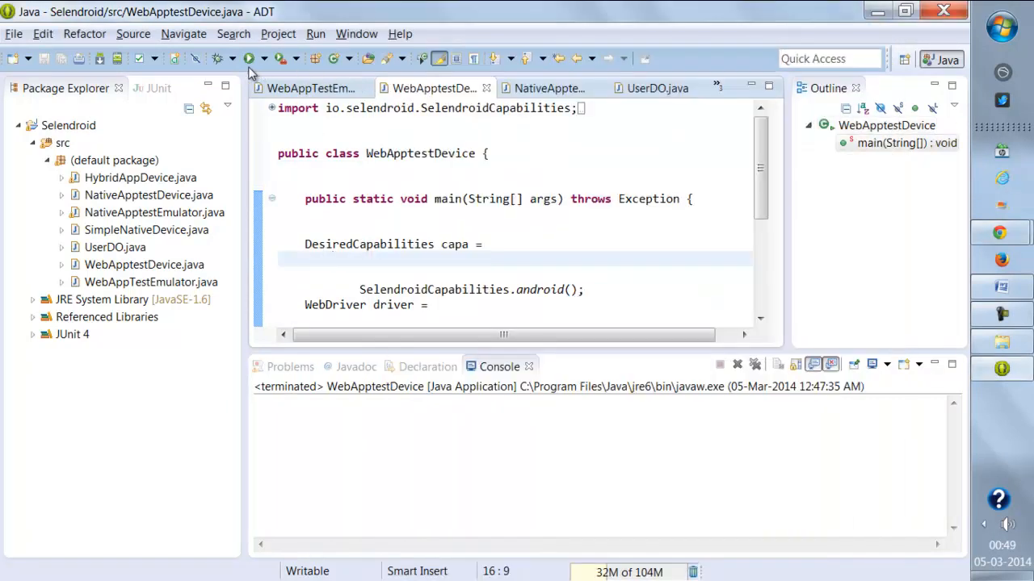
pyautogui.click(252, 58)
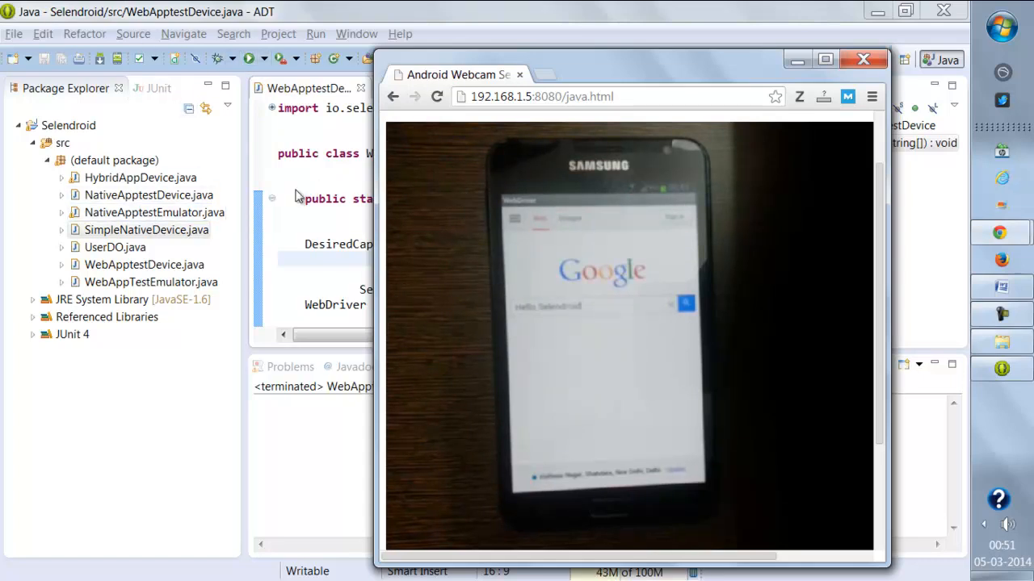
pyautogui.click(862, 58)
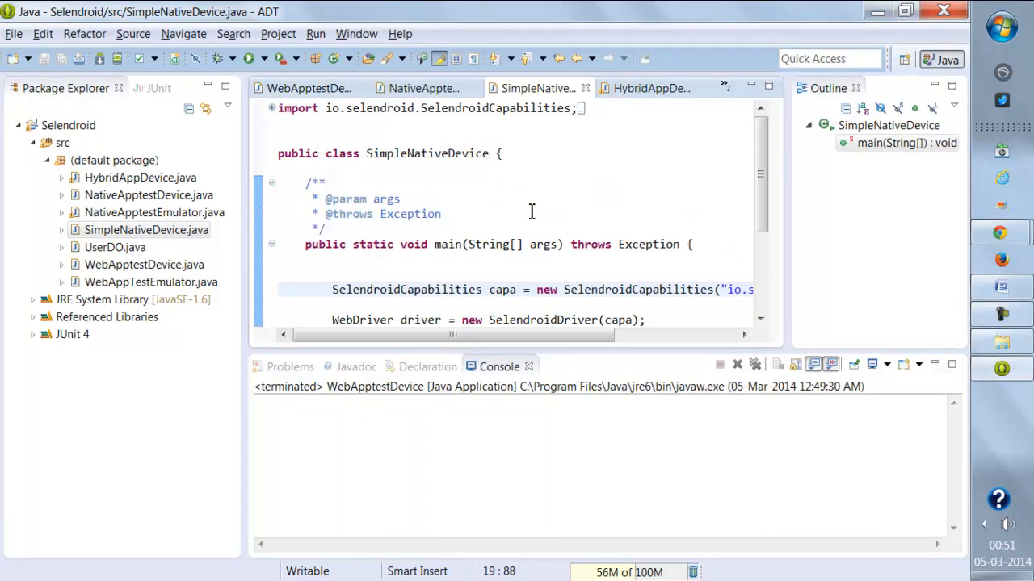
pyautogui.moveTo(1002, 234)
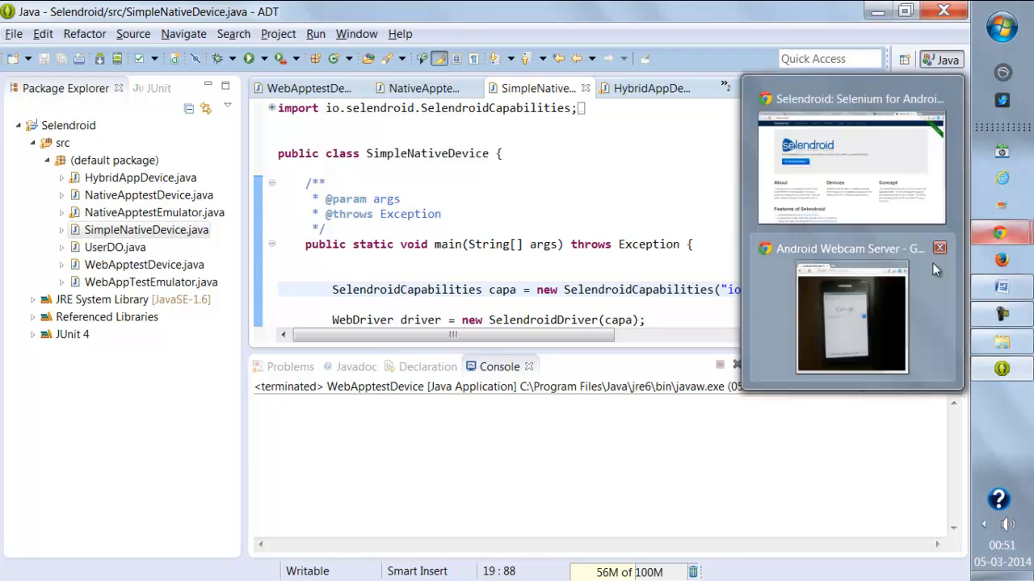
# Step: View the phone's home screen in the webcam stream and begin launching cmd from Start
pyautogui.click(849, 317)
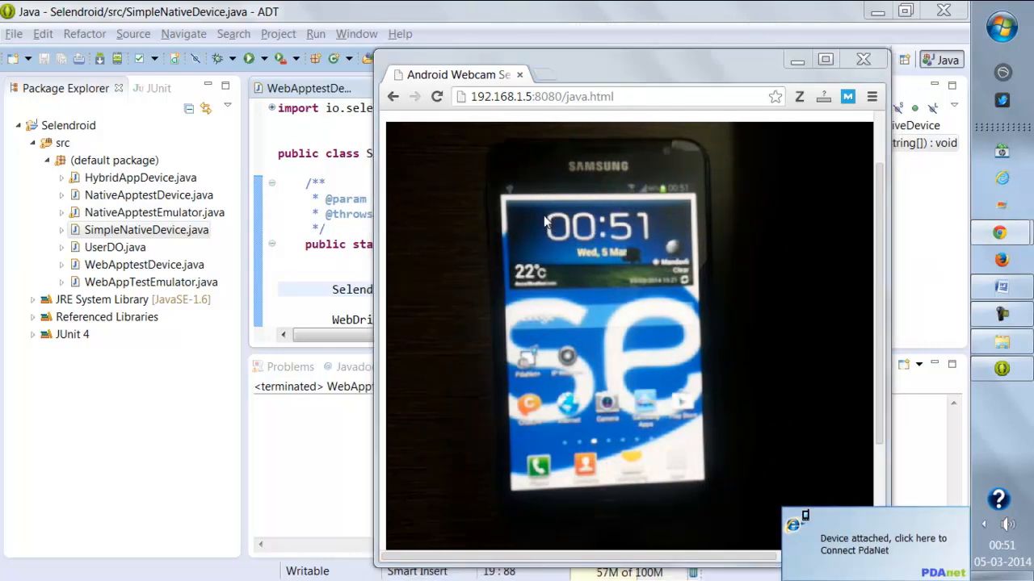
pyautogui.click(999, 26)
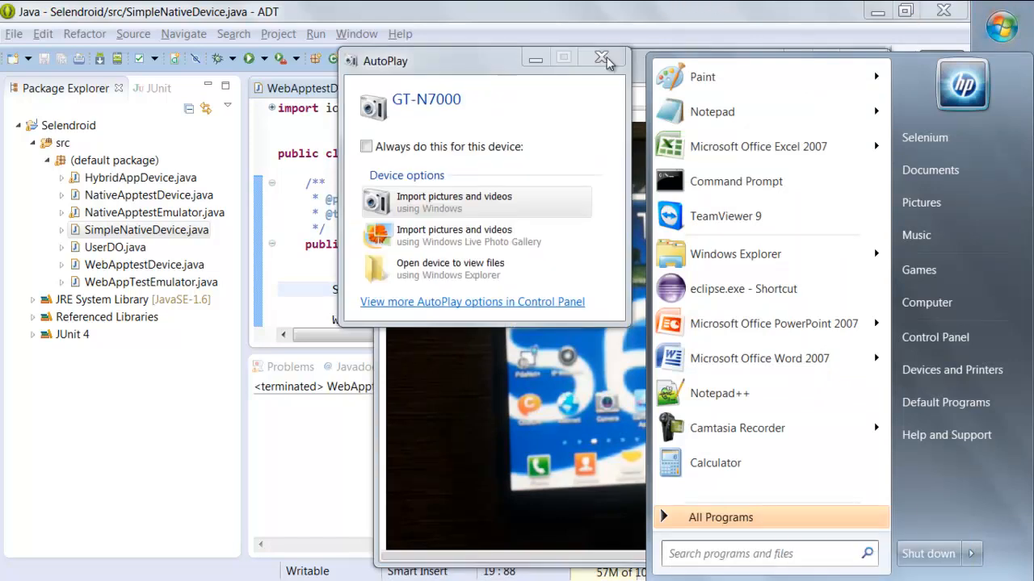
# Step: In cmd, change directory into the C:\Softwares\jars\selendroid folder
pyautogui.write('cmd')
pyautogui.write('cd\\')
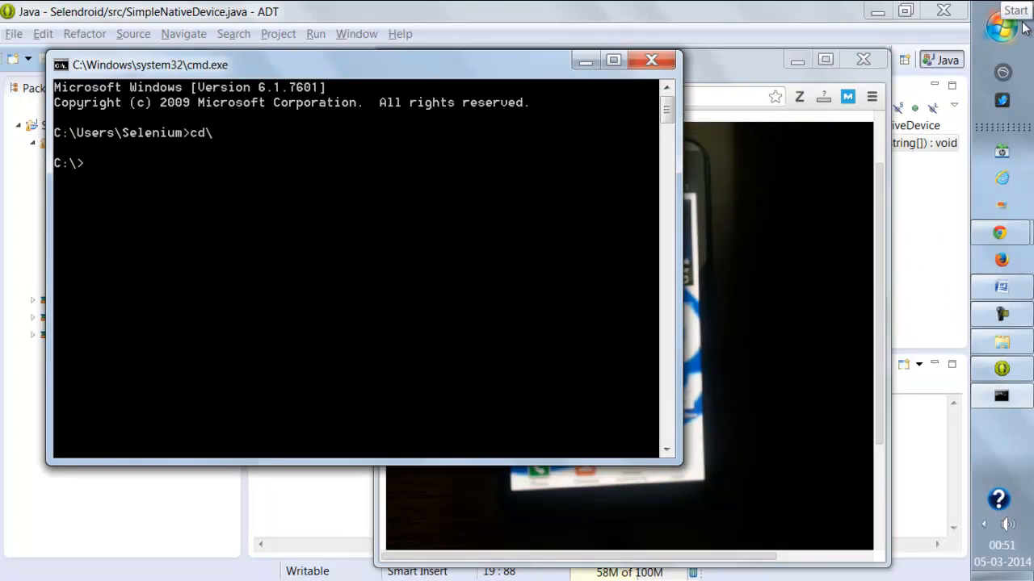
pyautogui.write('c')
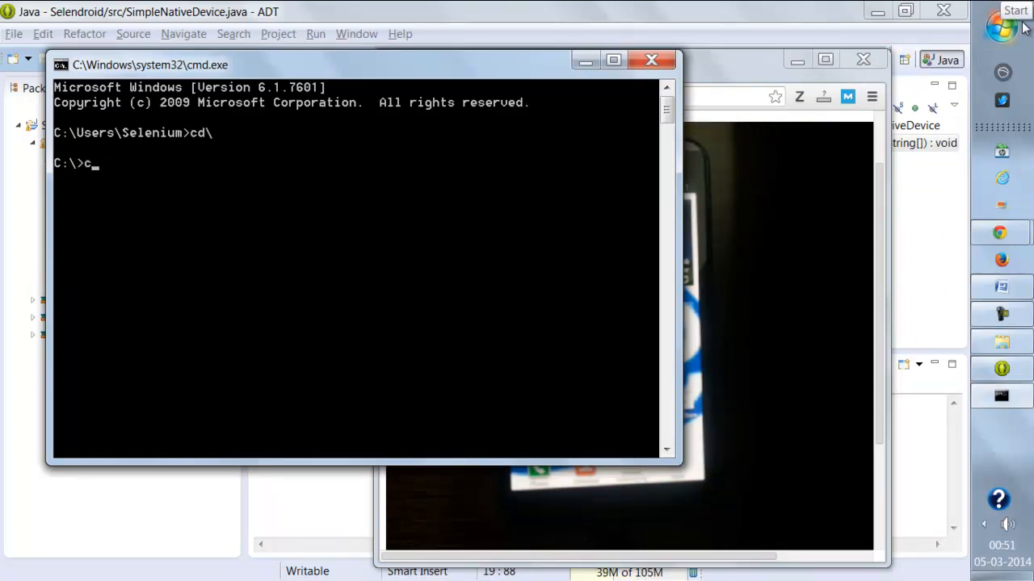
pyautogui.press('Backspace')
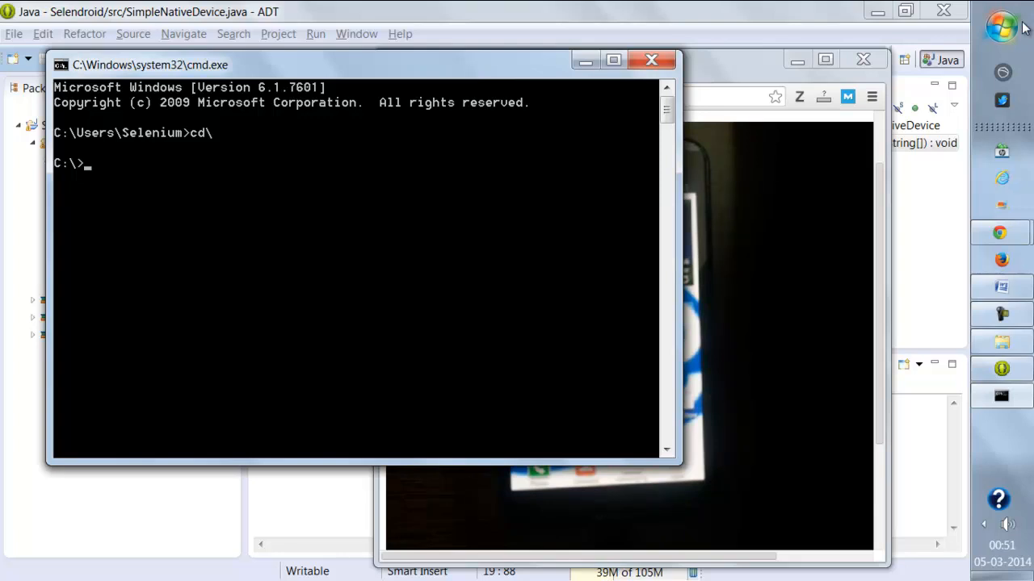
pyautogui.write('cd')
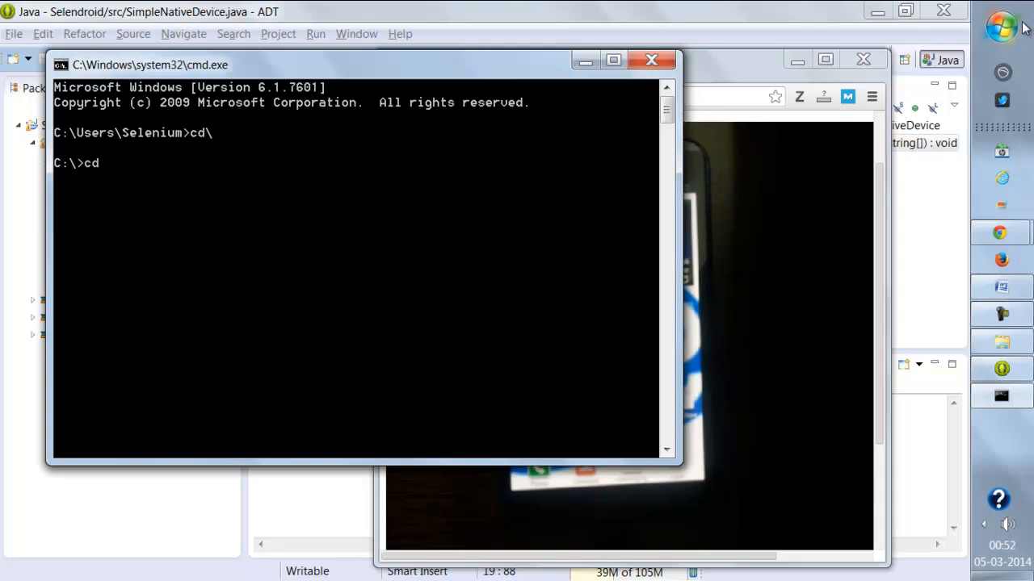
pyautogui.write('softwares')
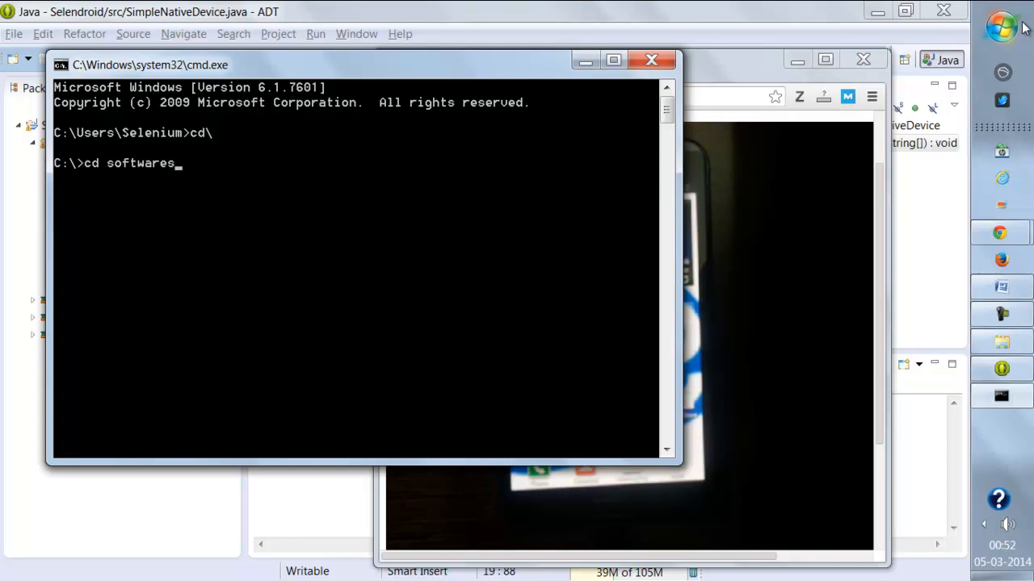
pyautogui.write('/jar/selenium')
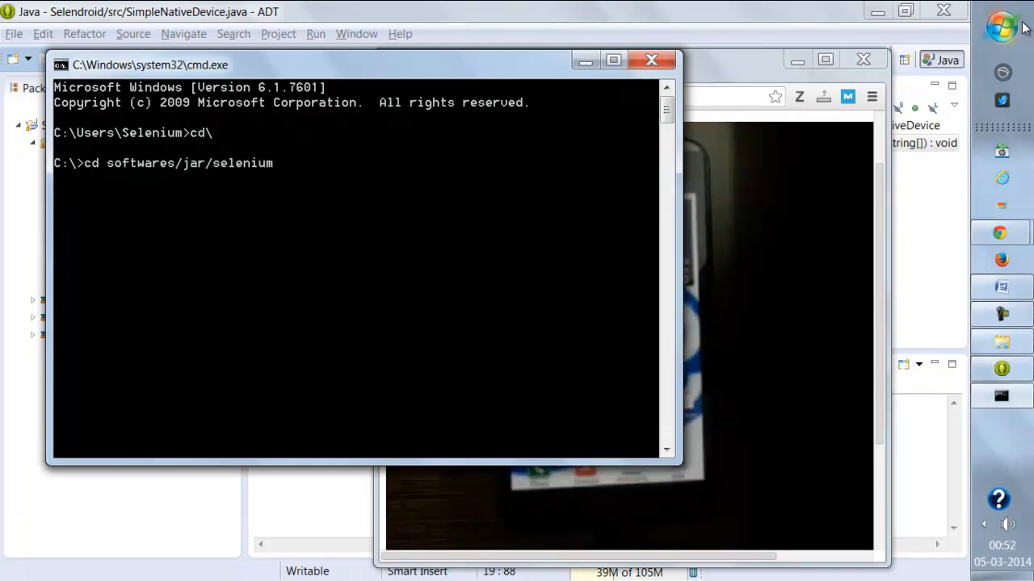
pyautogui.write('"Selenium A')
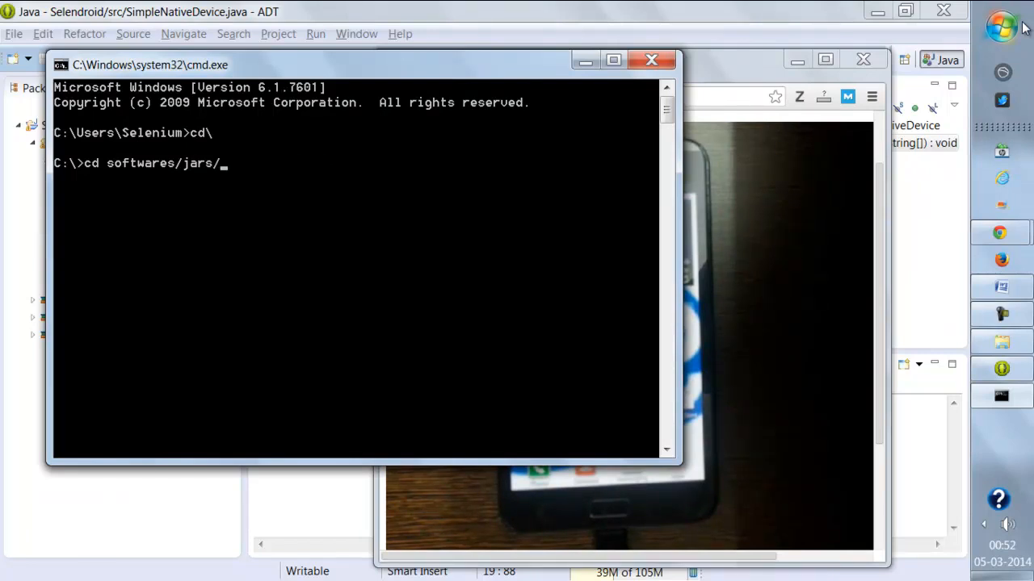
pyautogui.write('selend')
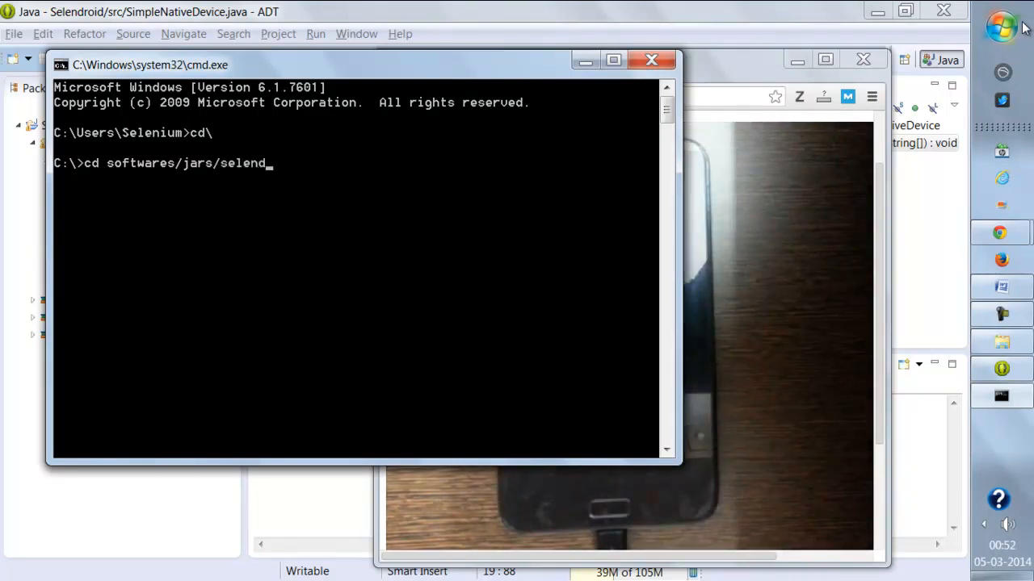
pyautogui.press('BackSpace')
pyautogui.write('c')
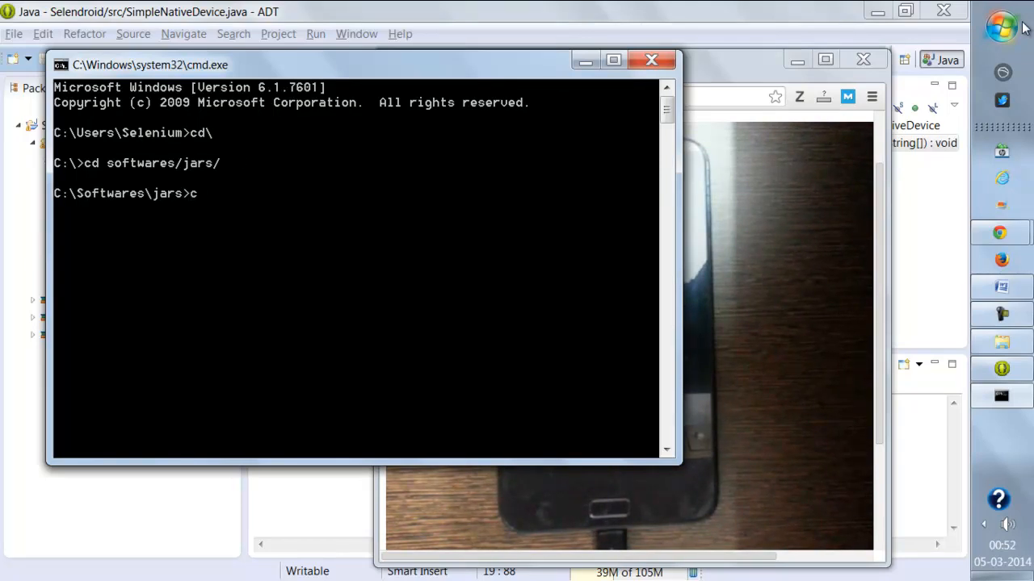
pyautogui.write('d selendroid')
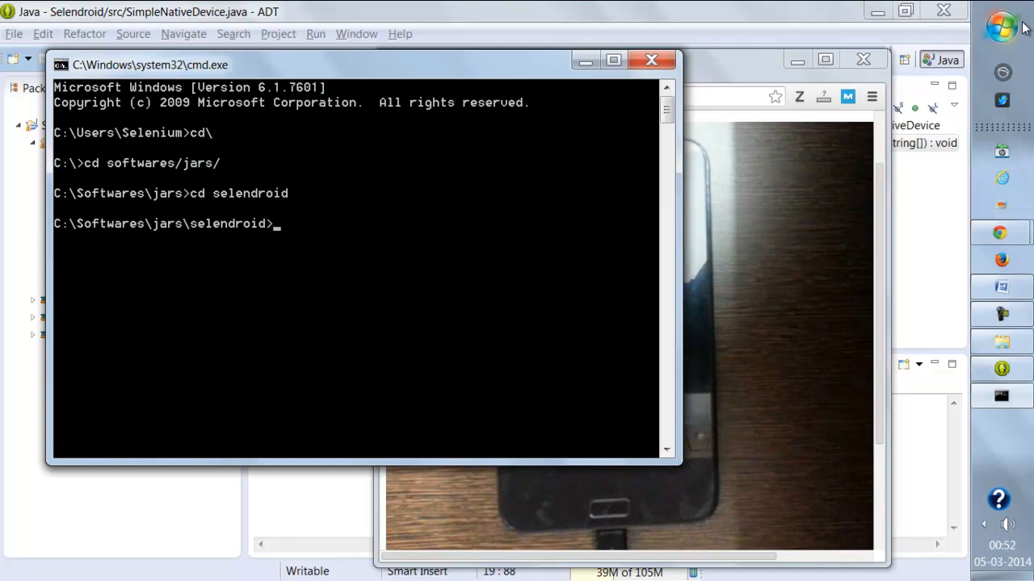
# Step: Start selendroid-standalone-0.8.0-with-dependencies.jar with -aut selendroid-test-app-0.8.0.apk
pyautogui.write('java -jar')
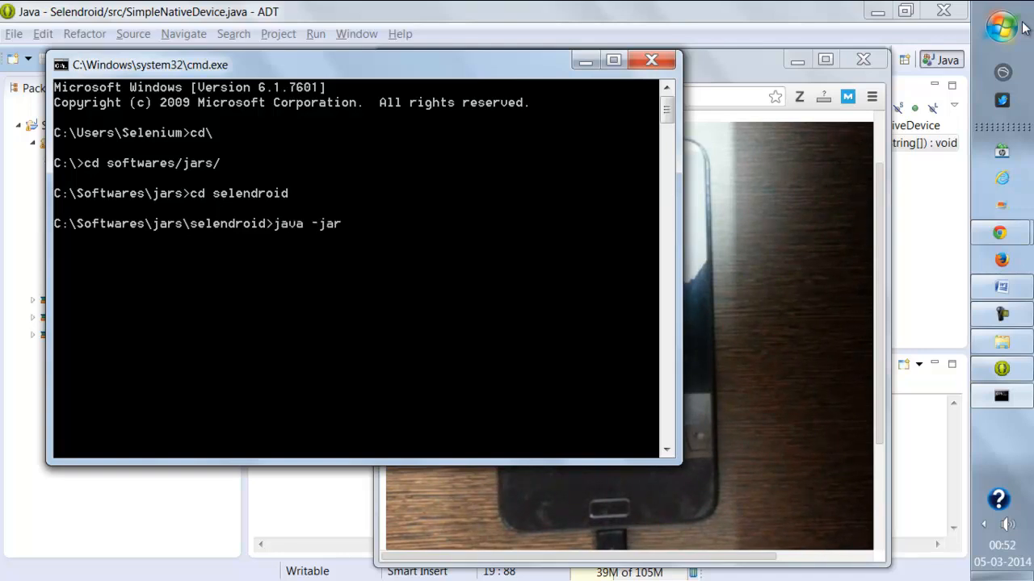
pyautogui.write('selendroid-standalone-0.8.0-with-dependencies.jar')
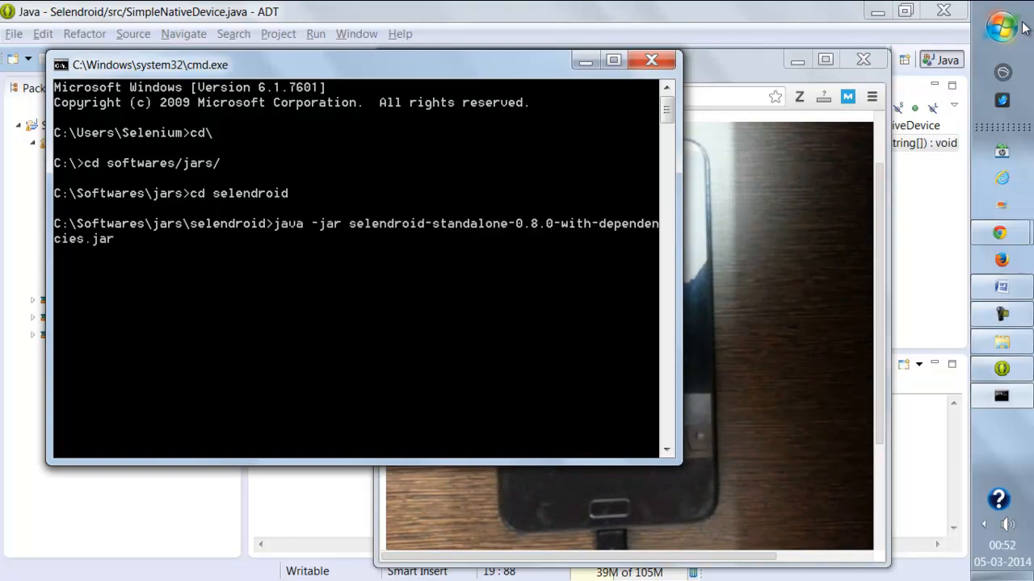
pyautogui.write('-')
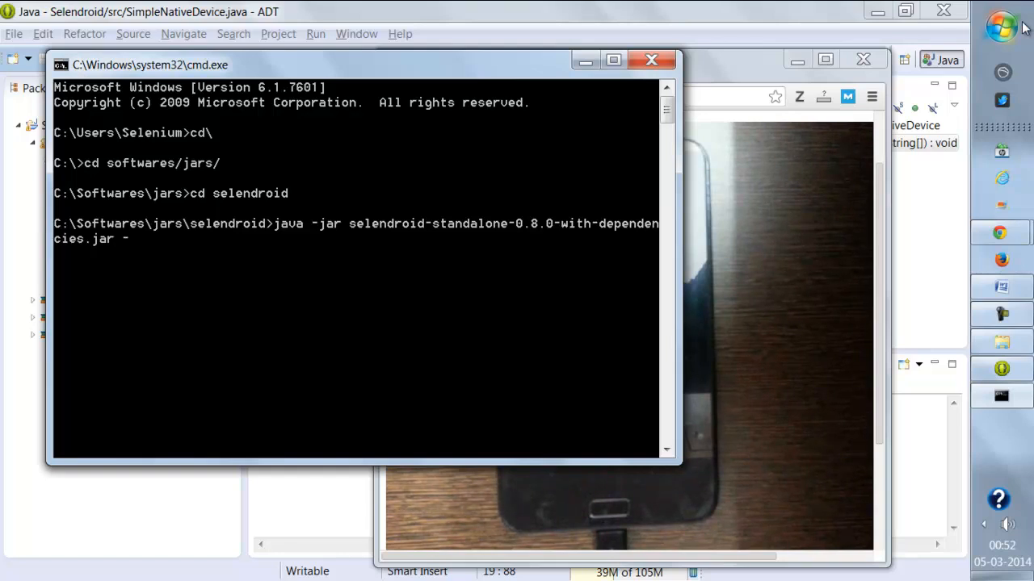
pyautogui.write('p')
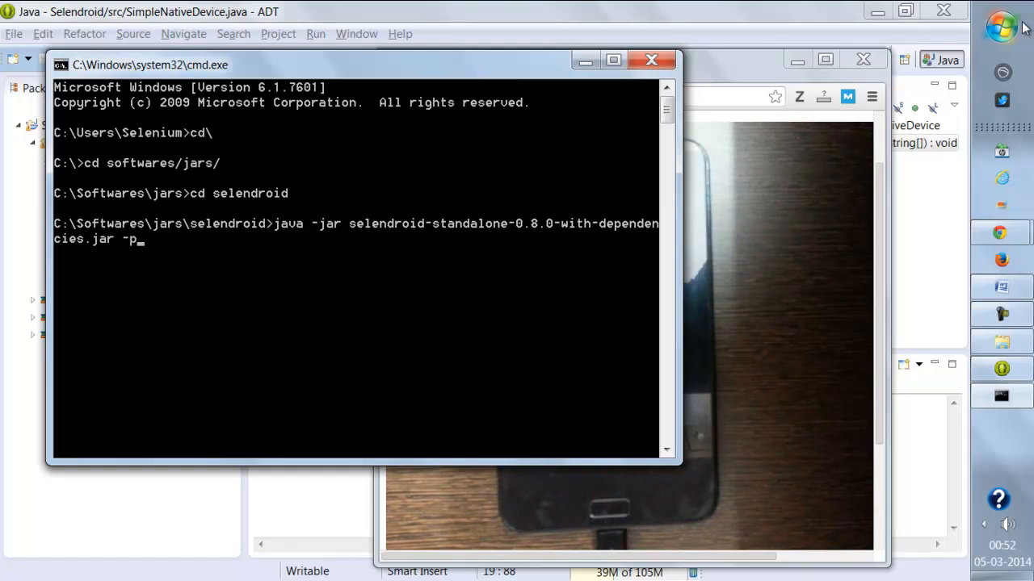
pyautogui.write('aut')
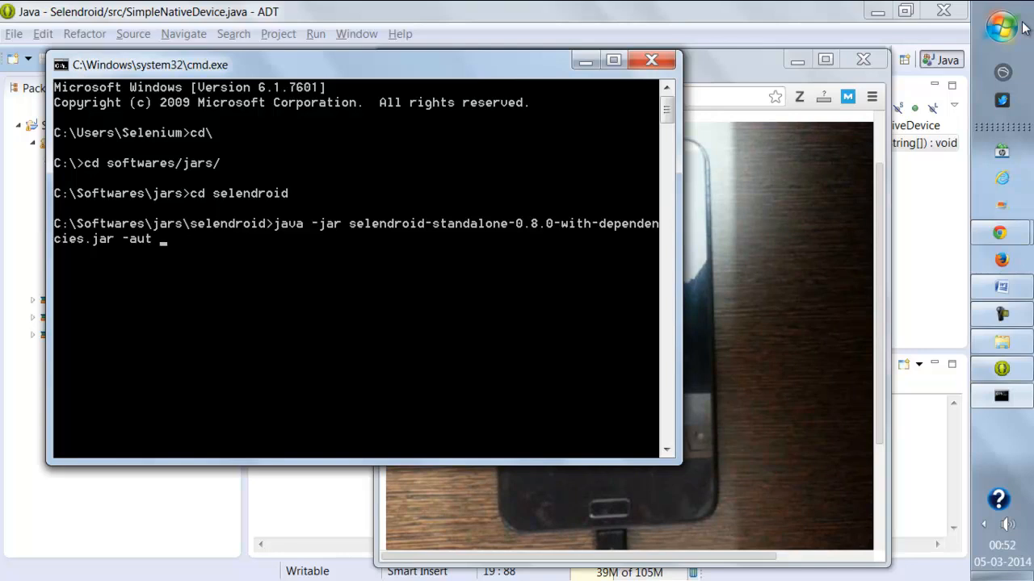
pyautogui.write('selendroid-test-app-0.8.0.apk')
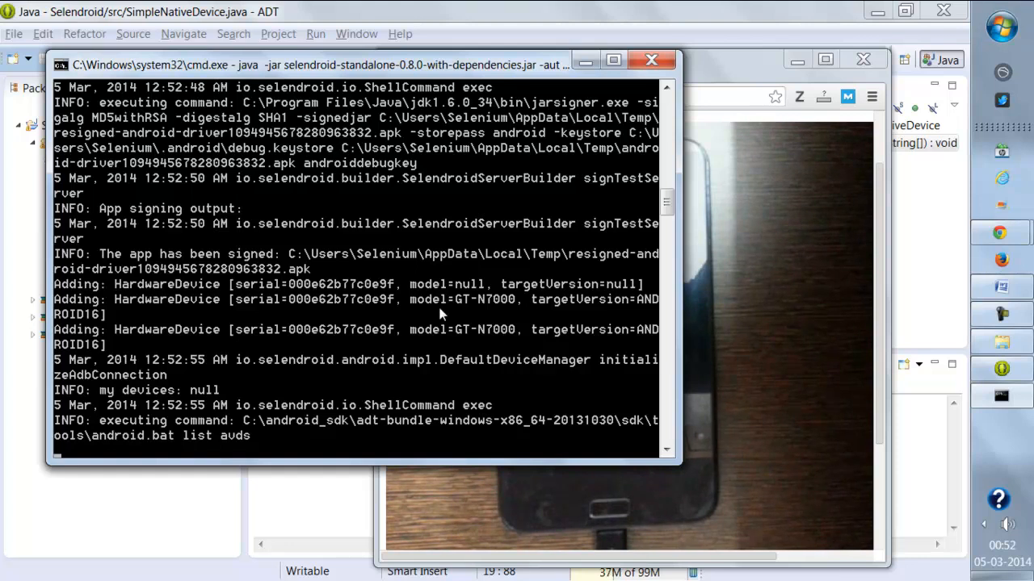
pyautogui.moveTo(471, 307)
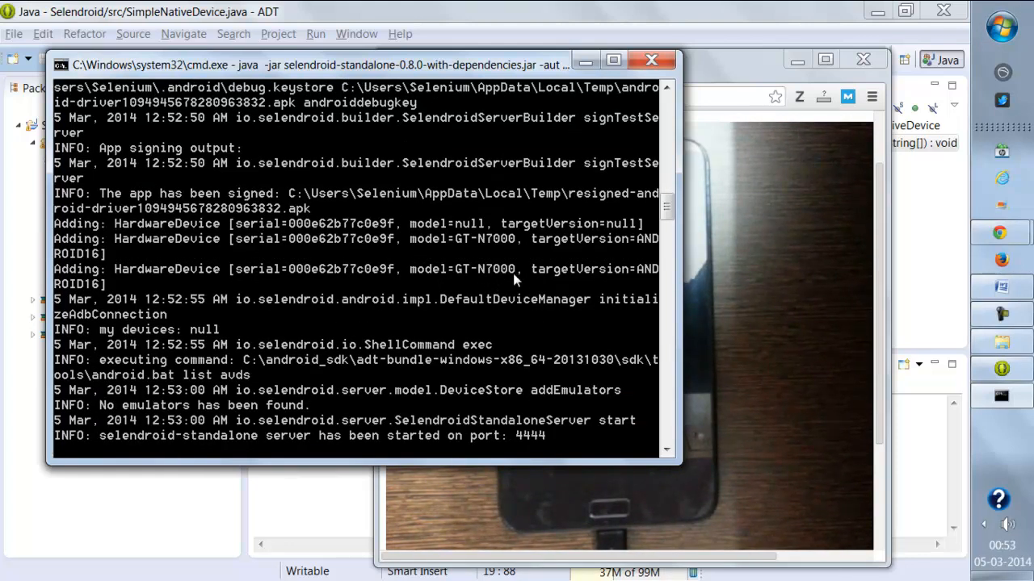
pyautogui.moveTo(523, 462)
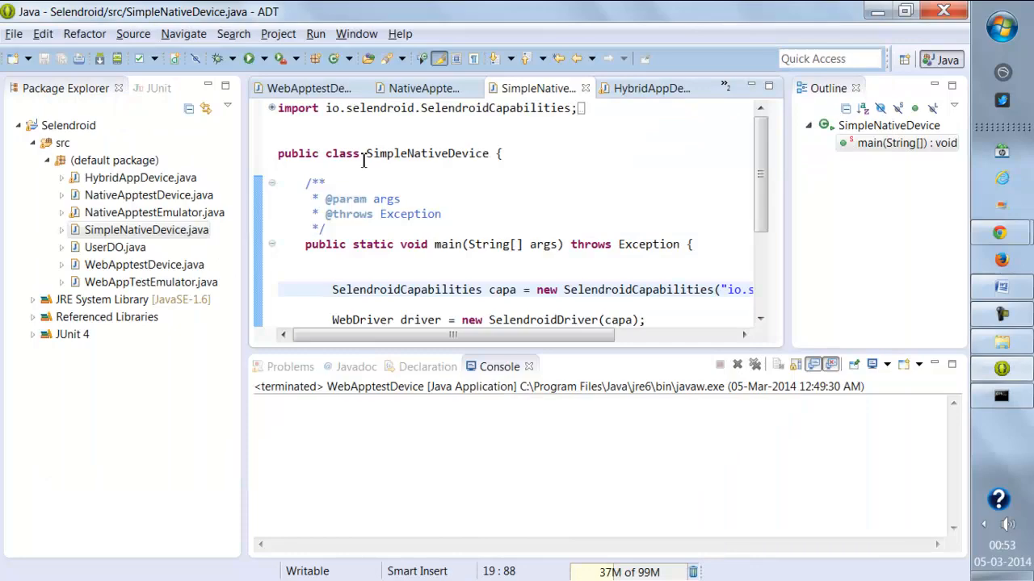
pyautogui.moveTo(250, 58)
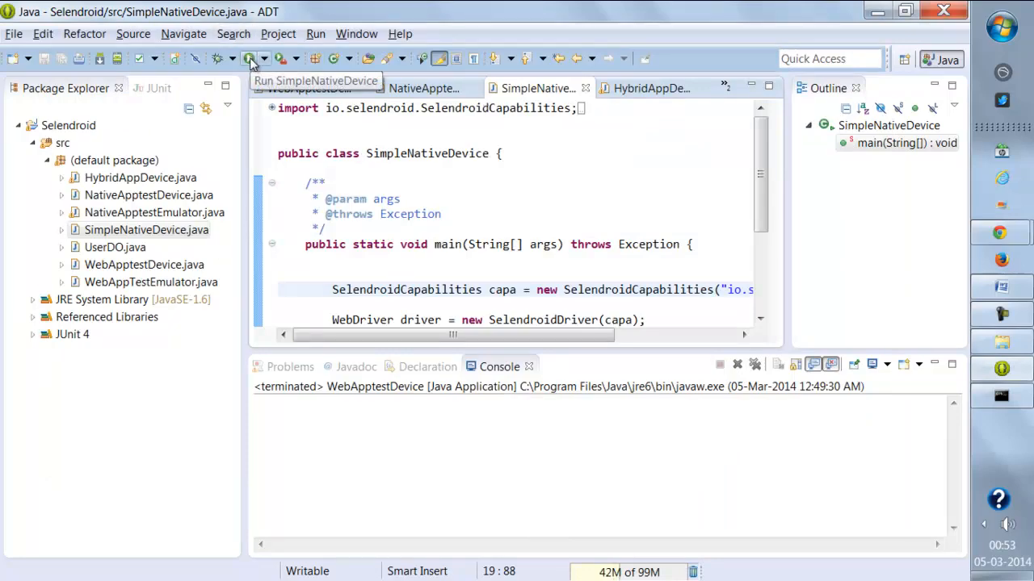
# Step: Run SimpleNativeDevice and watch the phone in the webcam window
pyautogui.click(252, 58)
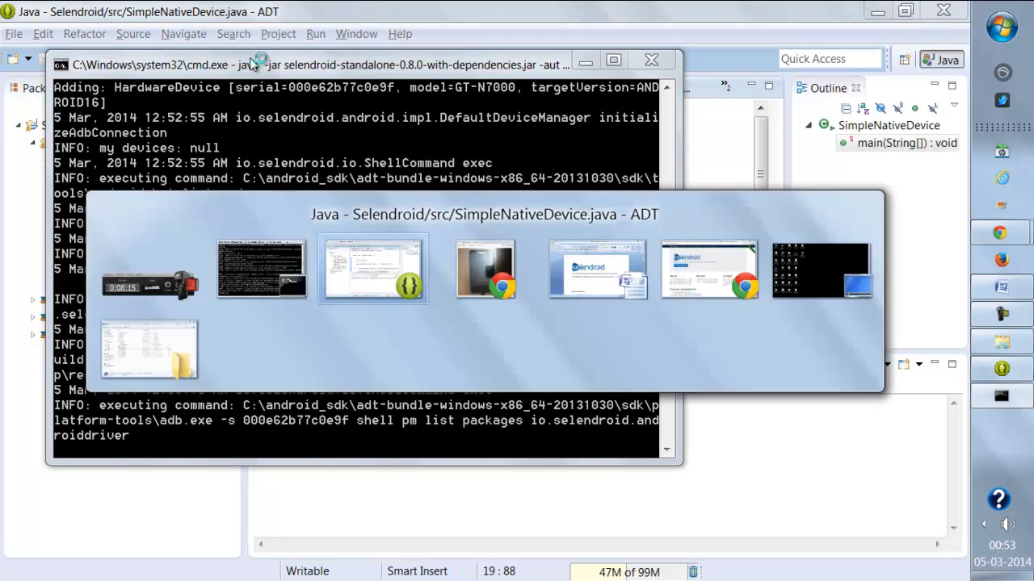
pyautogui.click(485, 268)
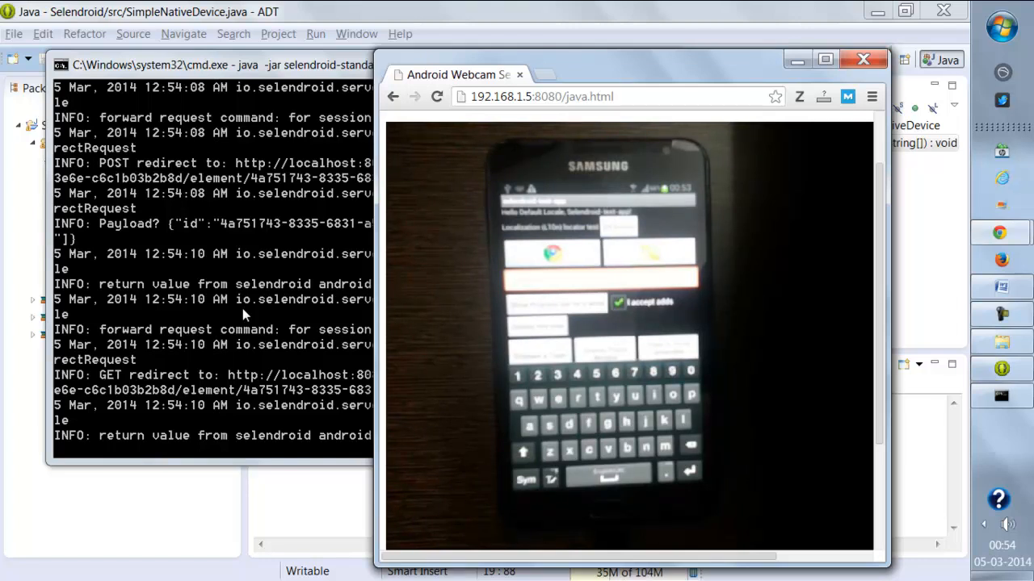
pyautogui.moveTo(333, 8)
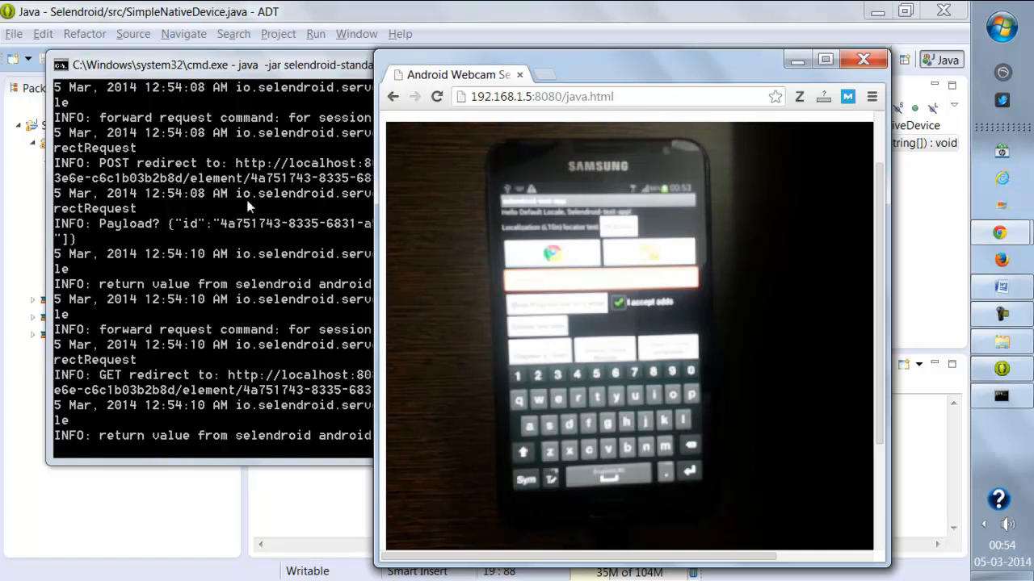
pyautogui.moveTo(330, 207)
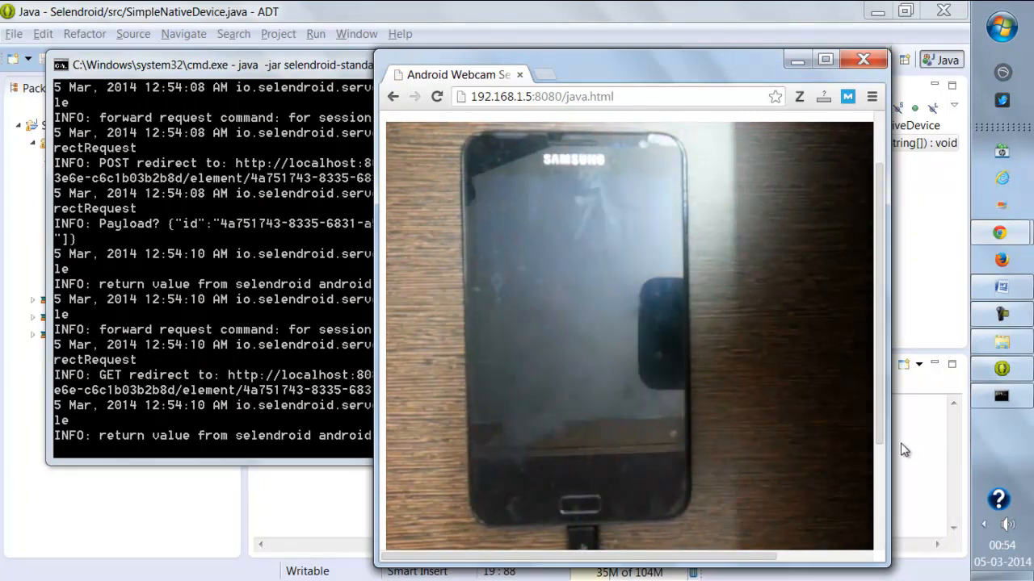
pyautogui.moveTo(837, 430)
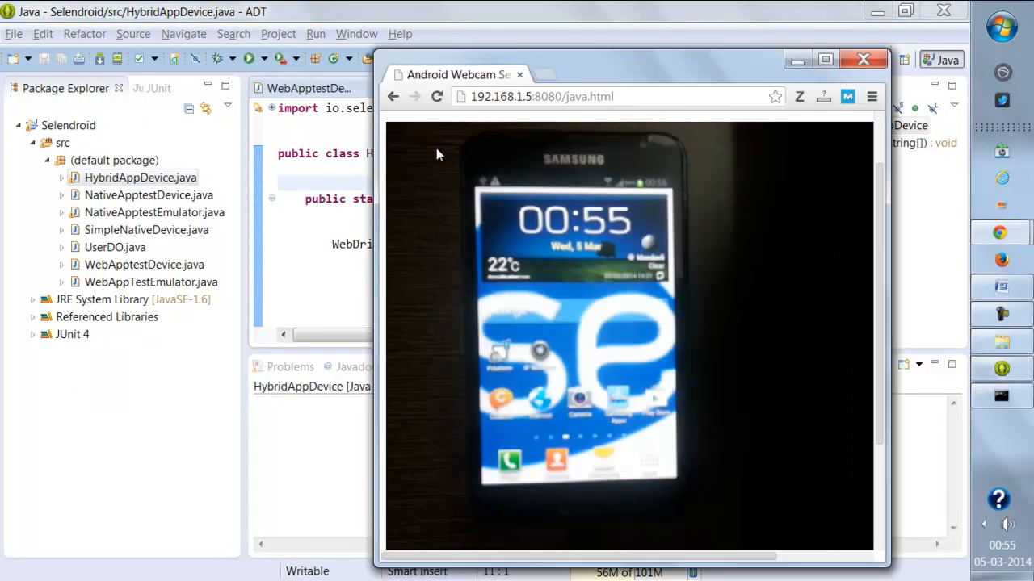
# Step: Return to HybridAppDevice and read the SessionNotCreatedException in the Console
pyautogui.click(863, 58)
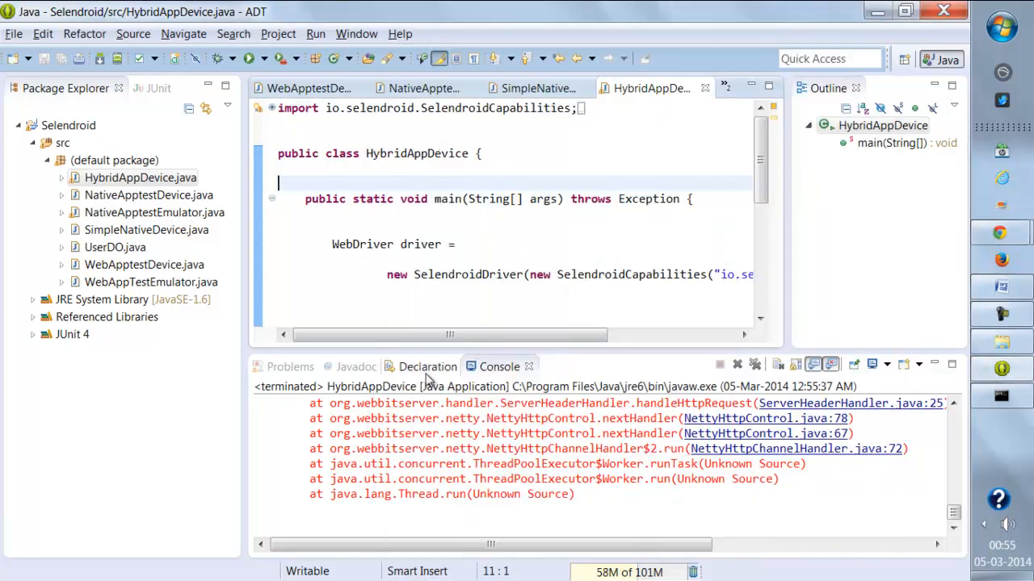
pyautogui.scroll(-3)
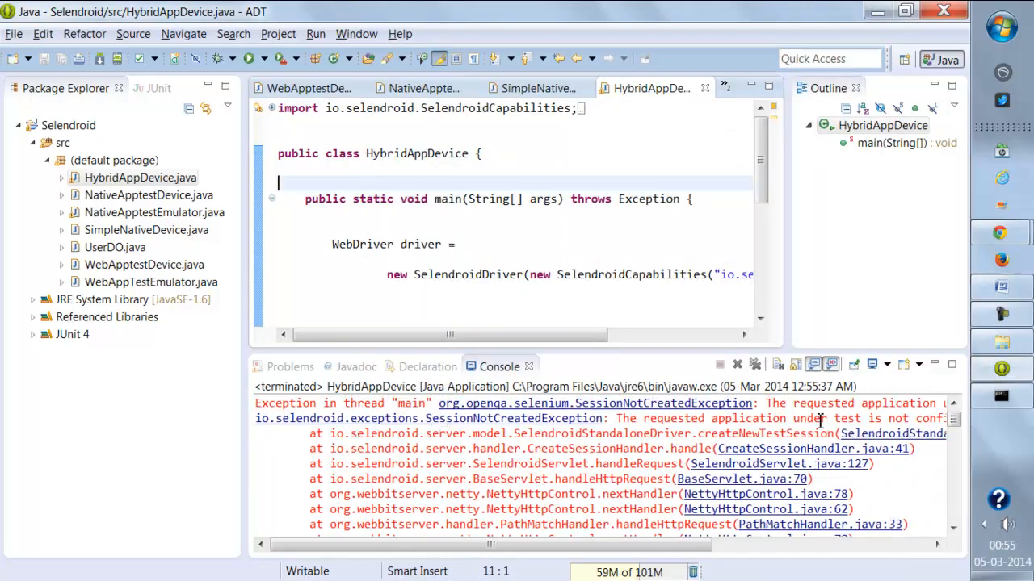
pyautogui.hscroll(3)
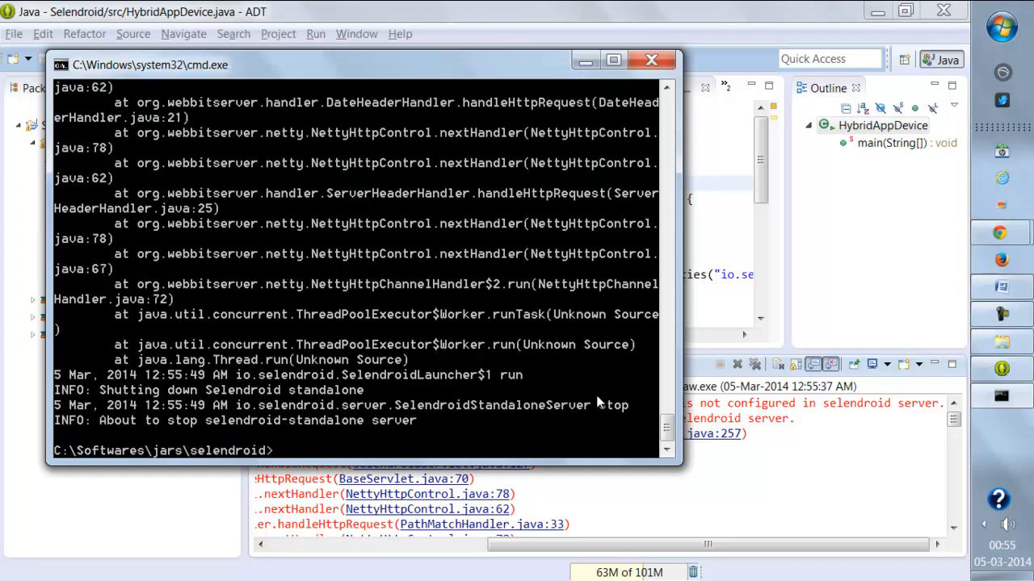
# Step: Rerun the selendroid-standalone jar with -aut employee-directory.apk as the app under test
pyautogui.write('java -jar selendroid-standalone-0.8.0-with-dependencies.jar -aut selendroid-test-app-0.8.0.ap')
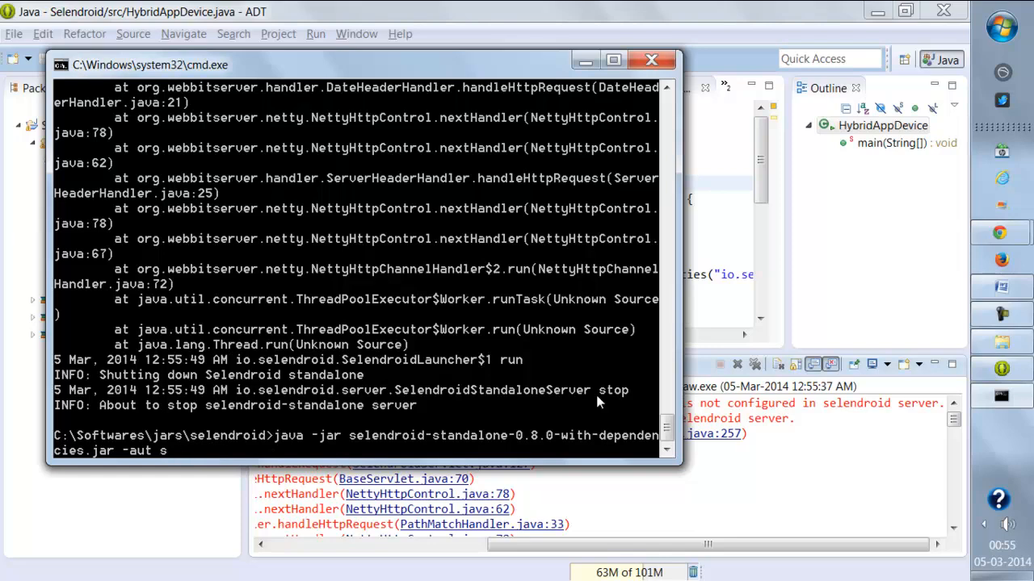
pyautogui.write('employee-directory.apk')
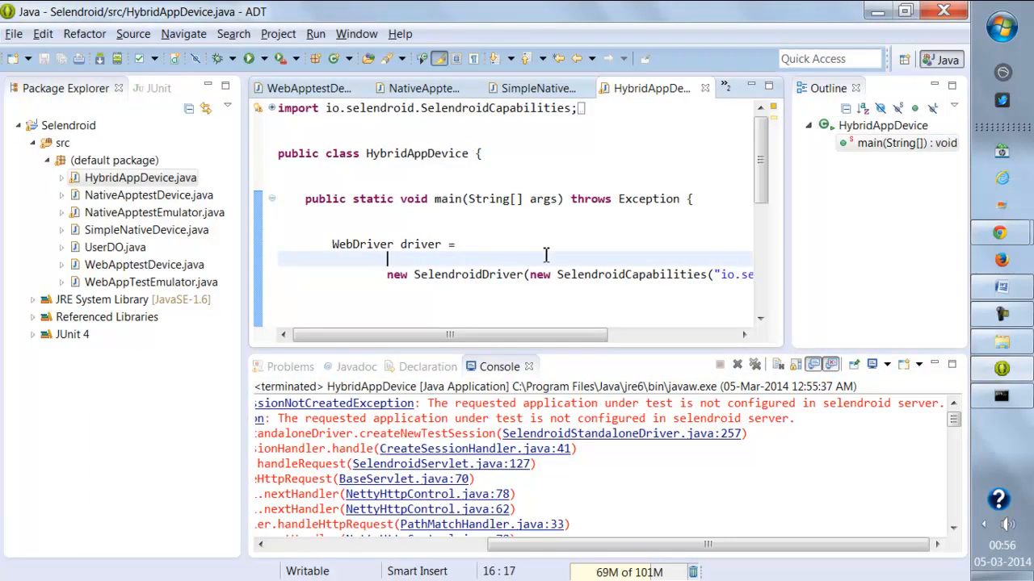
pyautogui.moveTo(249, 58)
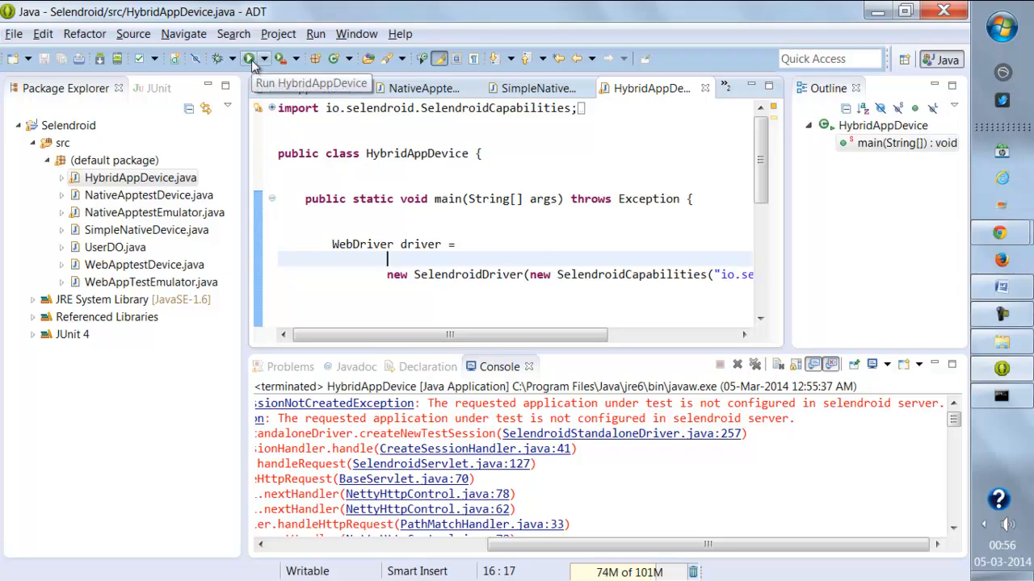
# Step: Run HybridAppDevice and watch the server install employee-directory on the phone
pyautogui.click(248, 58)
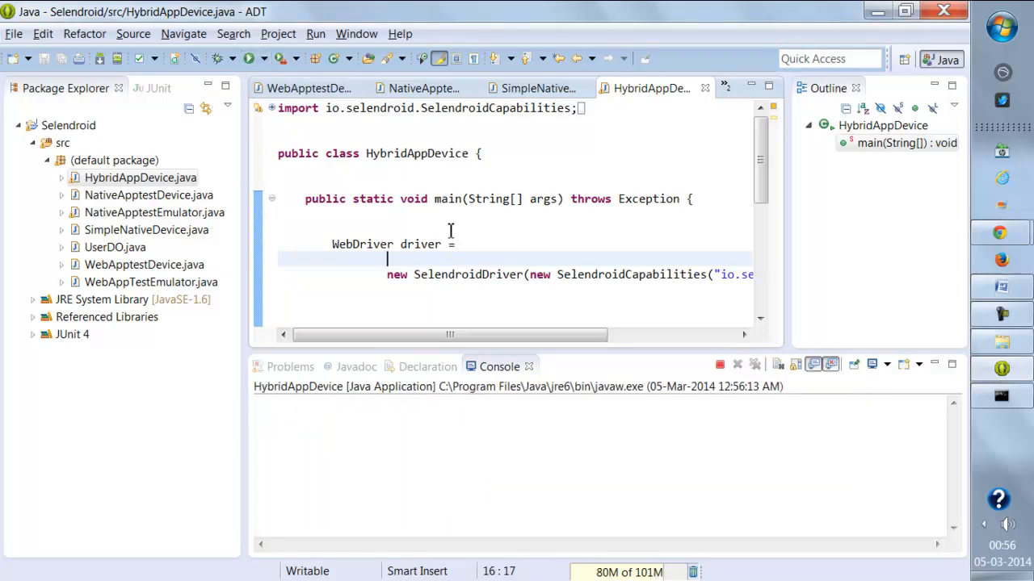
pyautogui.press('alt+tab')
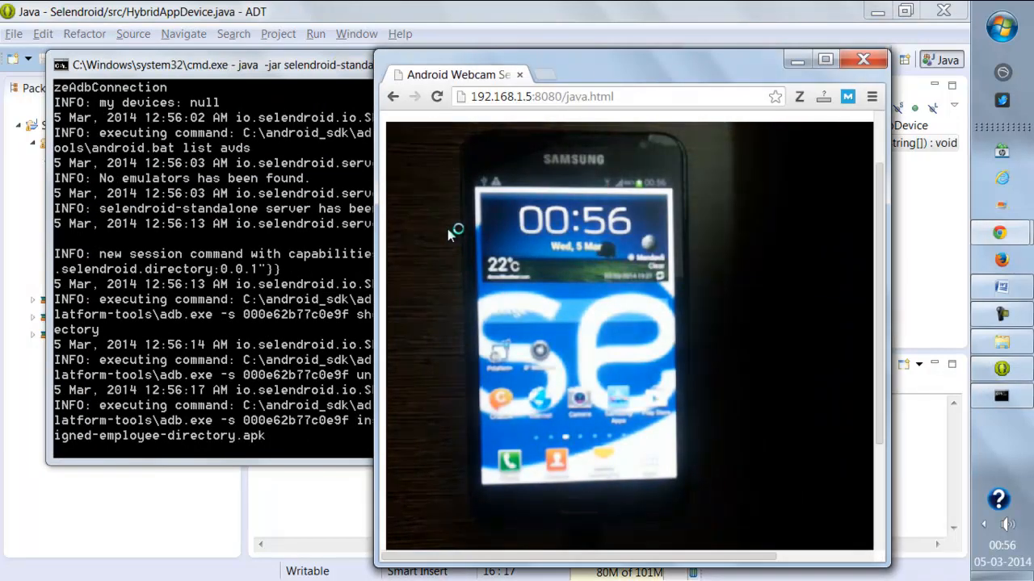
pyautogui.moveTo(449, 236)
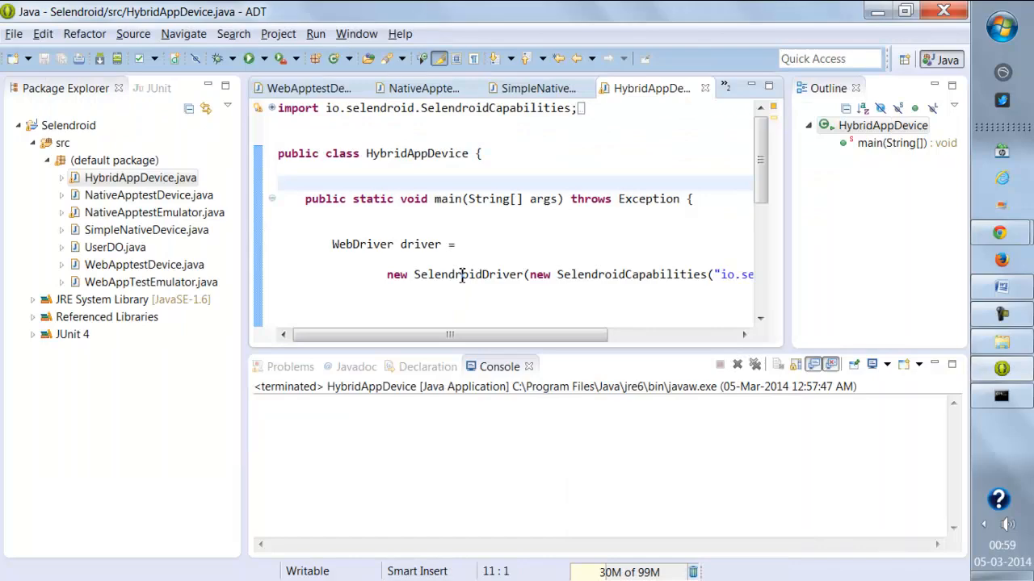
# Step: Rerun the HybridAppDevice test from the Run toolbar button
pyautogui.click(252, 58)
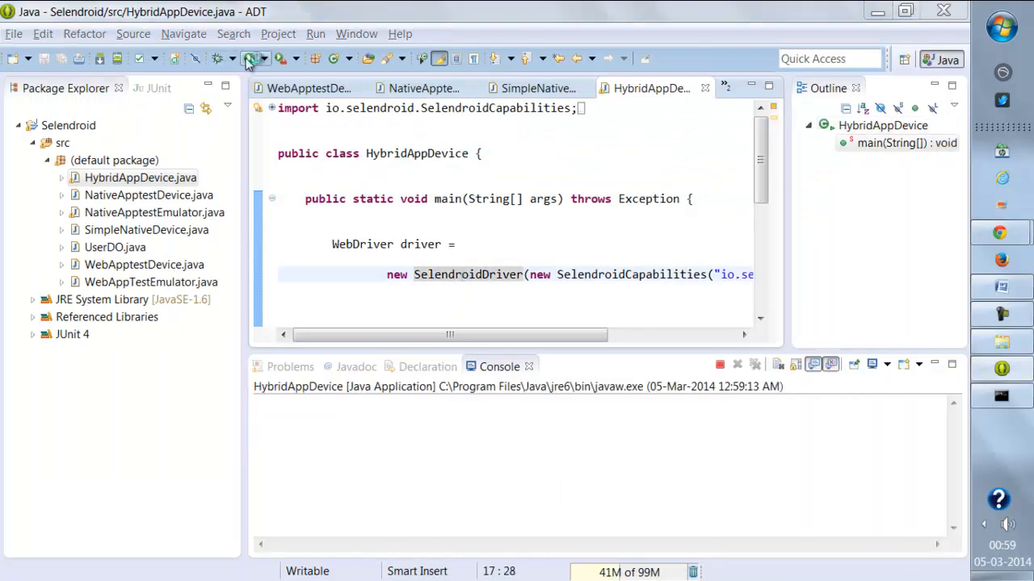